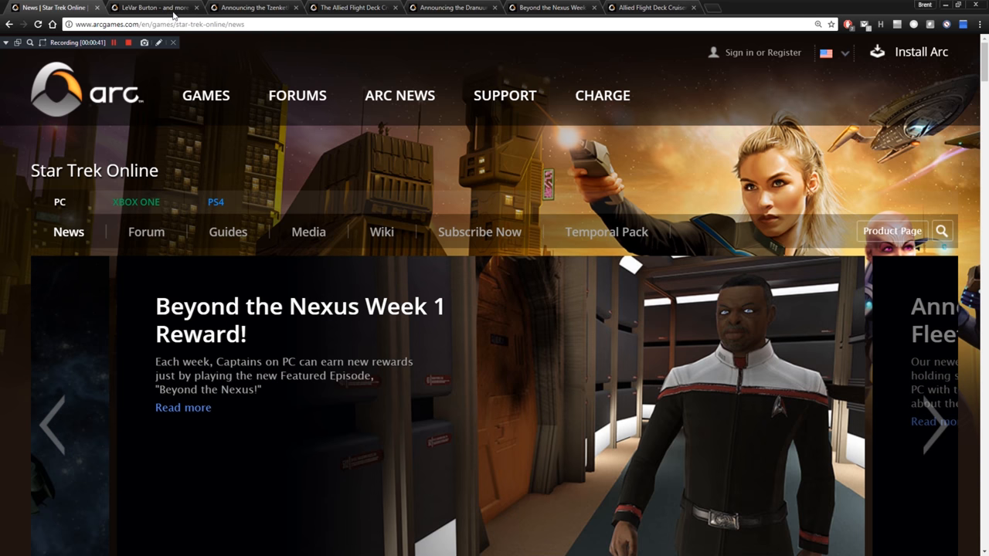
Switch to the browser tab with the LeVar Burton STLV Panel article.
left_click(155, 7)
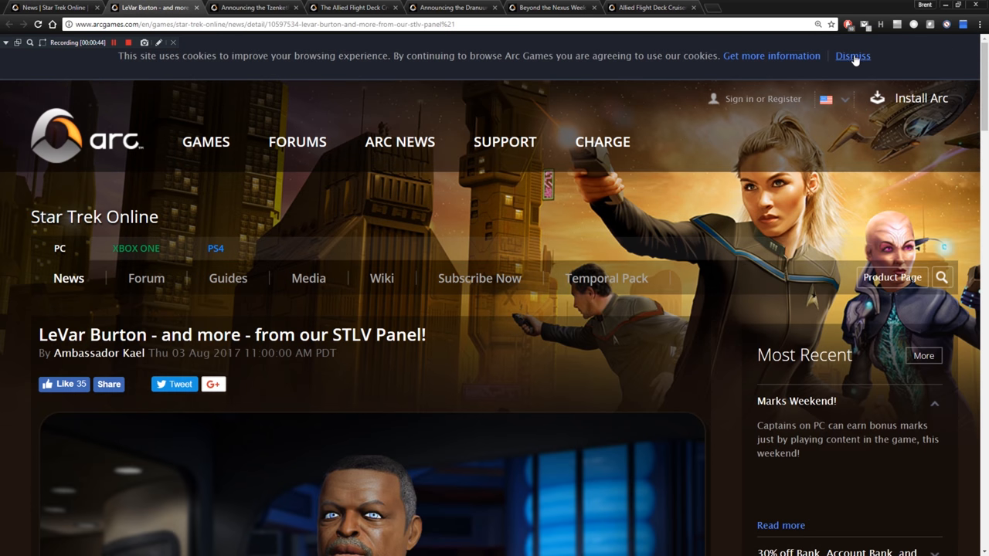
Dismiss the cookie banner and read down to the Geordi La Forge uniform images.
left_click(851, 55)
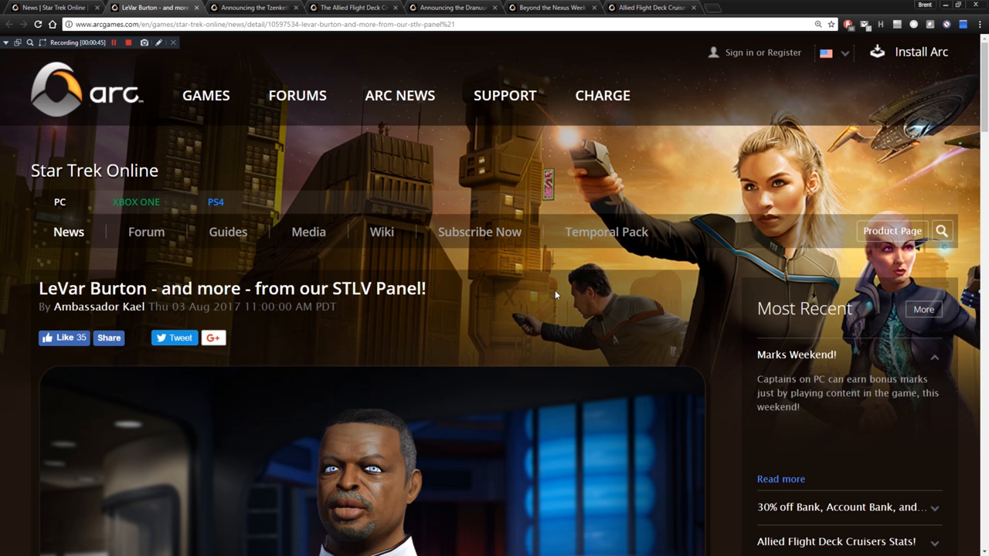
scroll("down", 3)
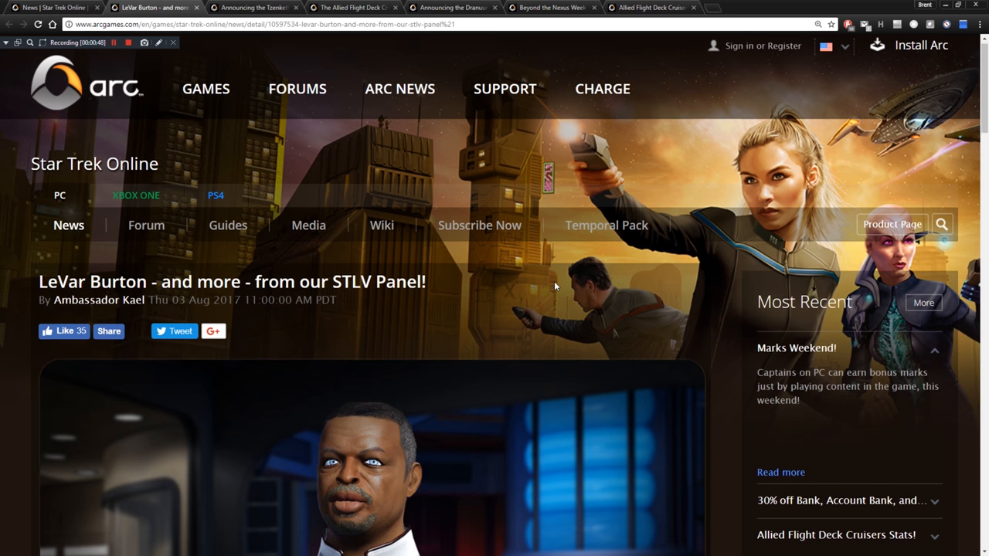
scroll("down", 3)
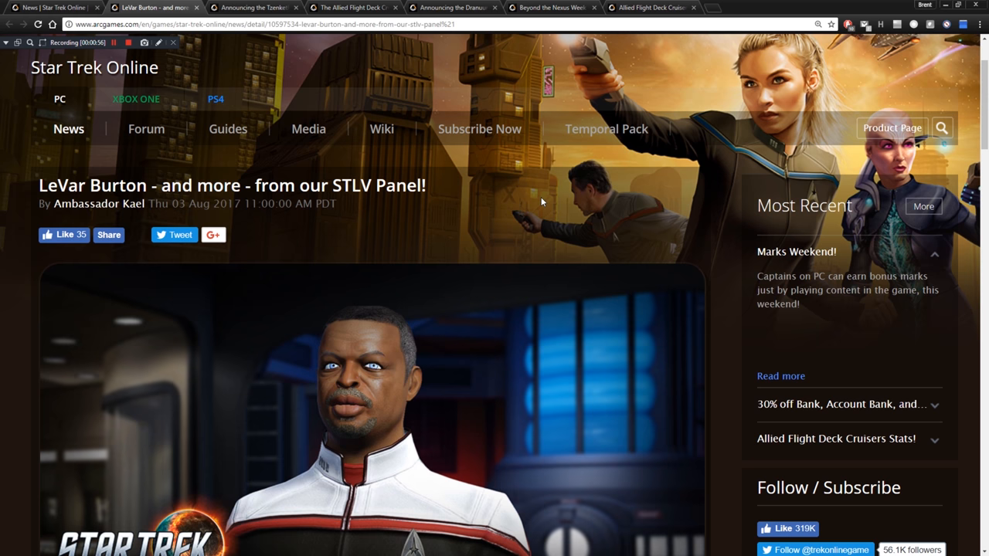
scroll("down", 3)
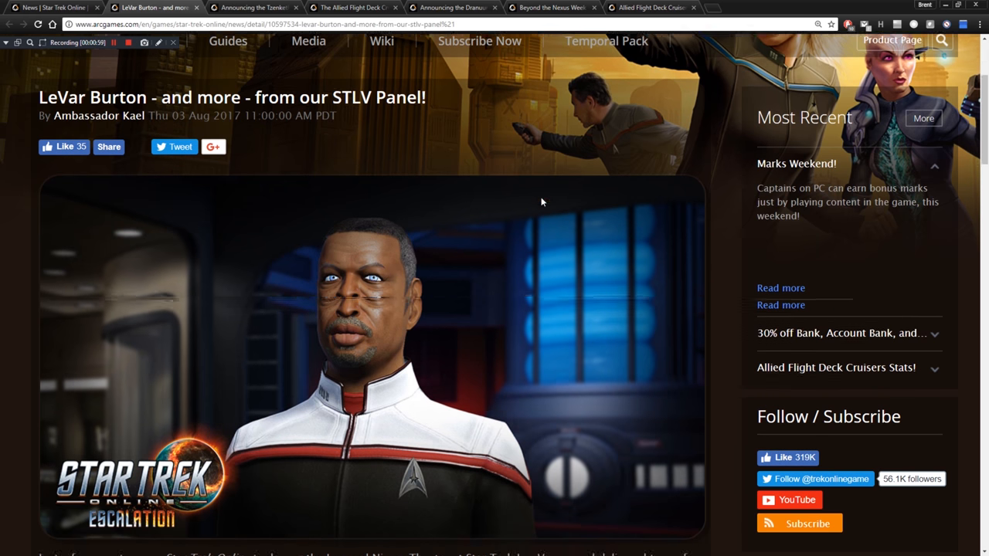
scroll("down", 3)
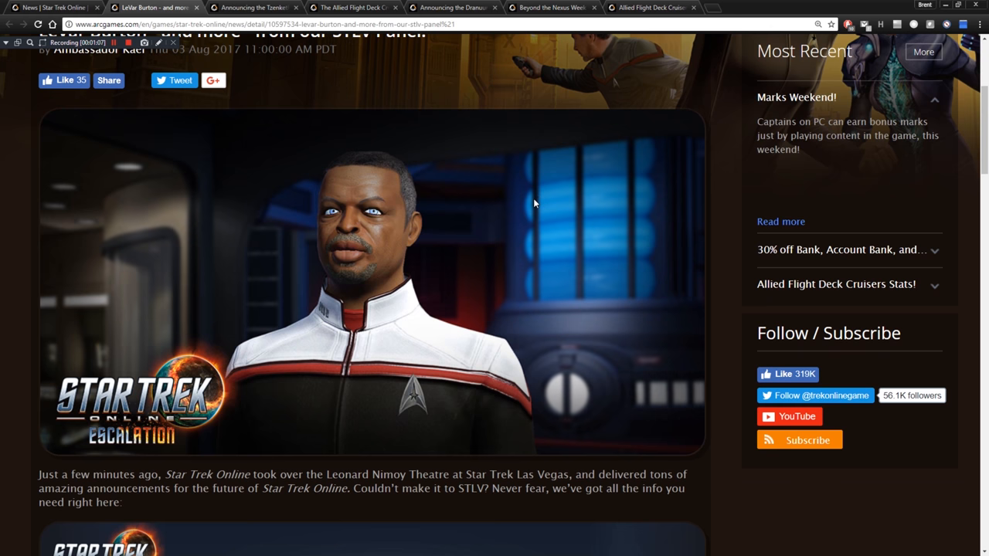
scroll("down", 3)
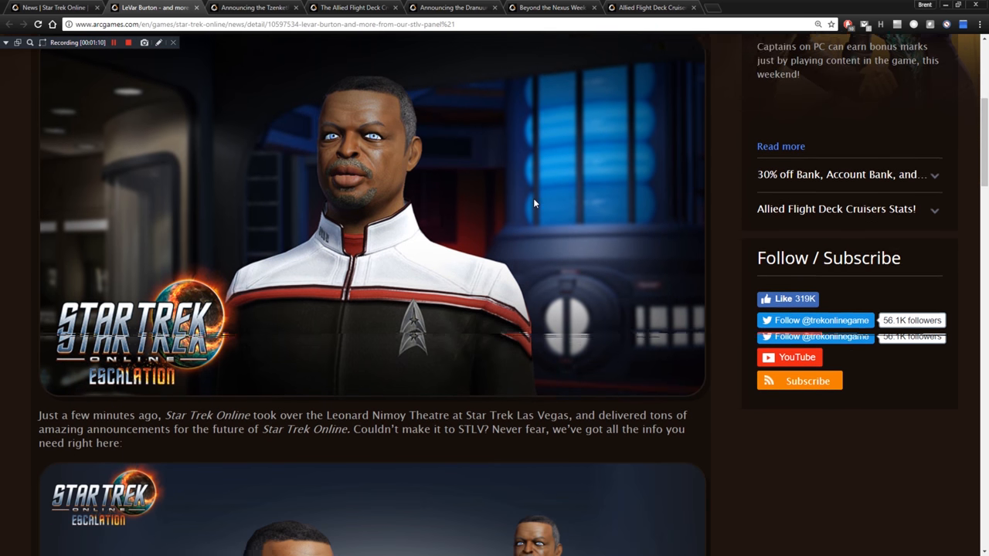
scroll("down", 3)
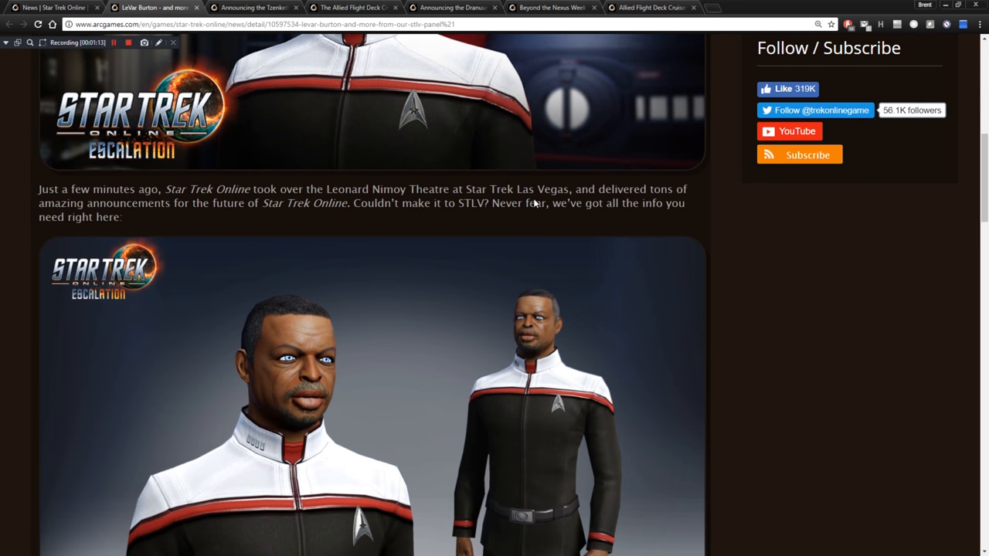
scroll("down", 3)
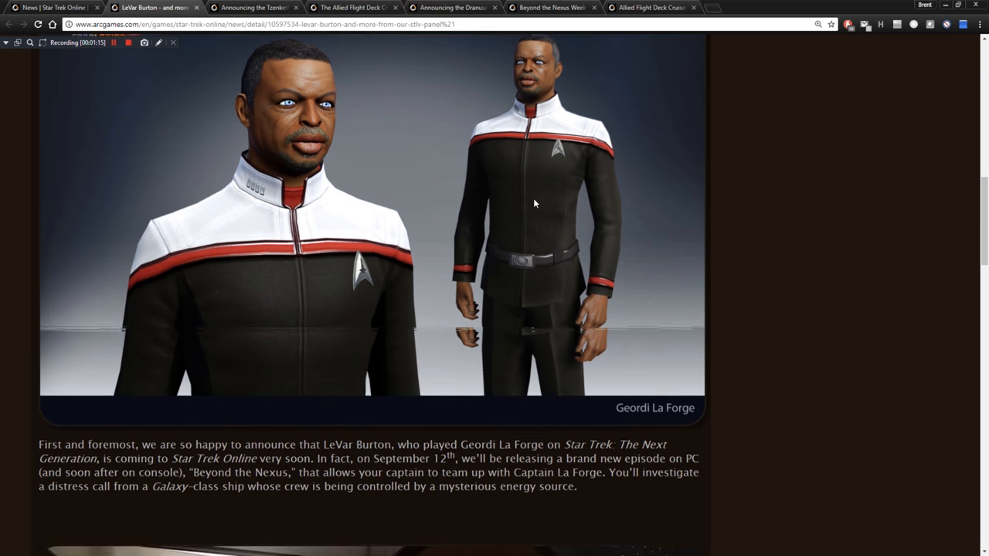
scroll("down", 3)
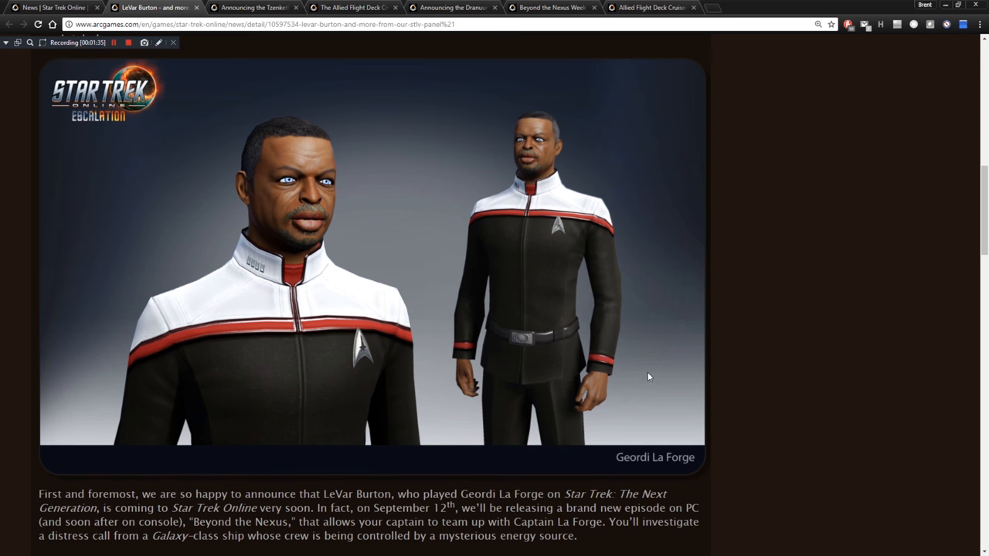
Read past the remodeled Galaxy interior images to the Season 14: Emergence trailer intro.
scroll("down", 3)
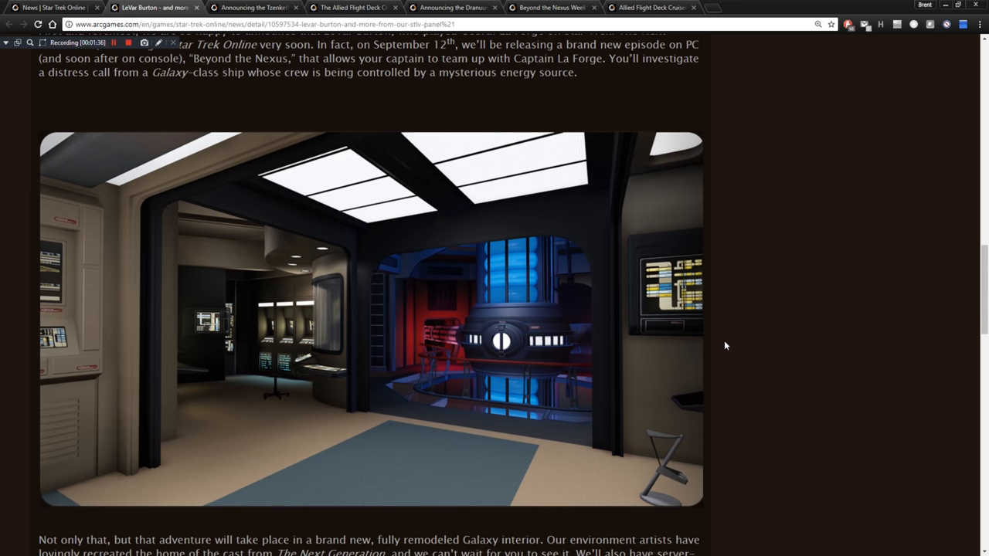
scroll("down", 3)
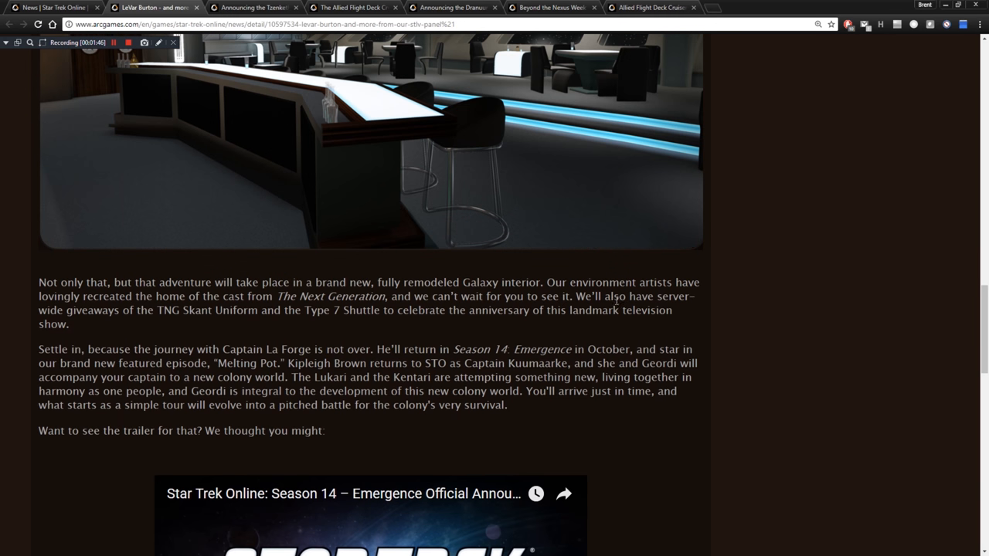
mouse_move(108, 309)
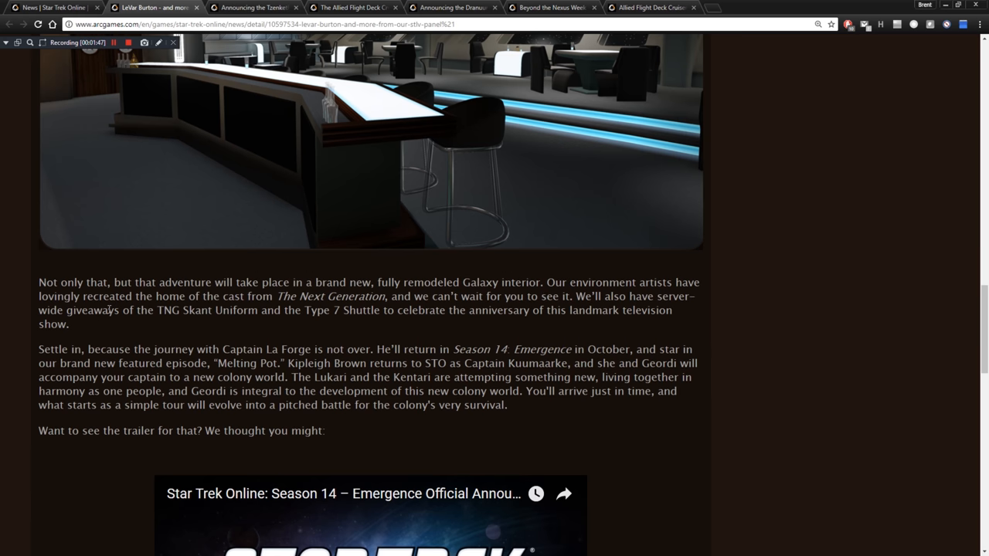
mouse_move(209, 306)
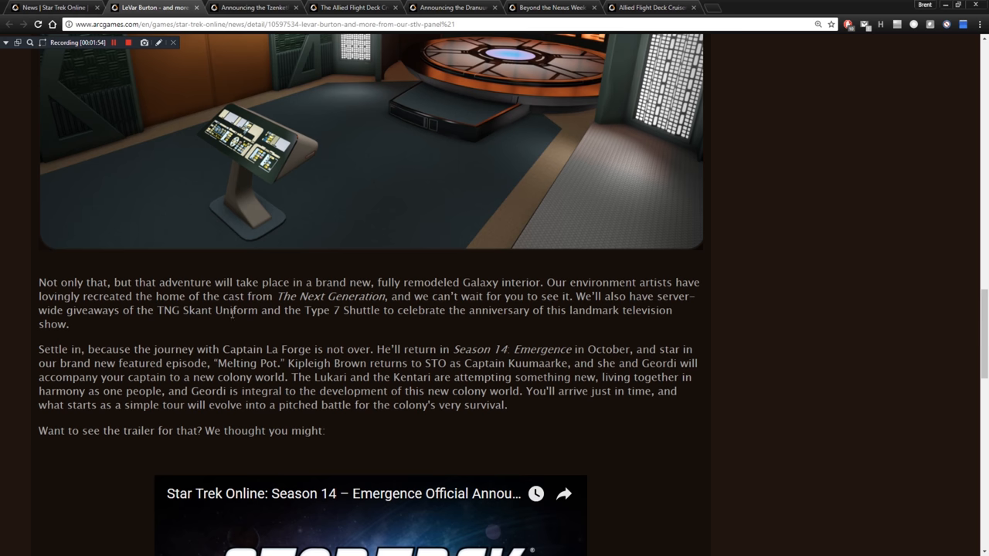
mouse_move(302, 315)
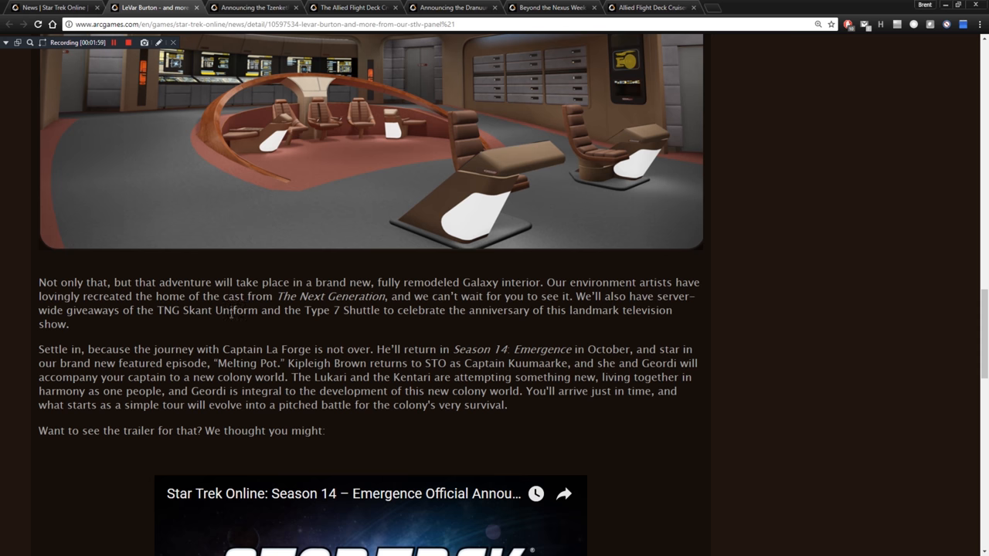
mouse_move(642, 316)
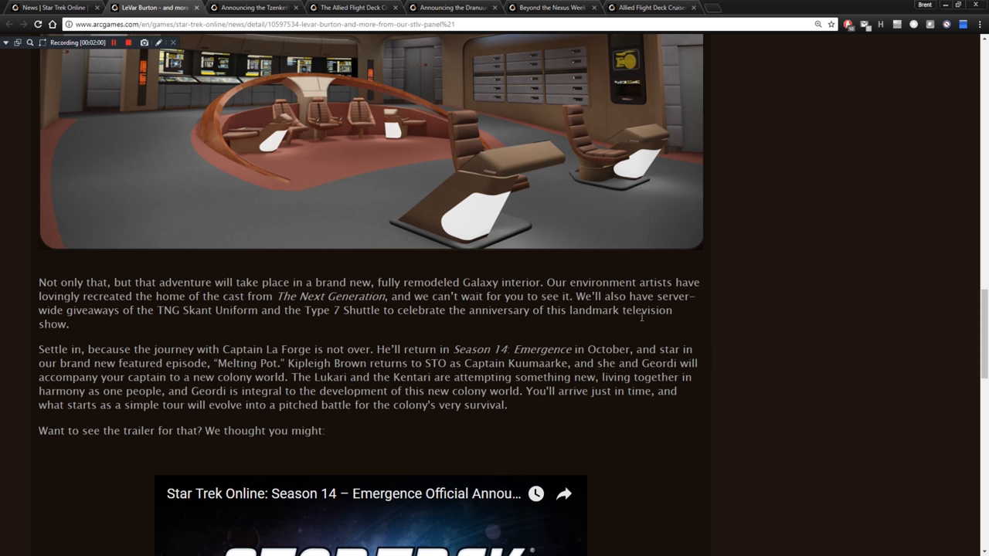
scroll("down", 3)
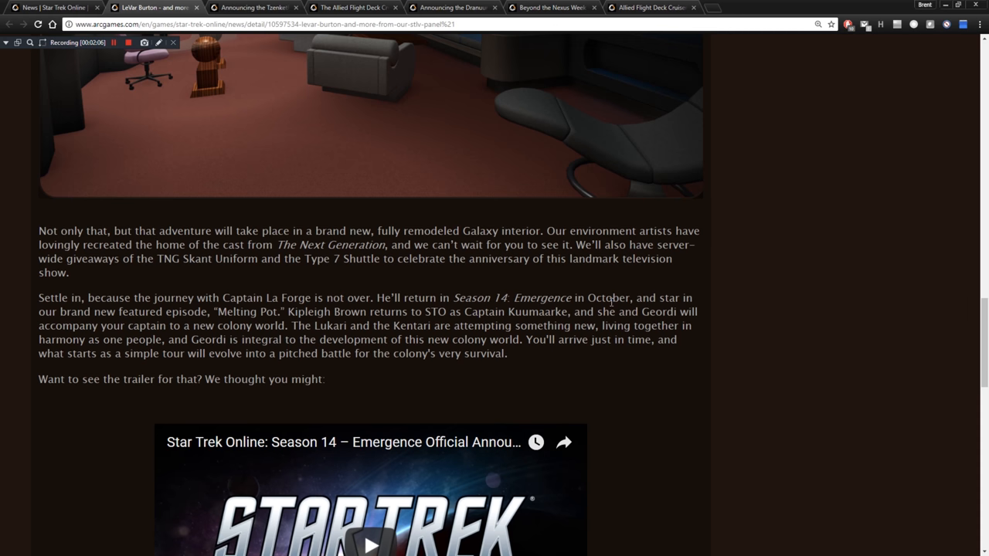
mouse_move(309, 294)
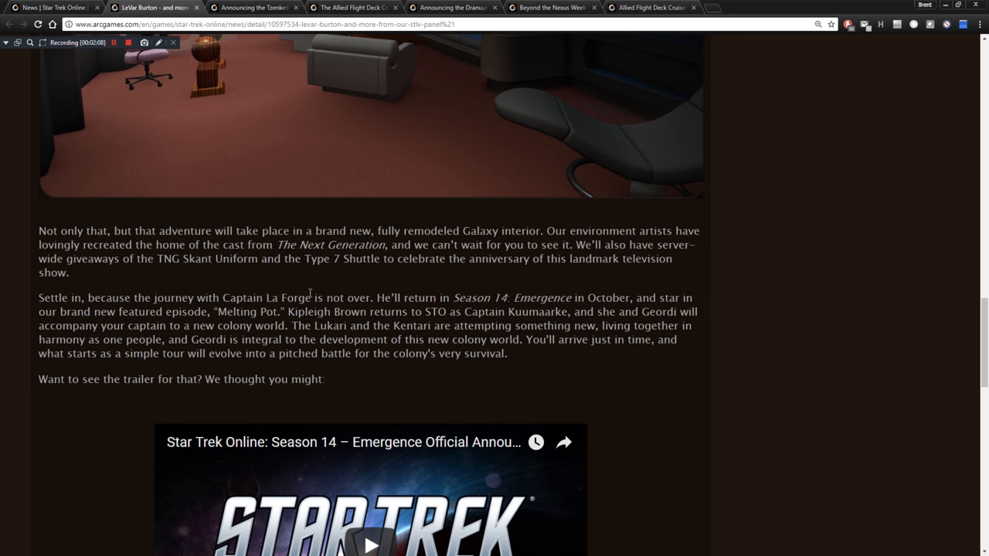
mouse_move(175, 318)
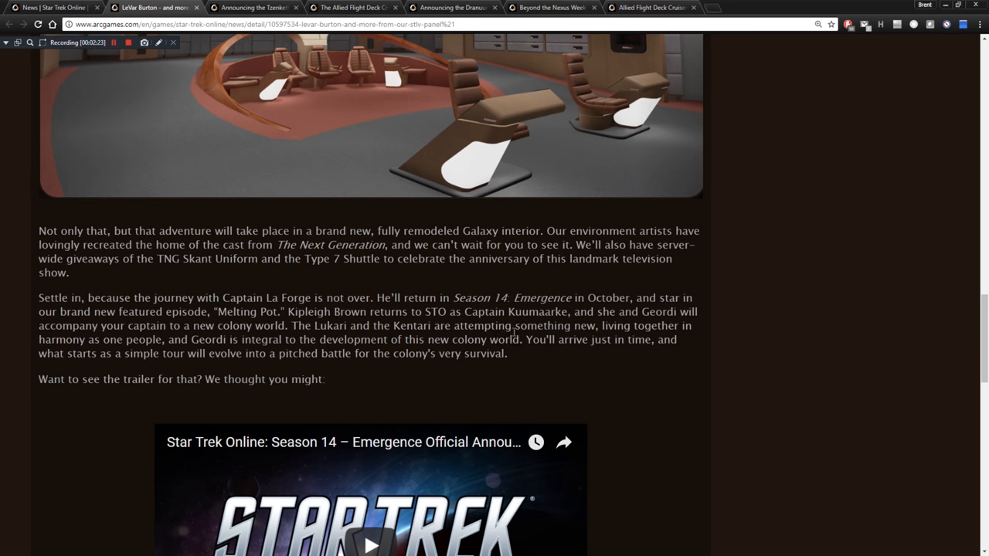
mouse_move(578, 330)
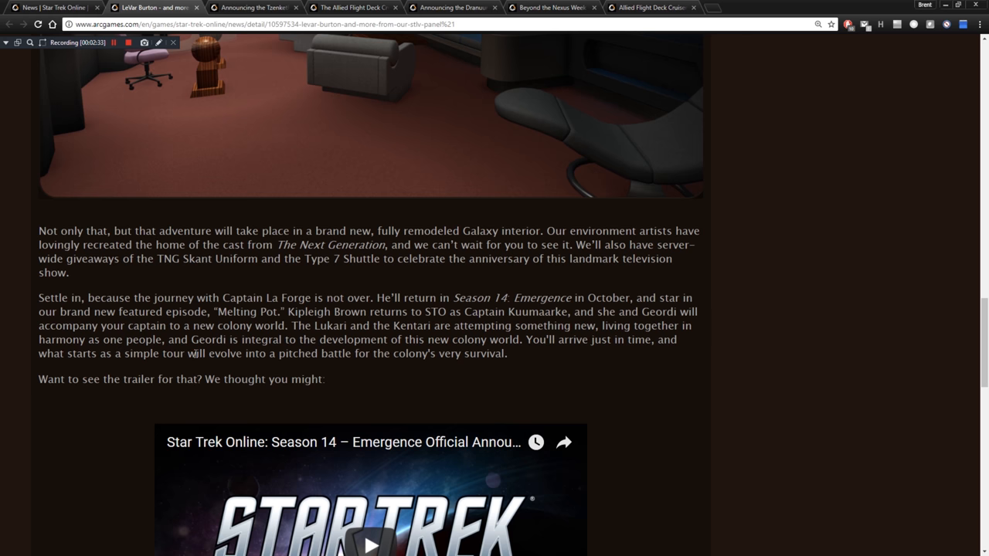
mouse_move(255, 362)
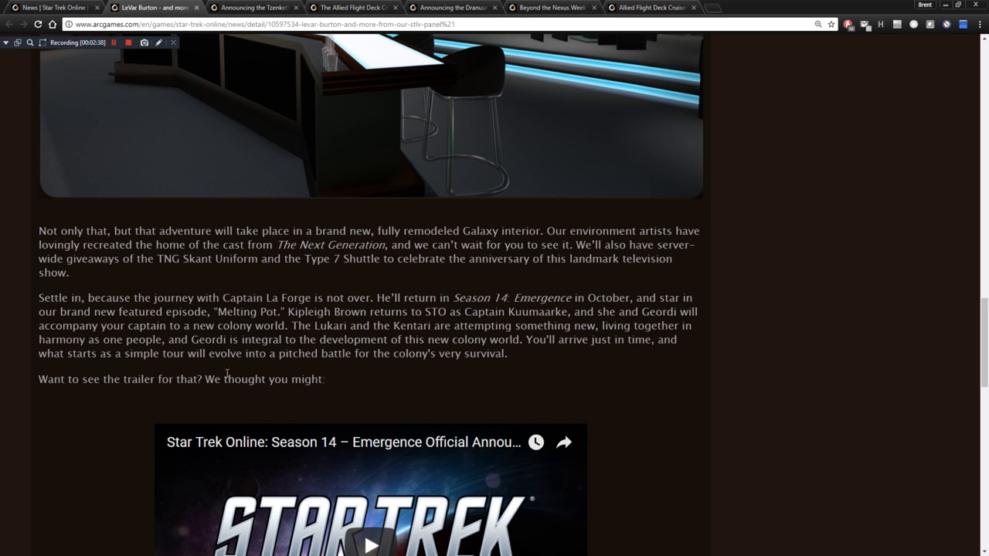
mouse_move(343, 358)
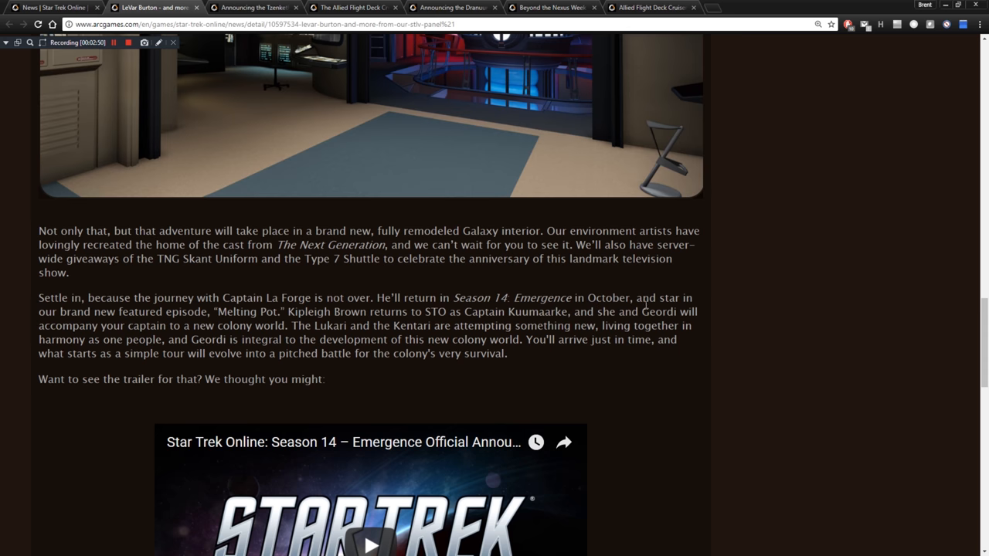
Play the embedded Season 14: Emergence YouTube trailer with its sound muted.
scroll("down", 3)
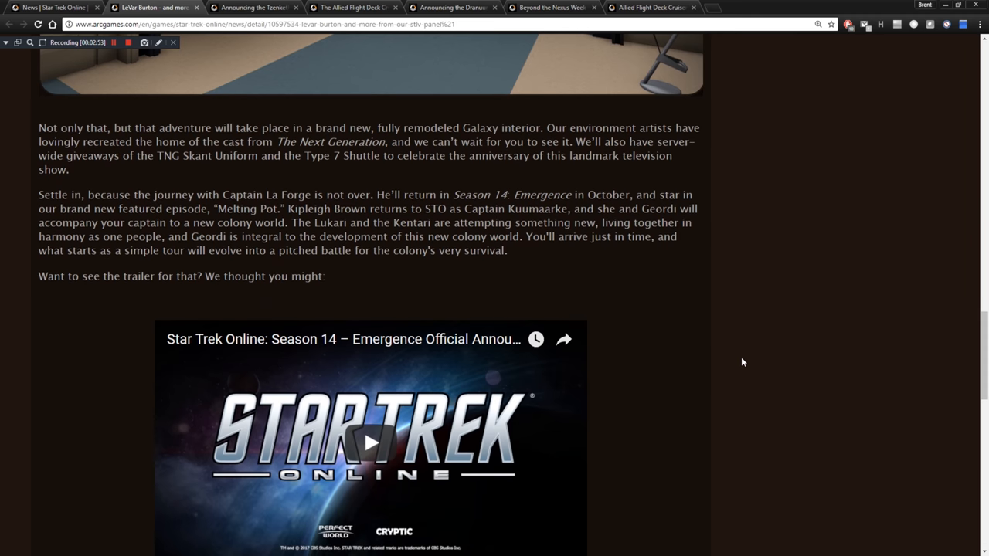
scroll("down", 3)
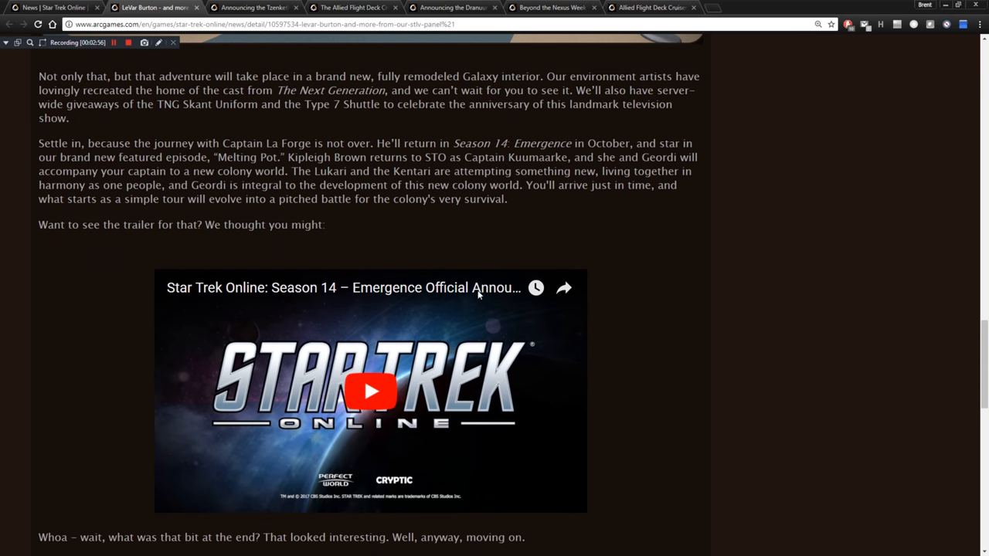
scroll("down", 3)
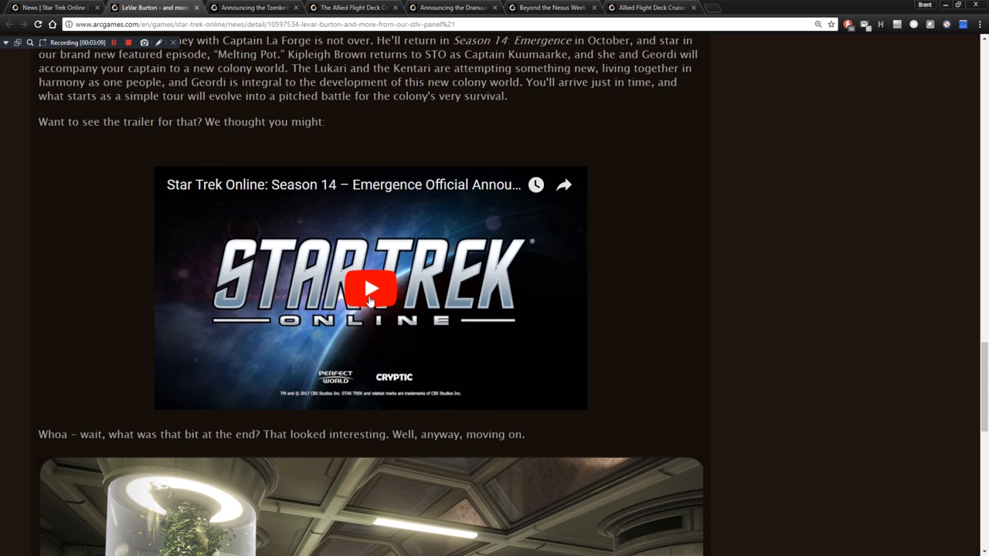
left_click(371, 289)
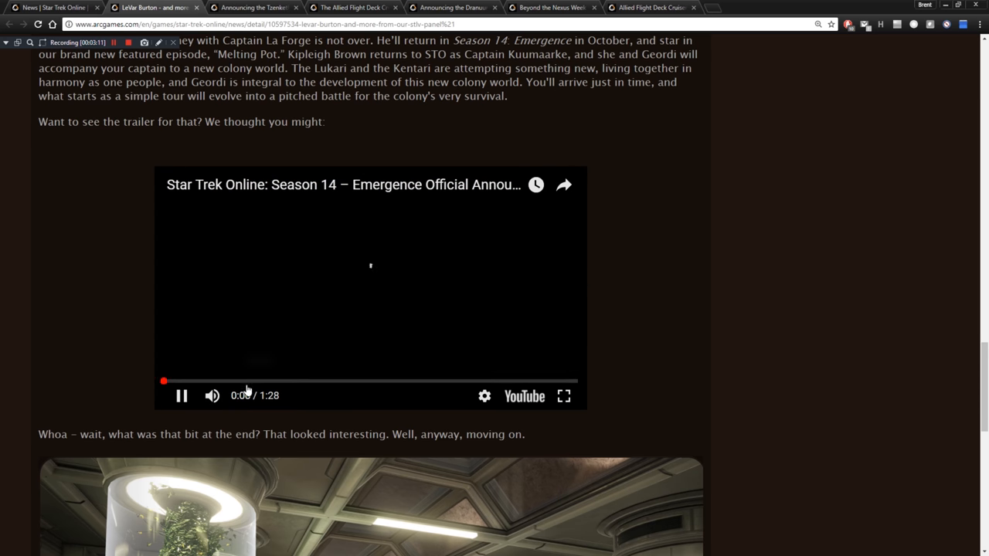
left_click(212, 395)
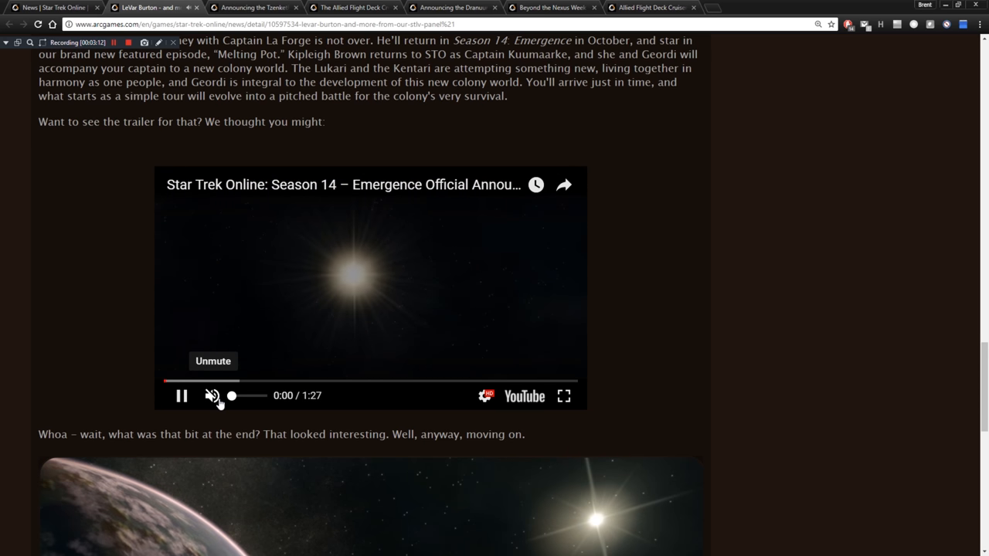
left_click(563, 396)
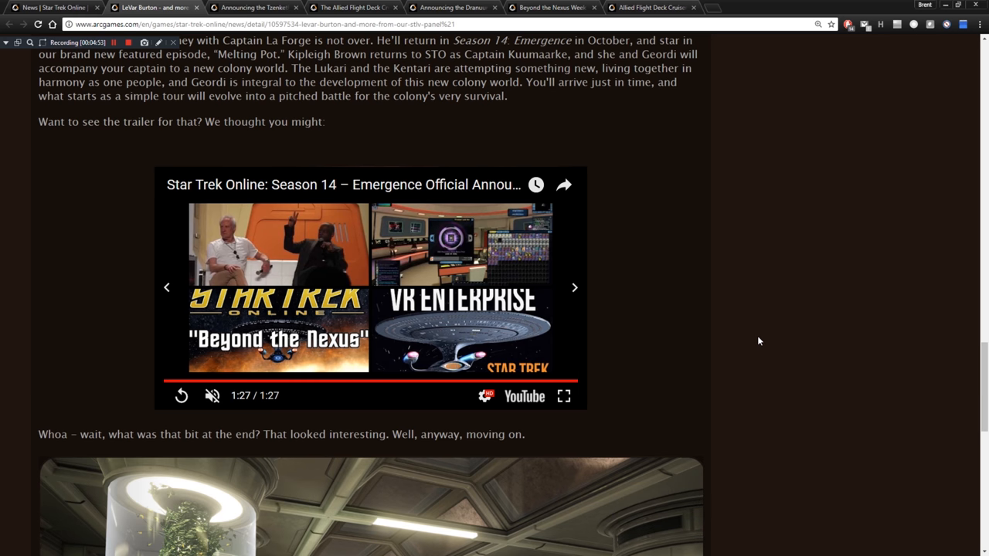
mouse_move(782, 333)
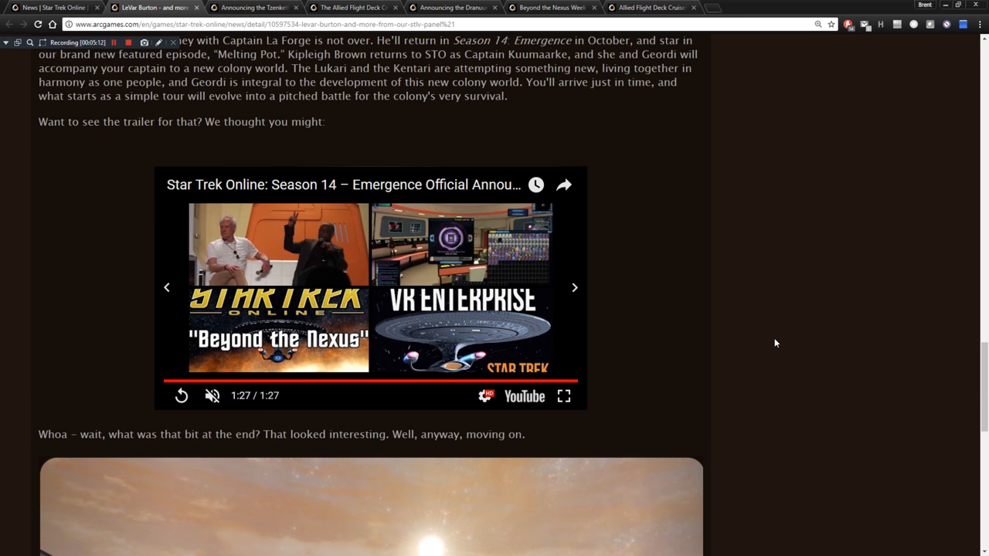
scroll("down", 3)
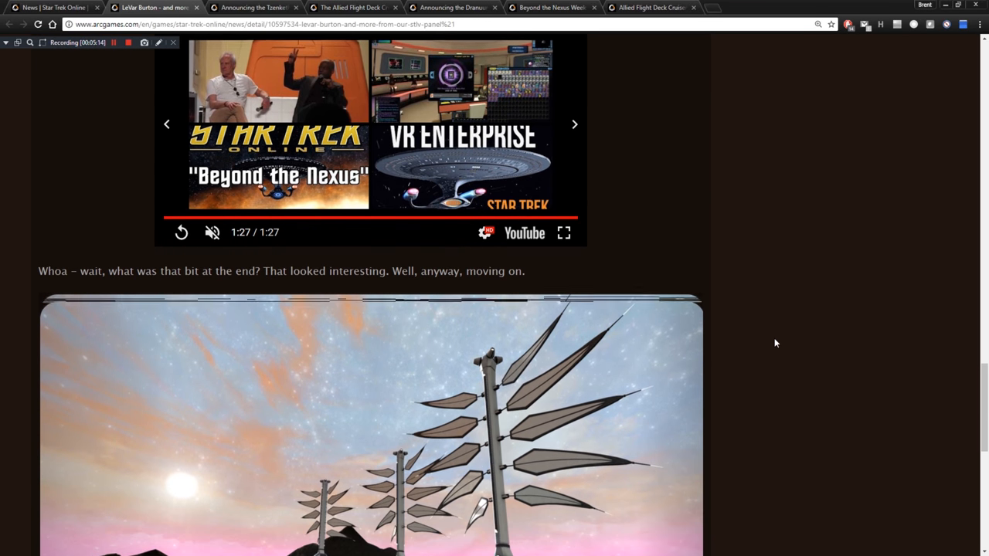
scroll("down", 3)
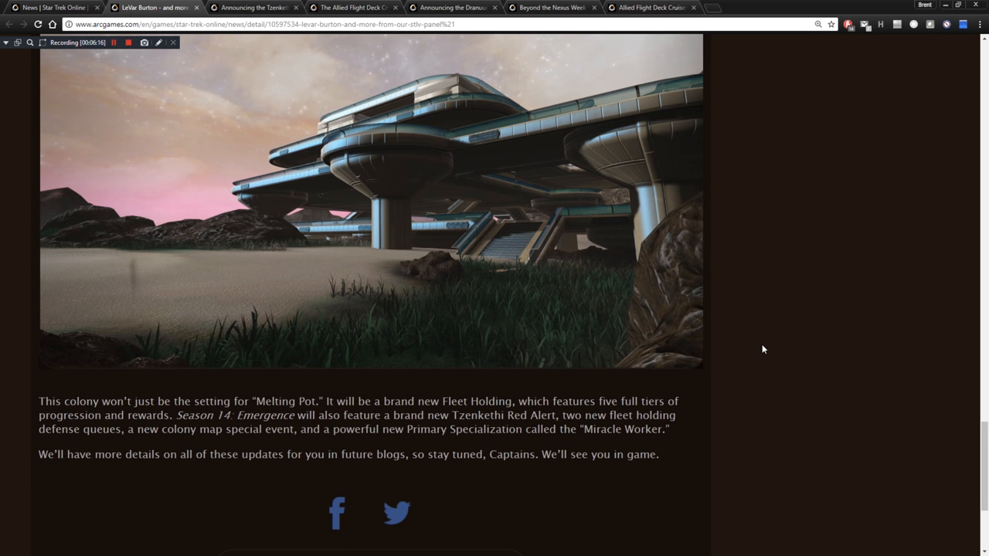
scroll("up", 3)
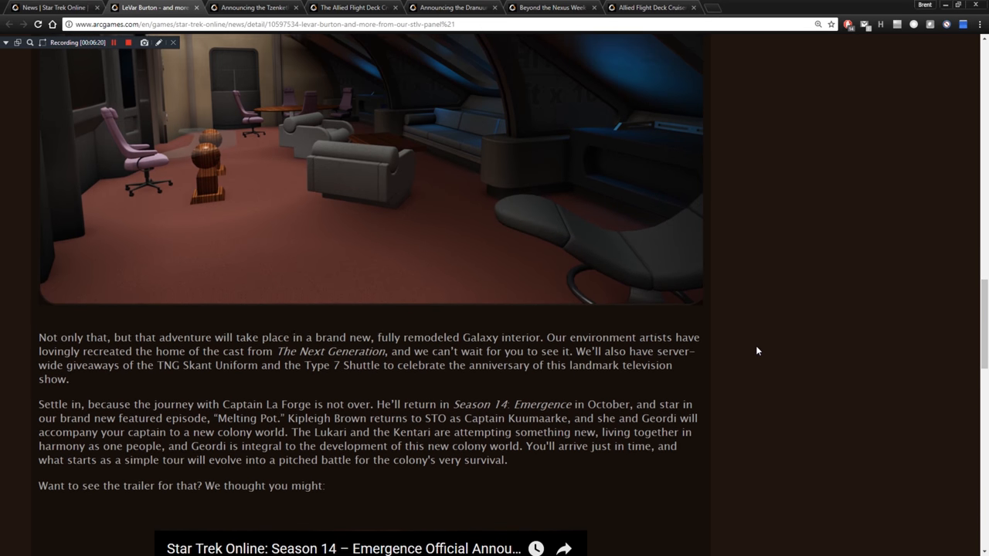
scroll("up", 3)
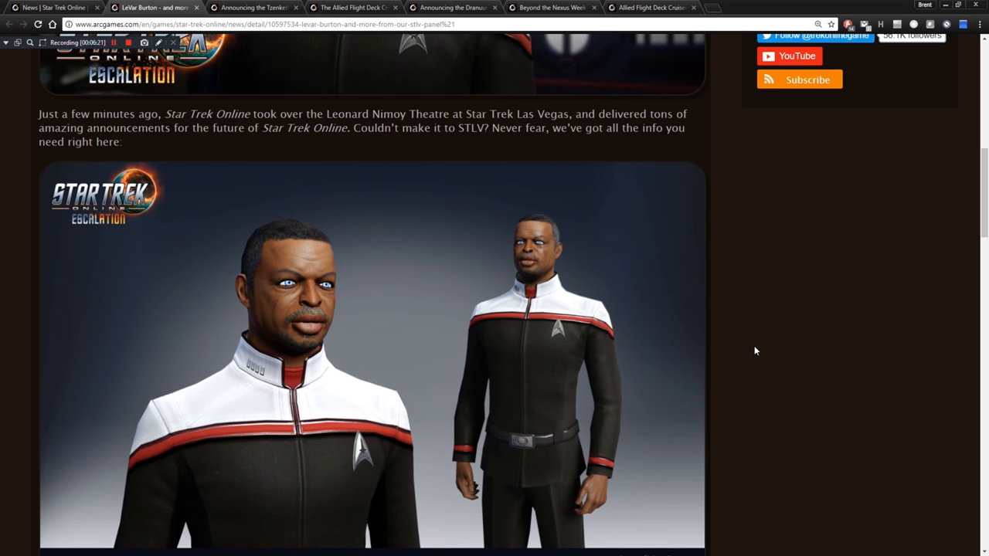
scroll("up", 3)
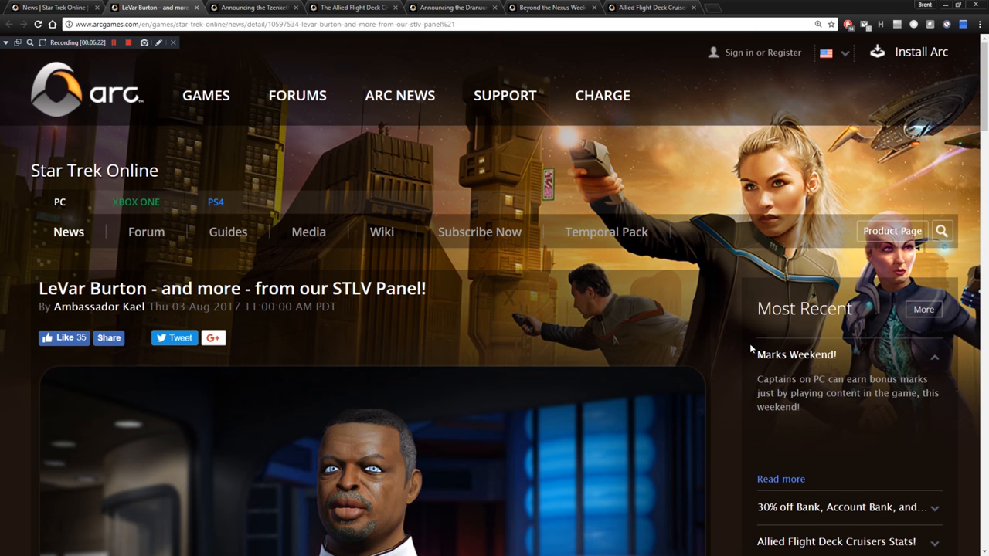
mouse_move(748, 222)
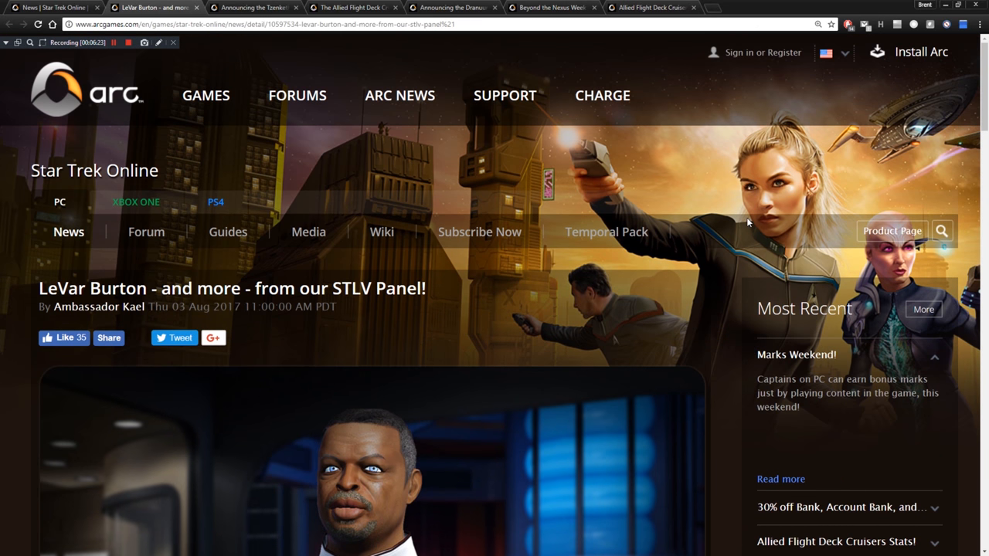
mouse_move(408, 29)
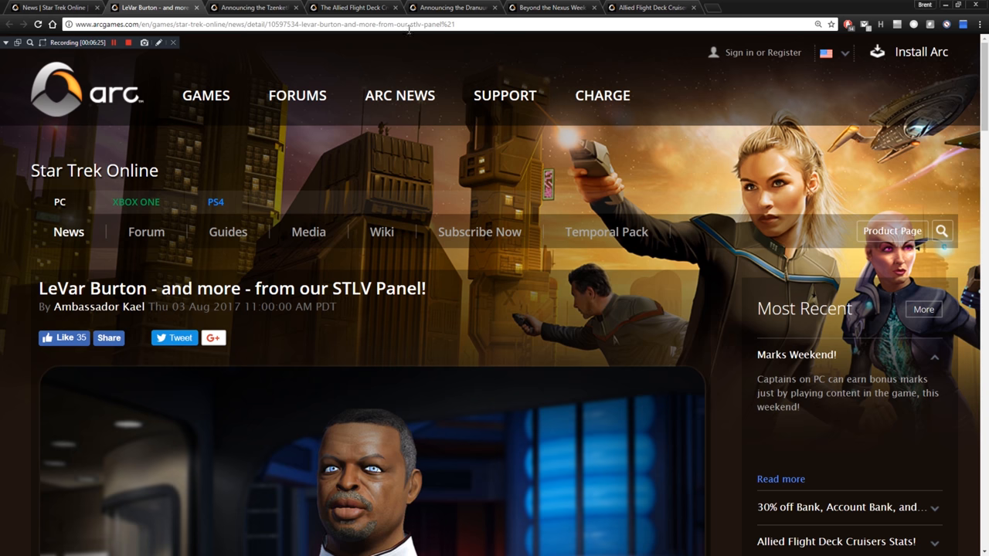
mouse_move(255, 6)
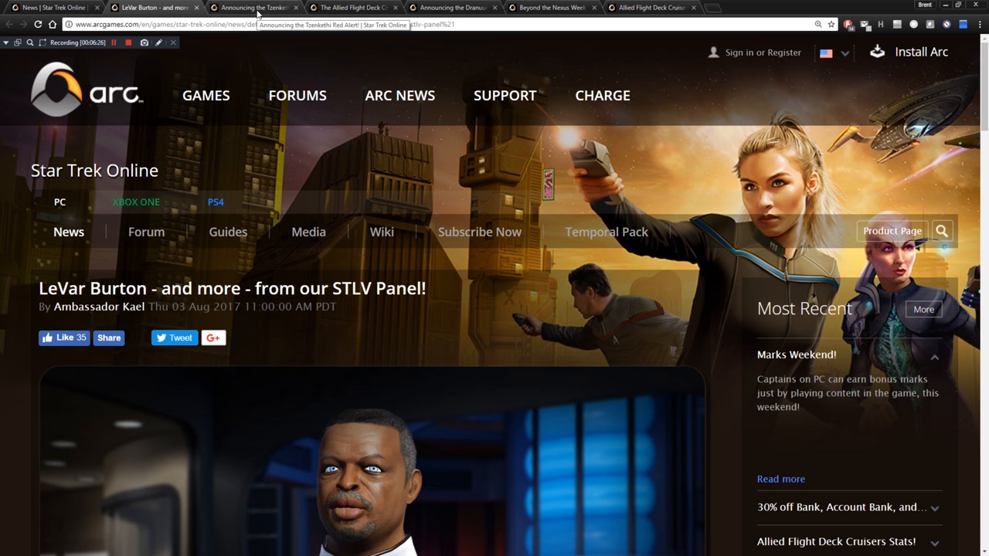
Switch to the Tzenkethi Red Alert article and read it down to its closing sign-off.
left_click(254, 6)
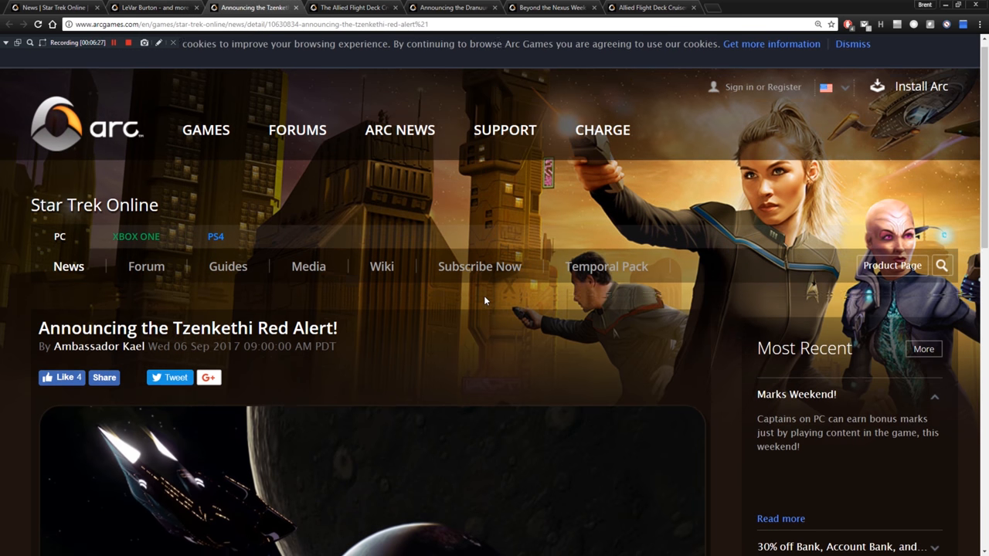
scroll("down", 3)
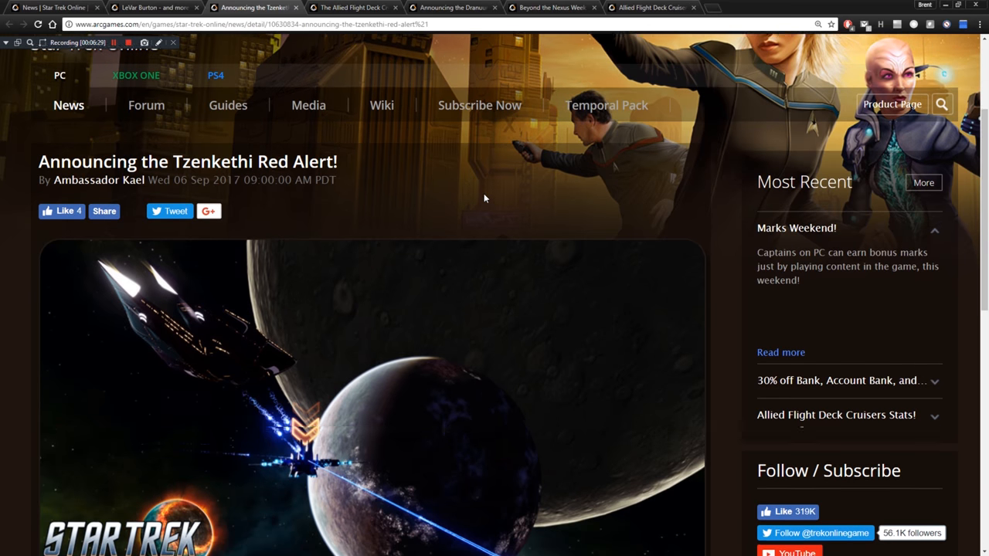
scroll("down", 3)
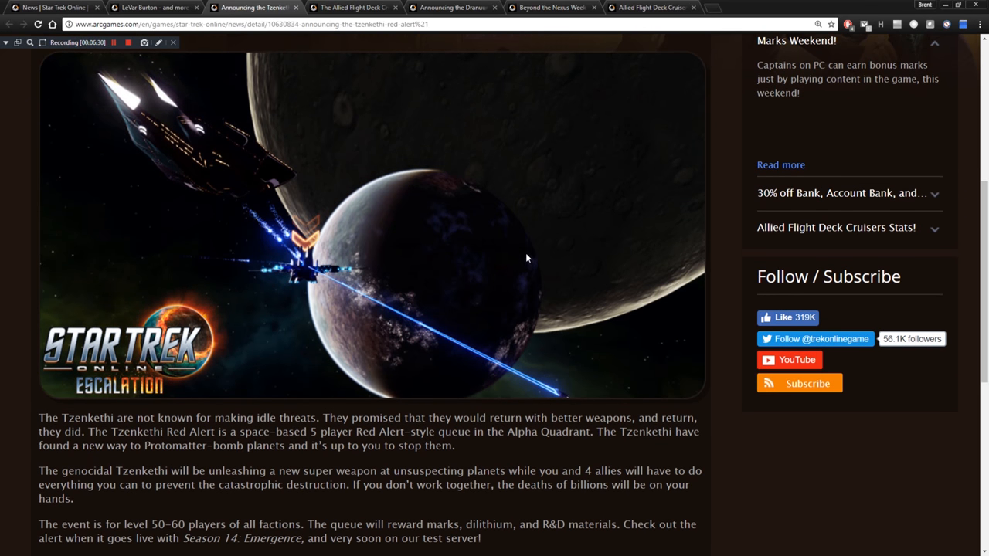
scroll("down", 3)
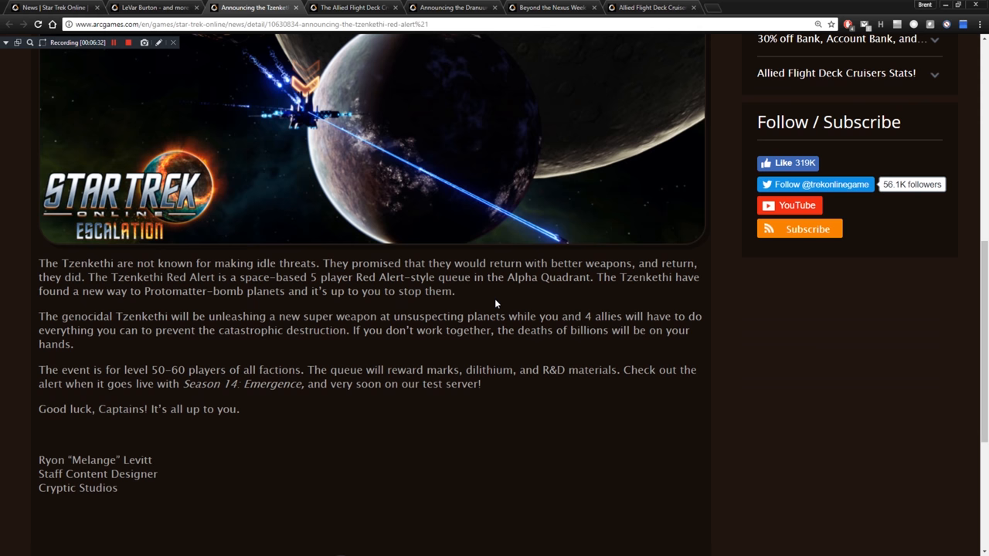
mouse_move(479, 319)
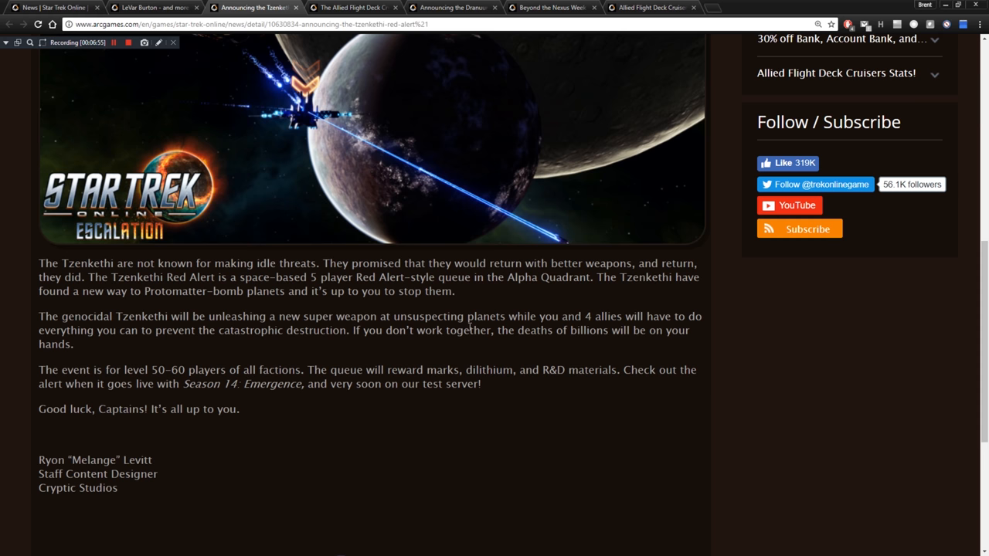
mouse_move(510, 362)
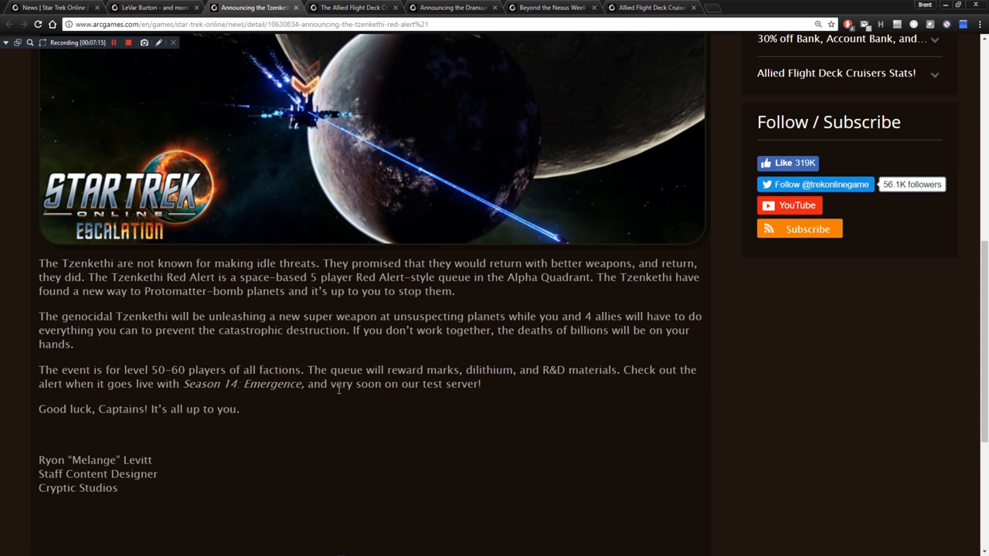
mouse_move(352, 393)
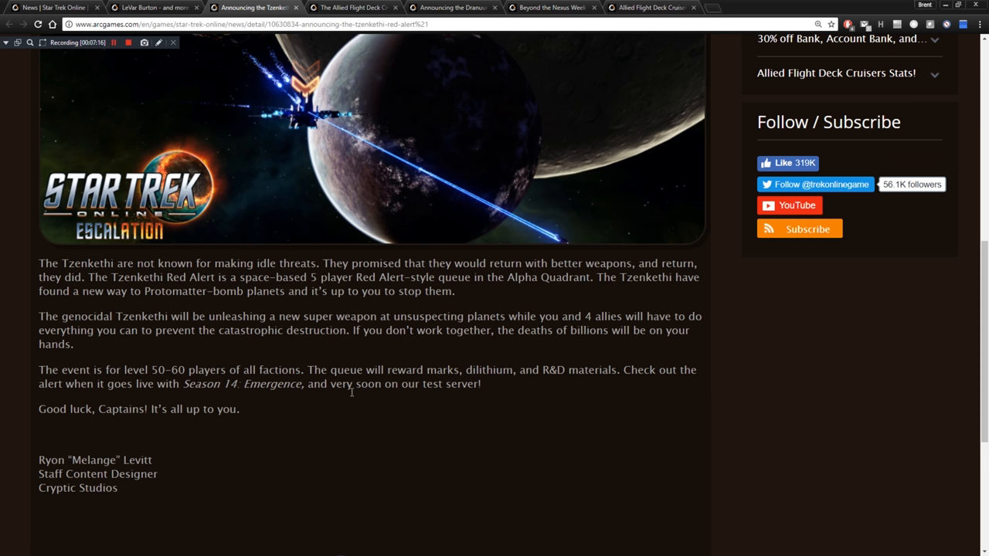
scroll("down", 3)
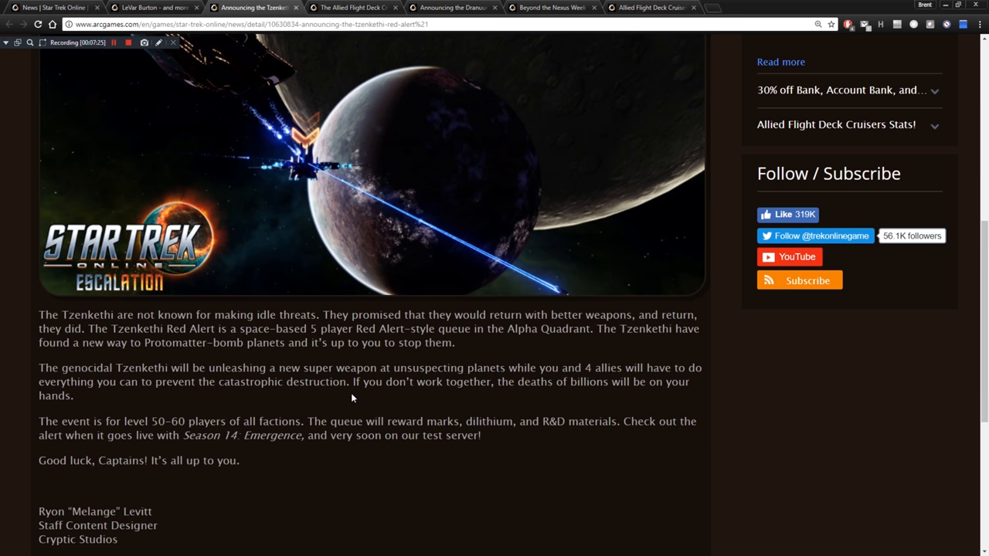
mouse_move(523, 398)
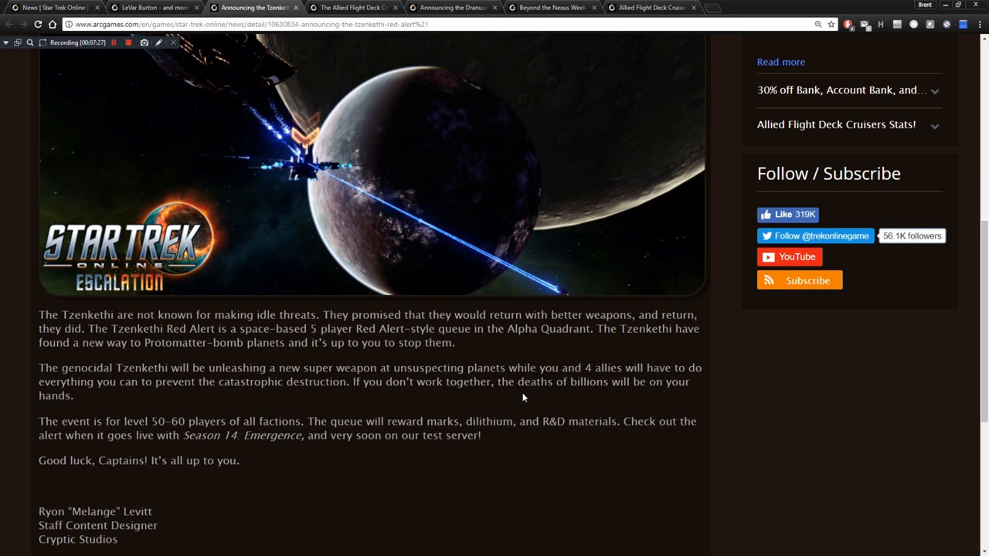
mouse_move(249, 414)
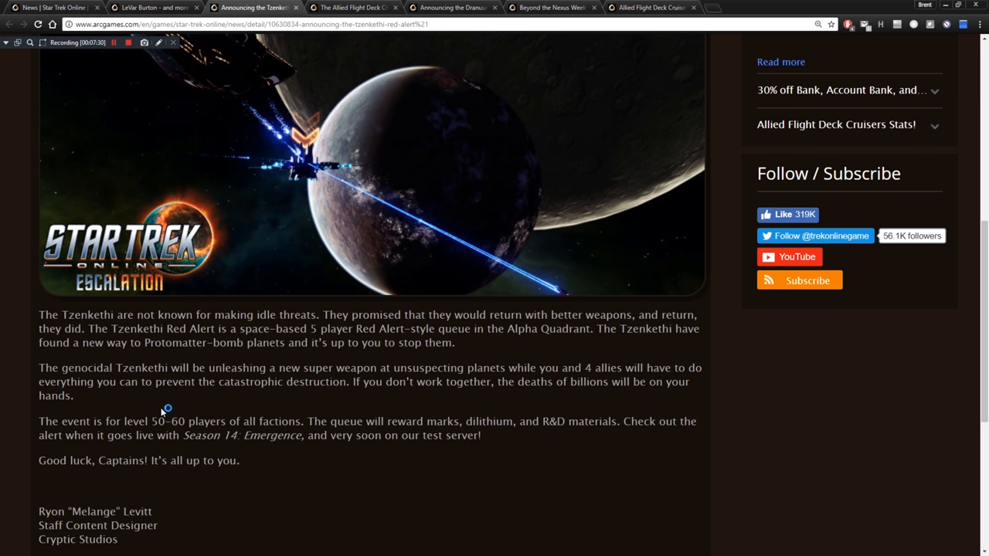
scroll("down", 3)
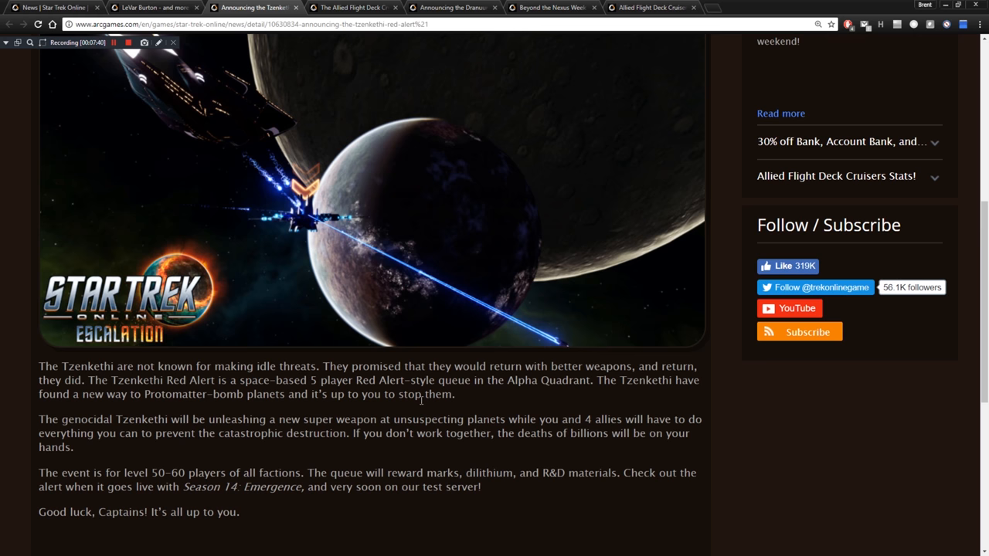
mouse_move(423, 405)
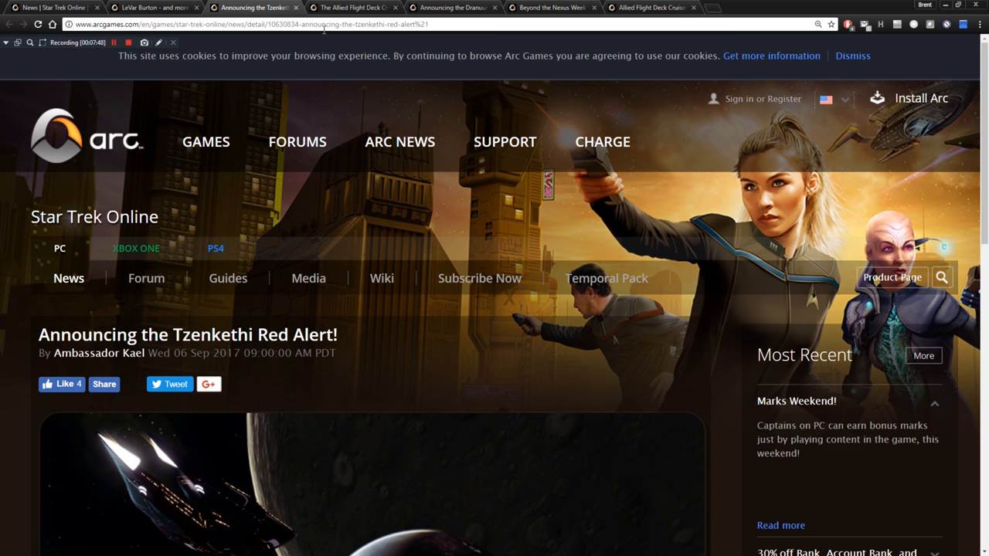
Switch to the Allied Flight Deck Cruiser Bundle article and read to the Tellarite Pralim cruiser description.
left_click(352, 6)
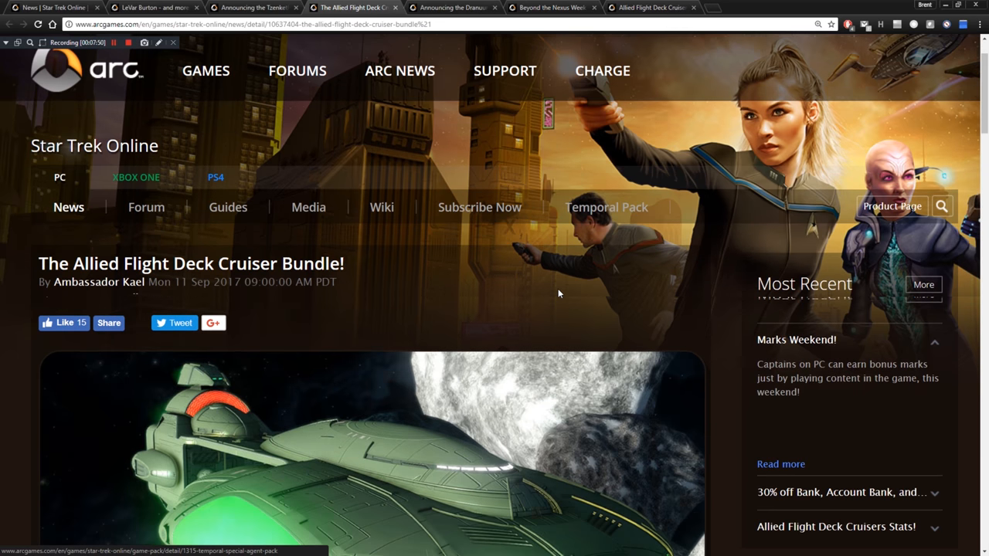
scroll("down", 3)
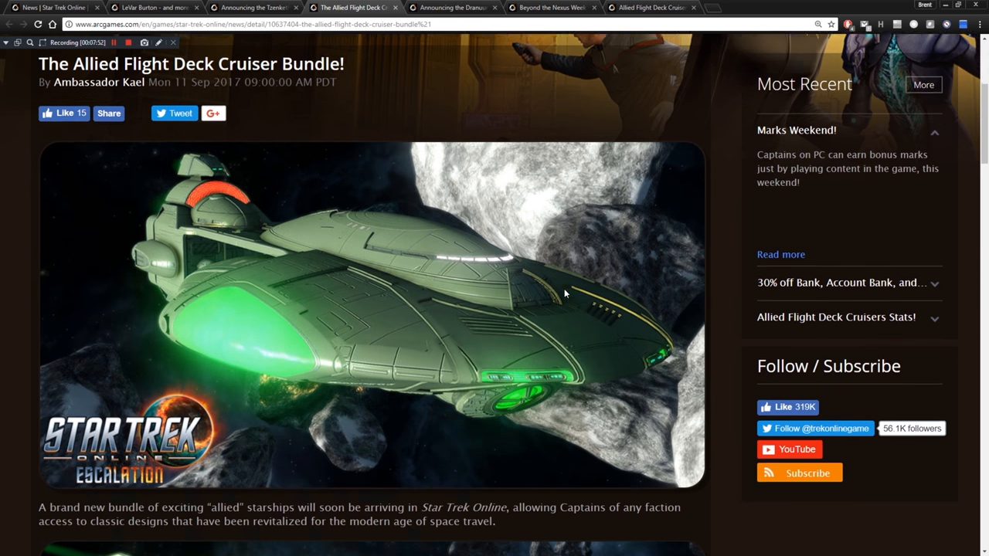
scroll("down", 3)
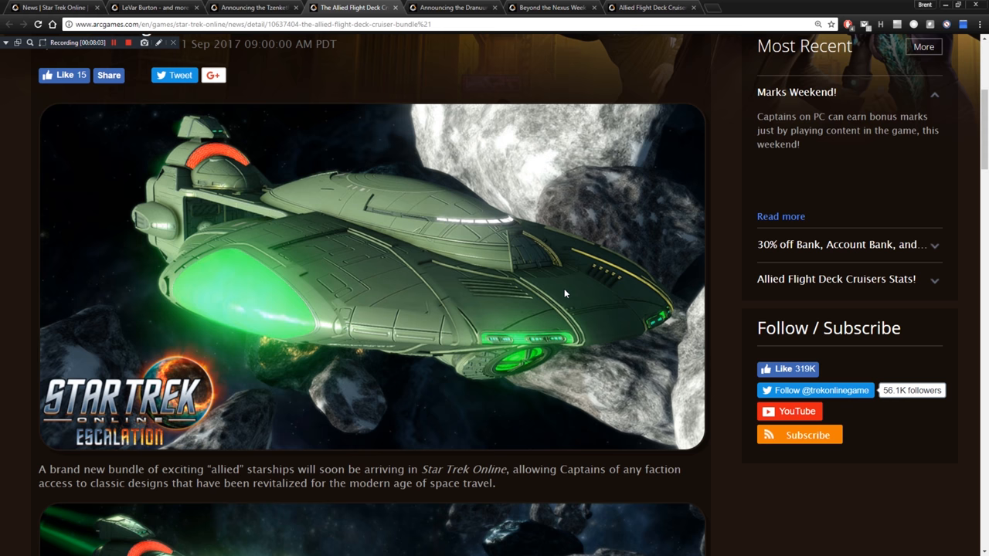
scroll("down", 3)
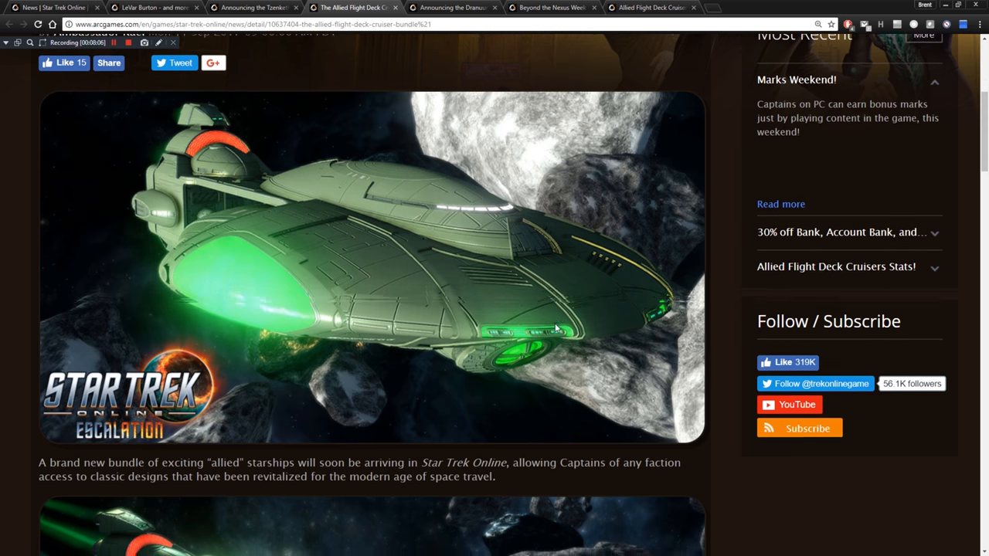
scroll("down", 3)
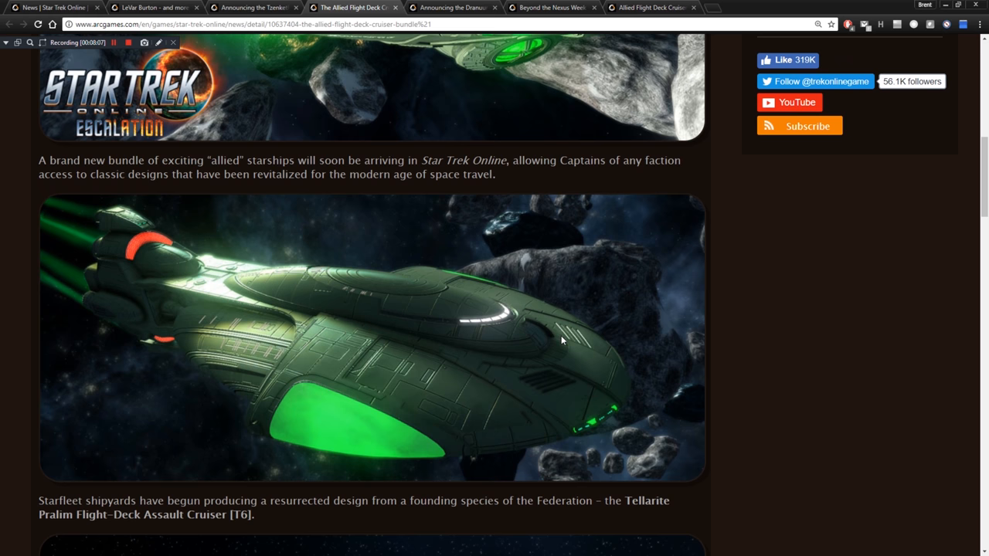
scroll("down", 3)
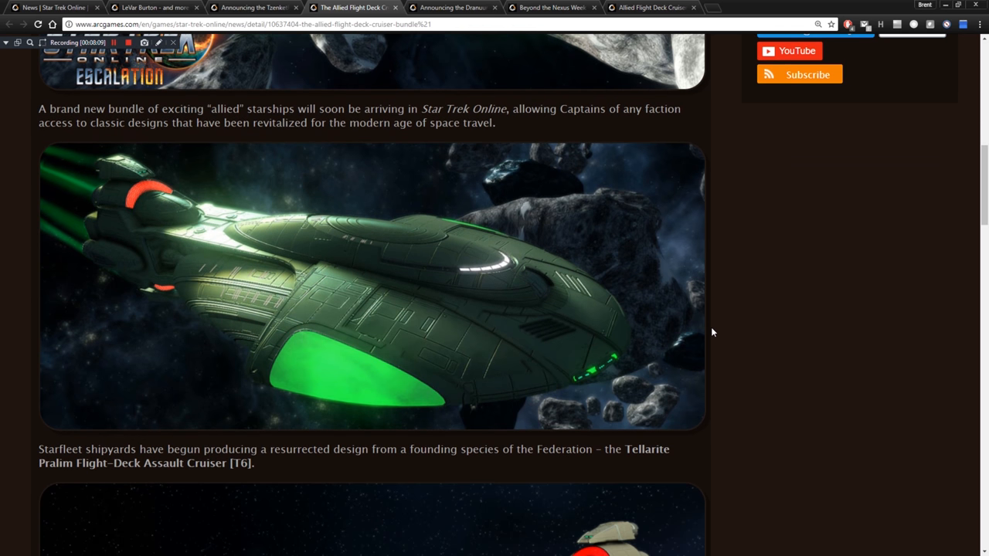
mouse_move(606, 375)
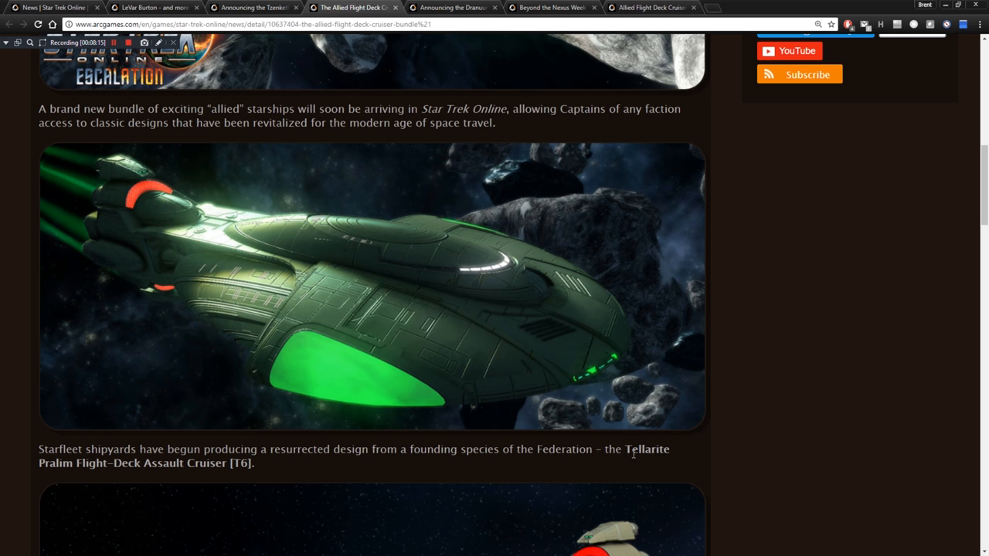
mouse_move(153, 470)
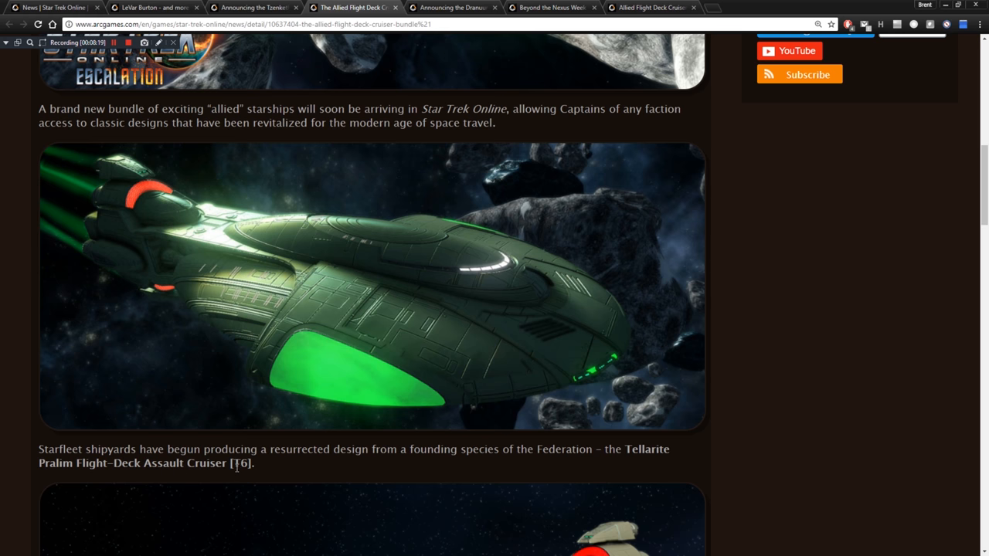
mouse_move(486, 346)
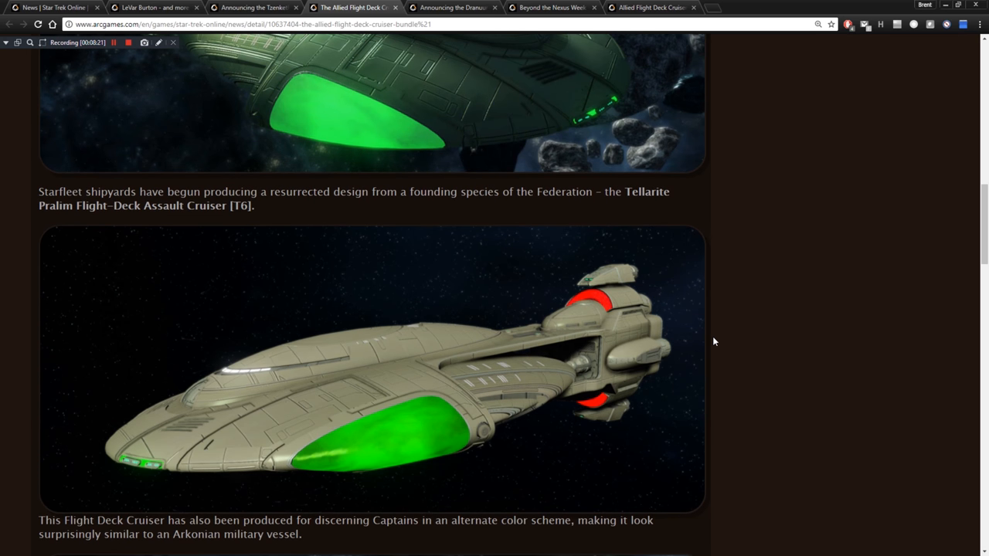
Read past the Arkonian-colour variant and Orion Blackguard paragraph to the Suliban ship image.
scroll("down", 3)
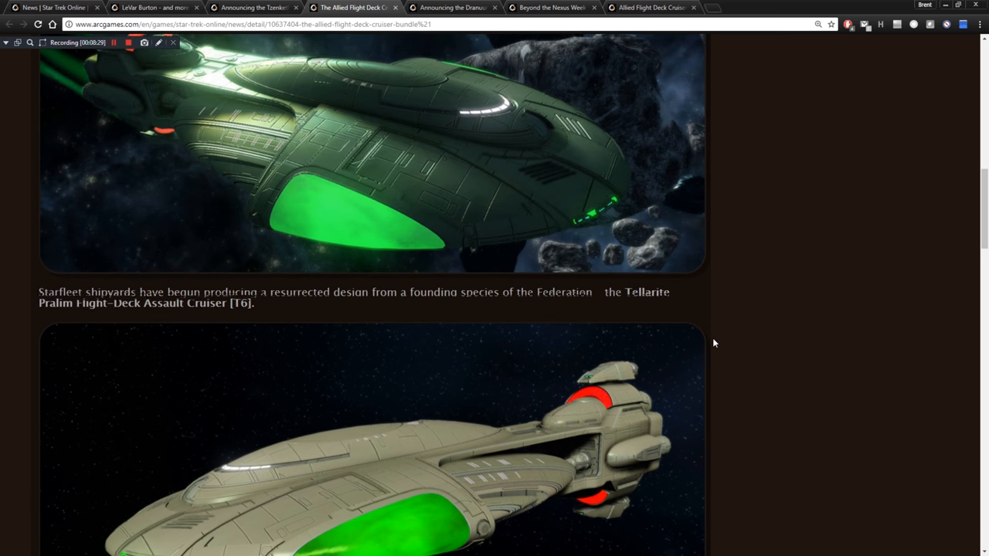
scroll("down", 3)
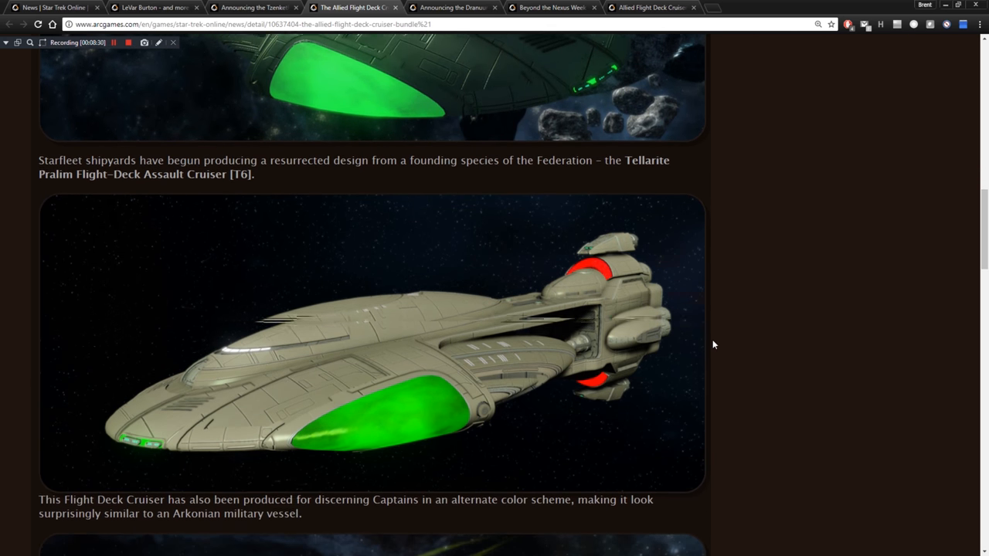
scroll("down", 3)
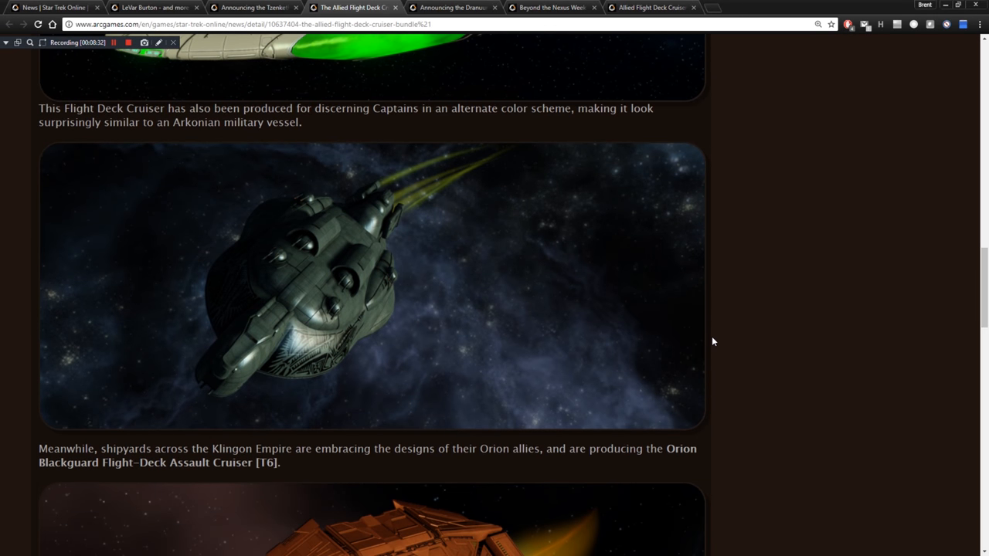
mouse_move(324, 444)
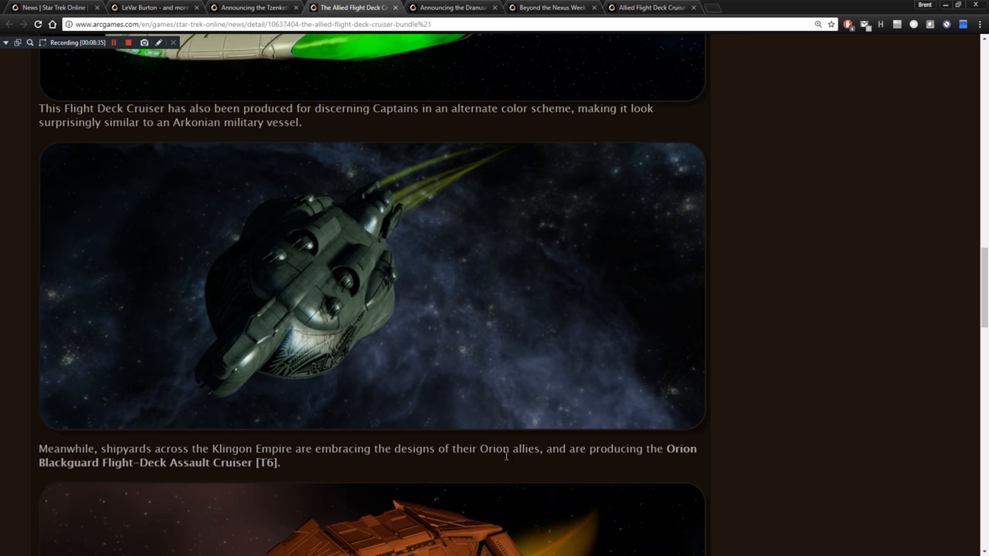
mouse_move(584, 463)
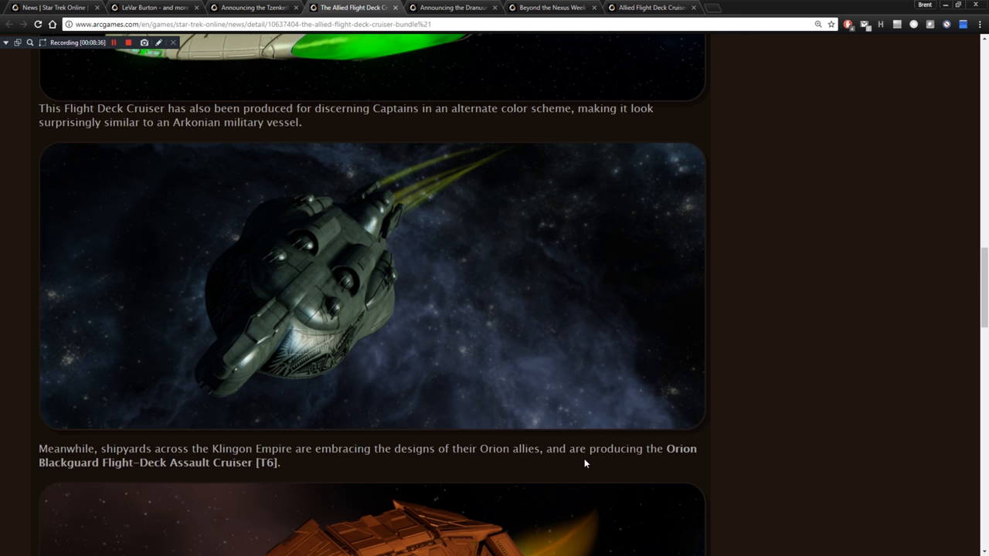
mouse_move(152, 476)
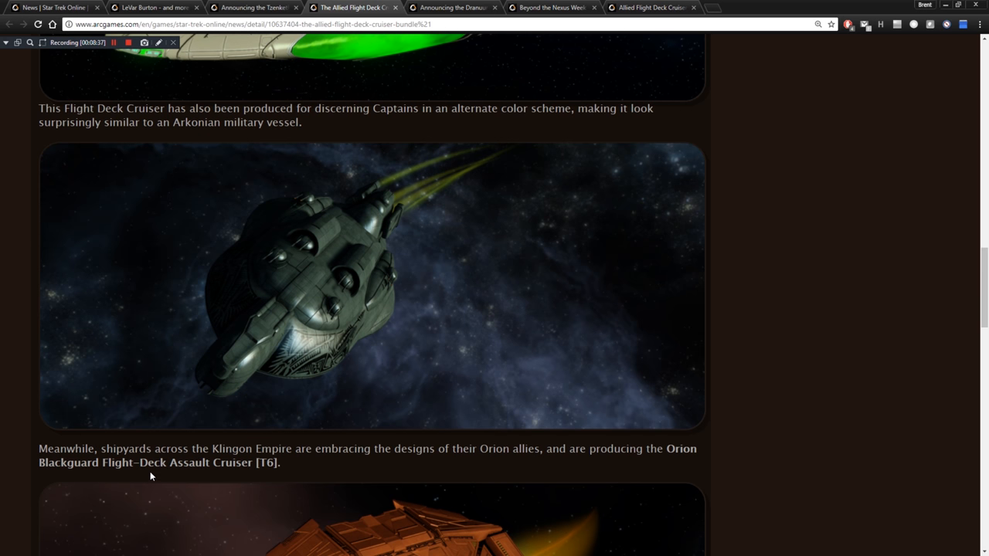
mouse_move(111, 476)
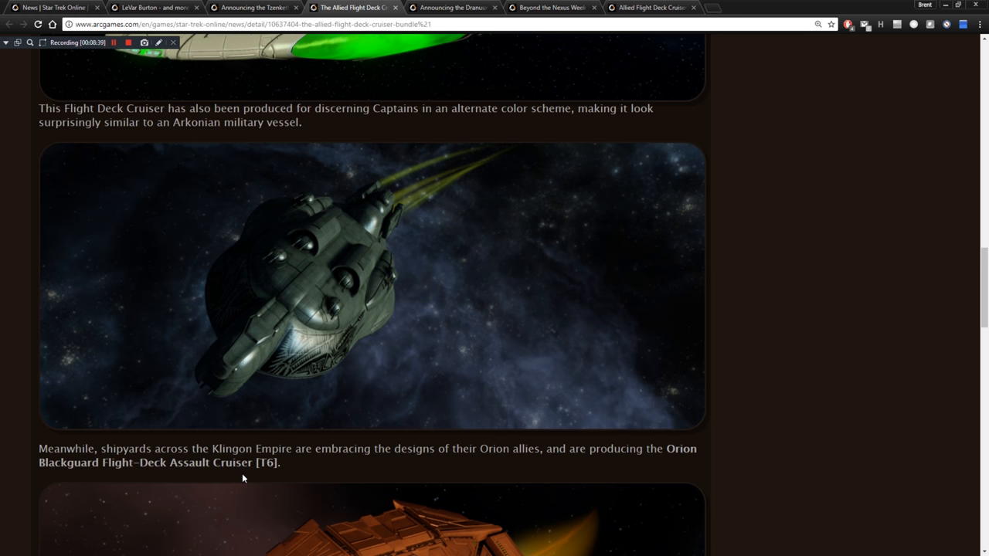
scroll("down", 3)
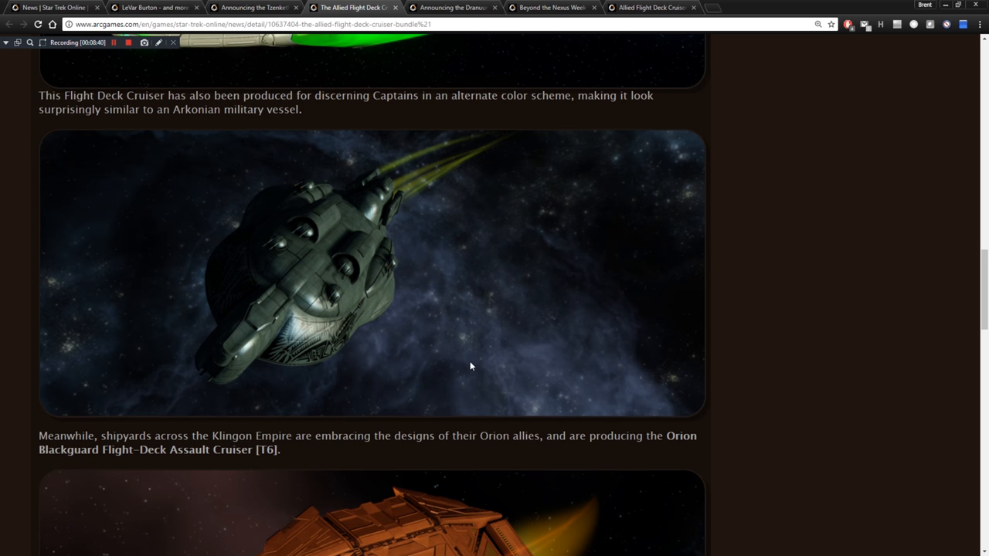
scroll("down", 3)
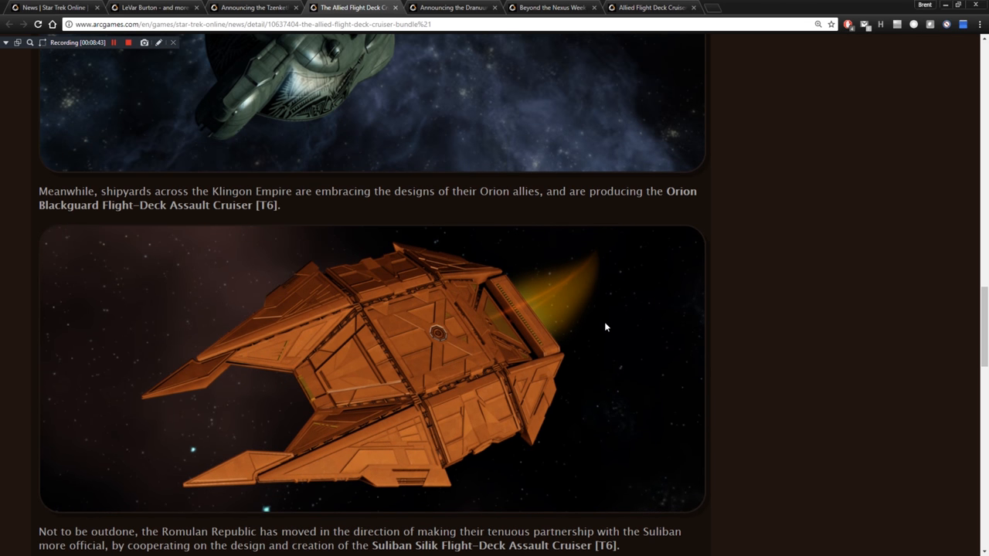
Read the Suliban Silik paragraph and C-Store availability note up to Items and Abilities.
scroll("up", 3)
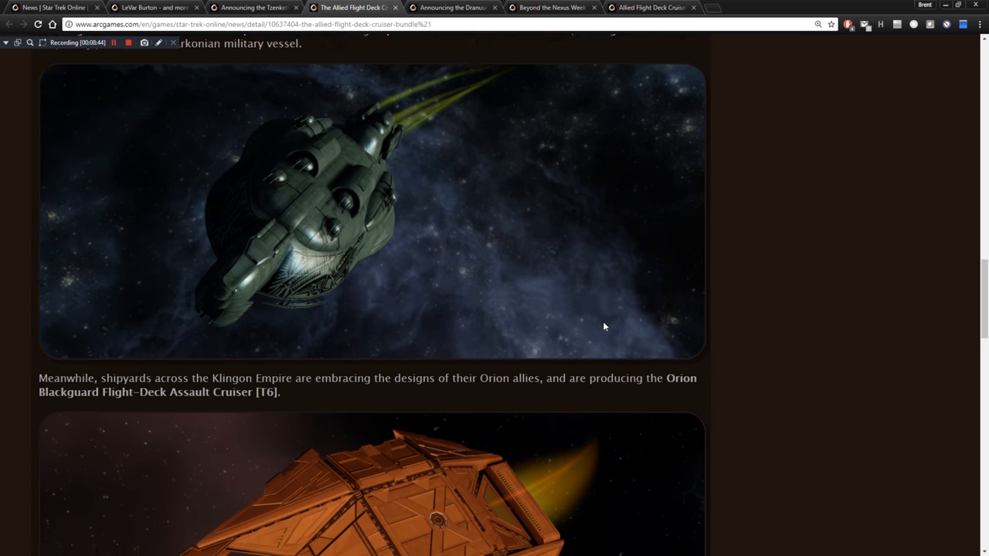
scroll("down", 3)
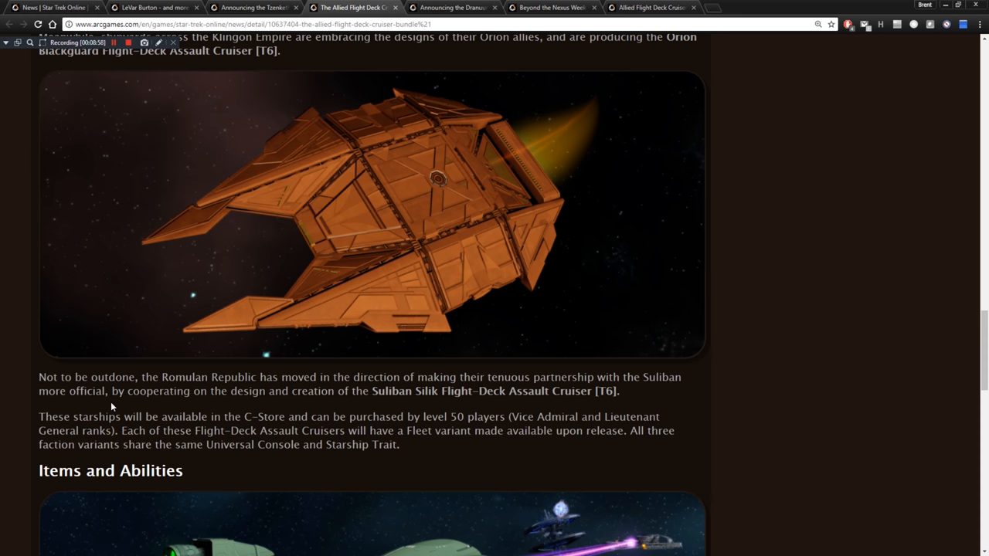
mouse_move(242, 408)
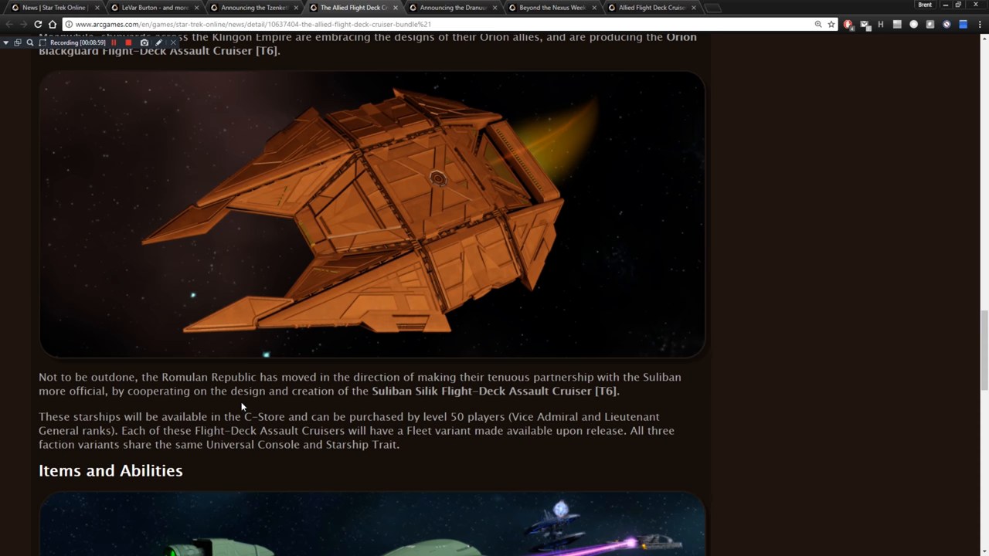
mouse_move(298, 408)
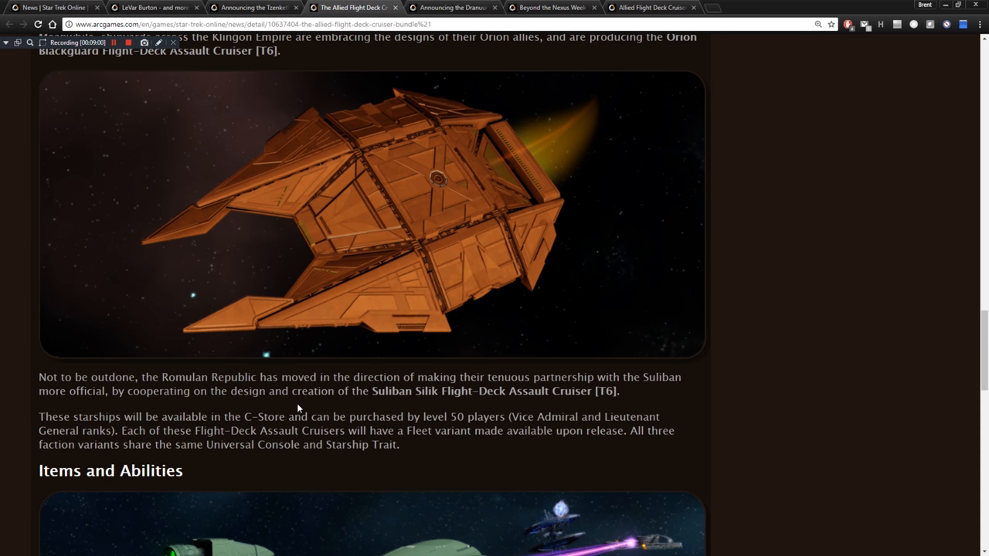
mouse_move(357, 395)
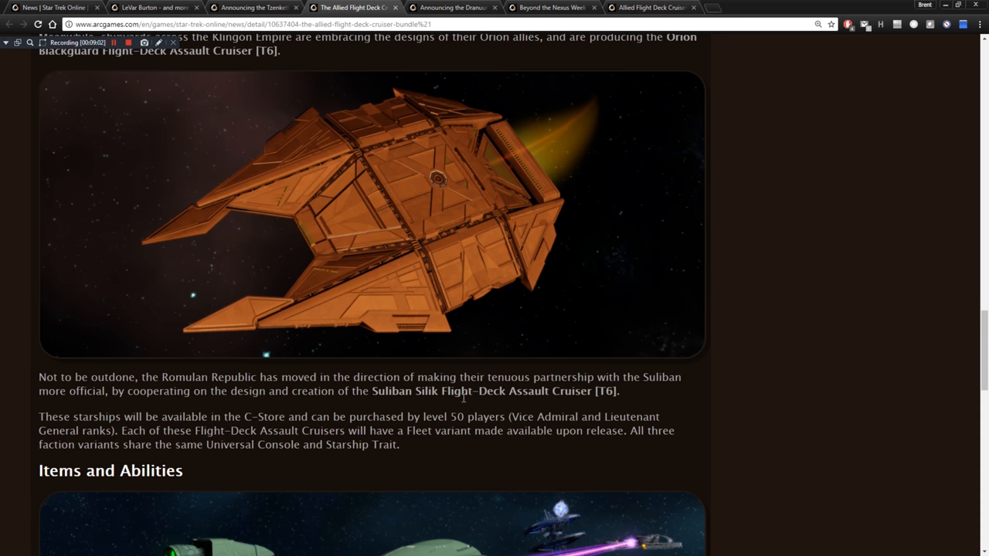
mouse_move(565, 394)
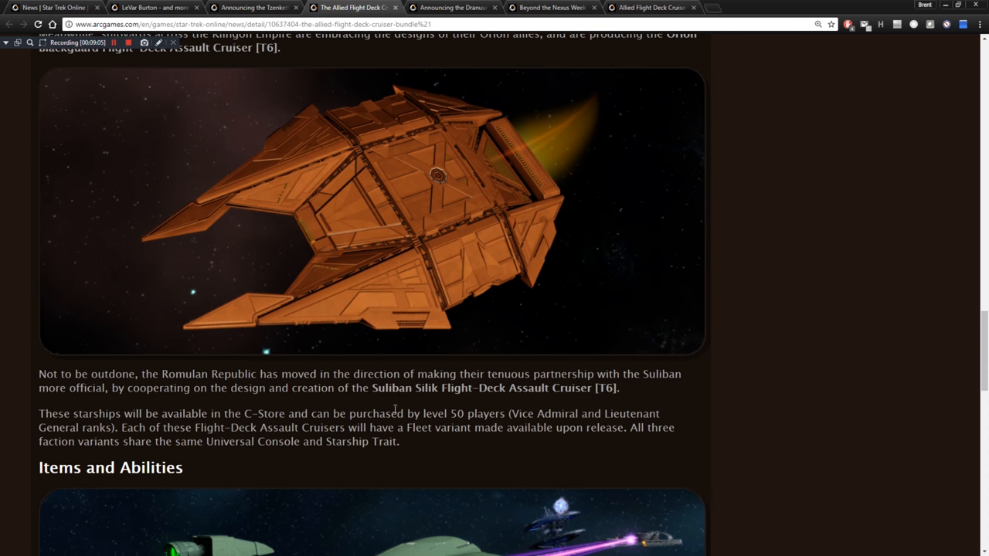
Read the I.F.F. Manipulator console, Starship Trait and Availability sections.
scroll("down", 3)
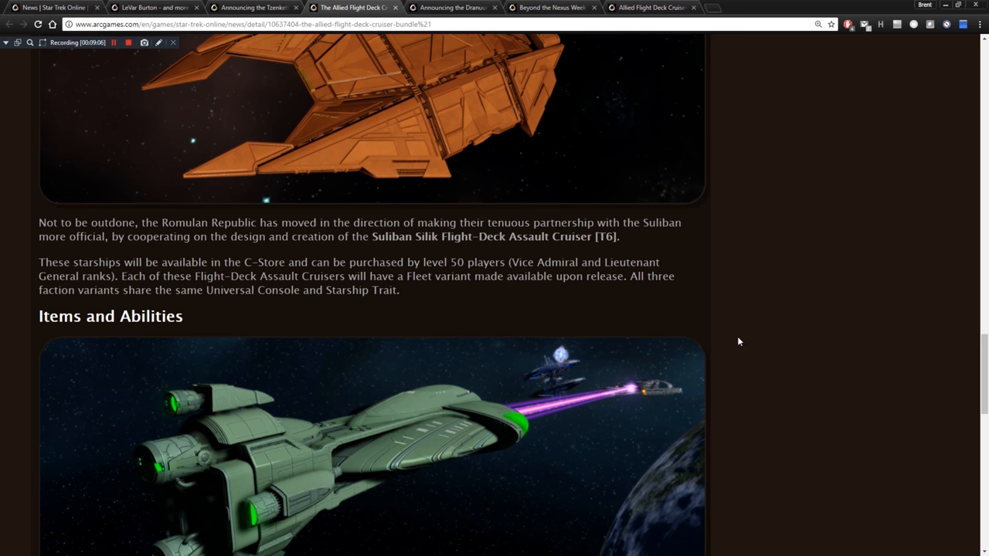
mouse_move(815, 331)
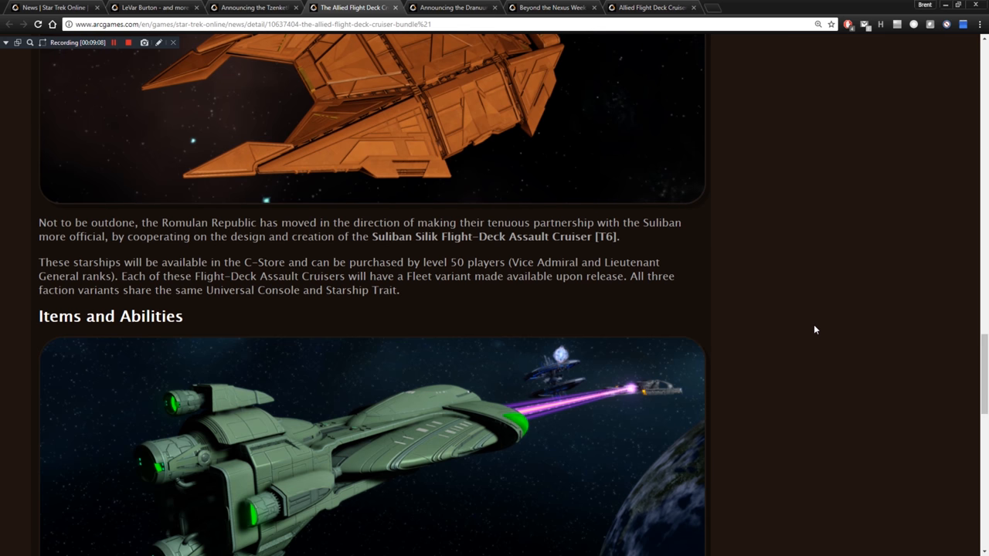
mouse_move(593, 324)
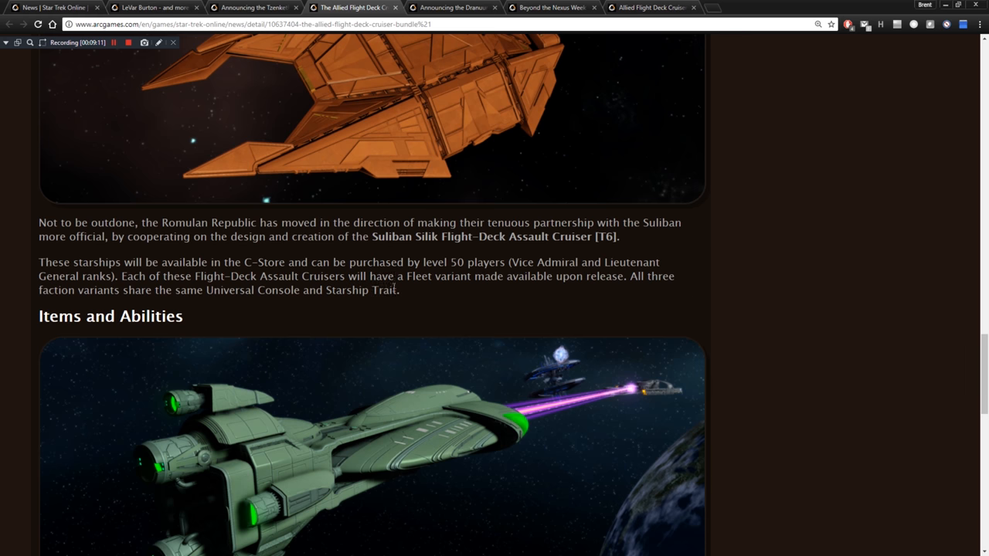
mouse_move(556, 275)
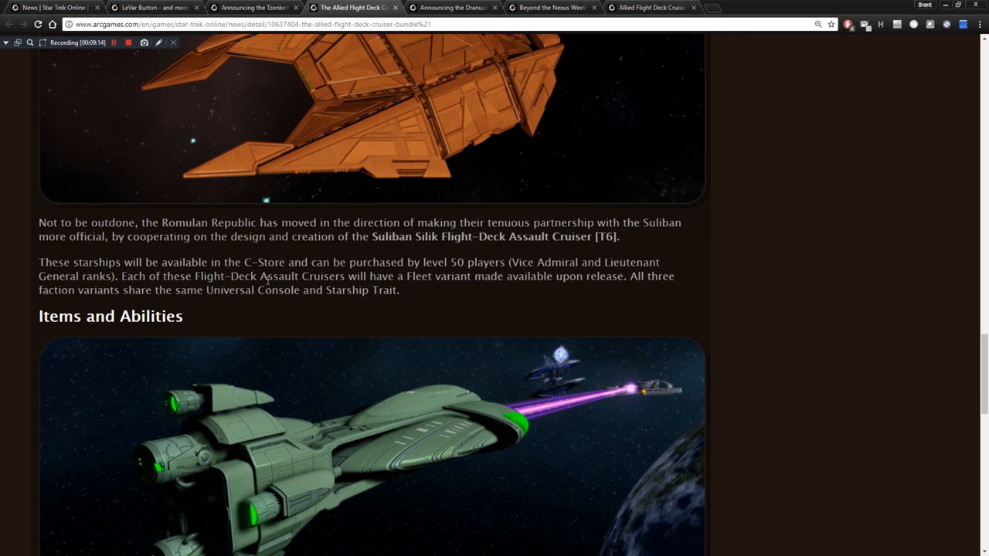
mouse_move(128, 296)
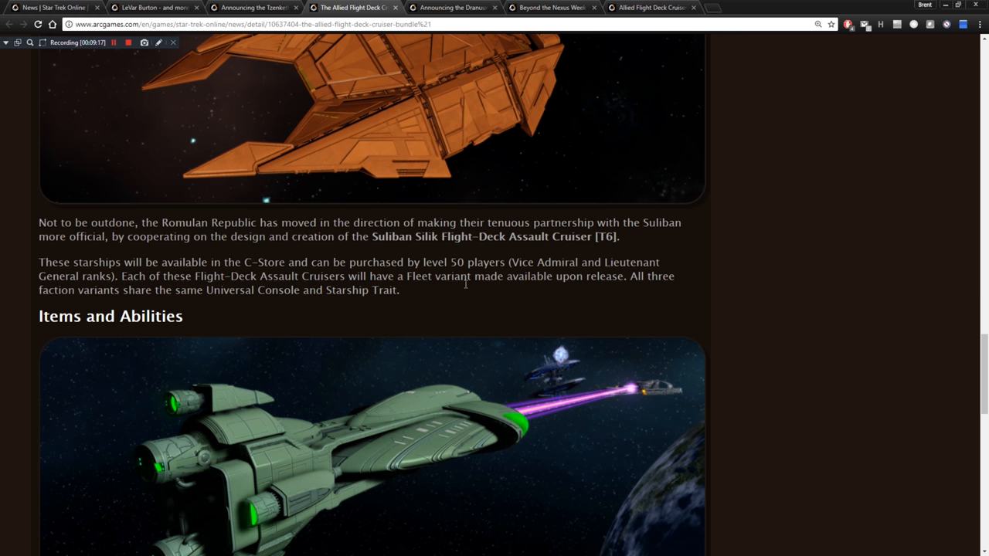
scroll("down", 3)
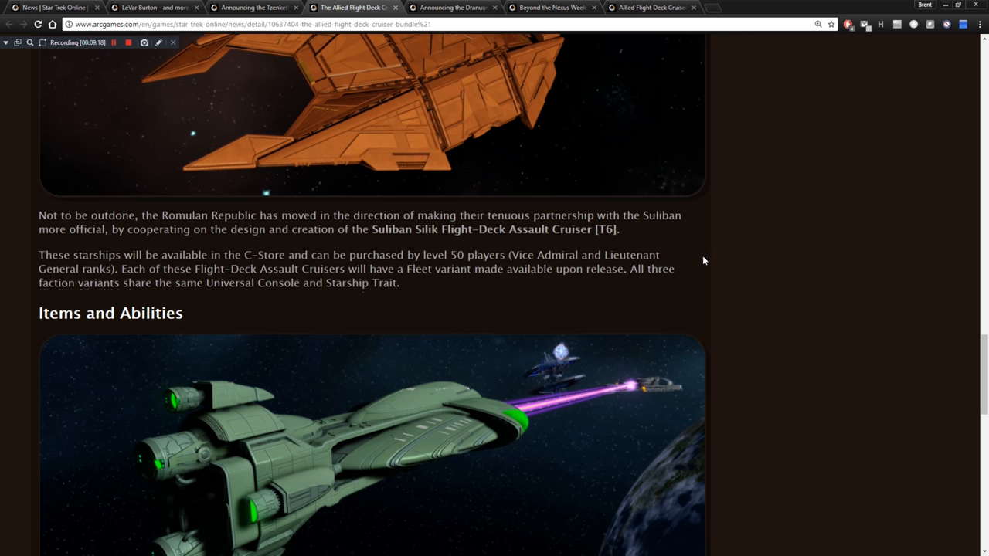
scroll("down", 3)
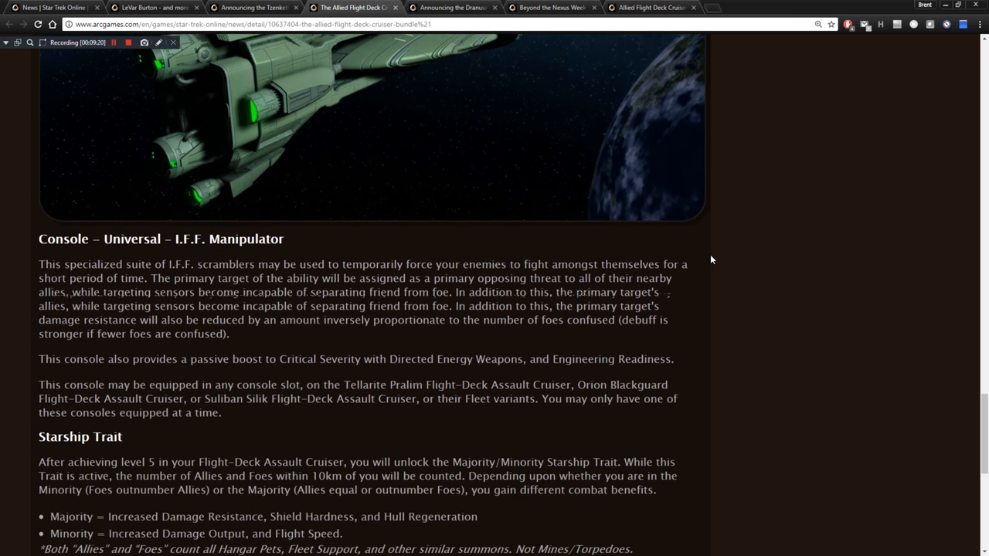
scroll("down", 3)
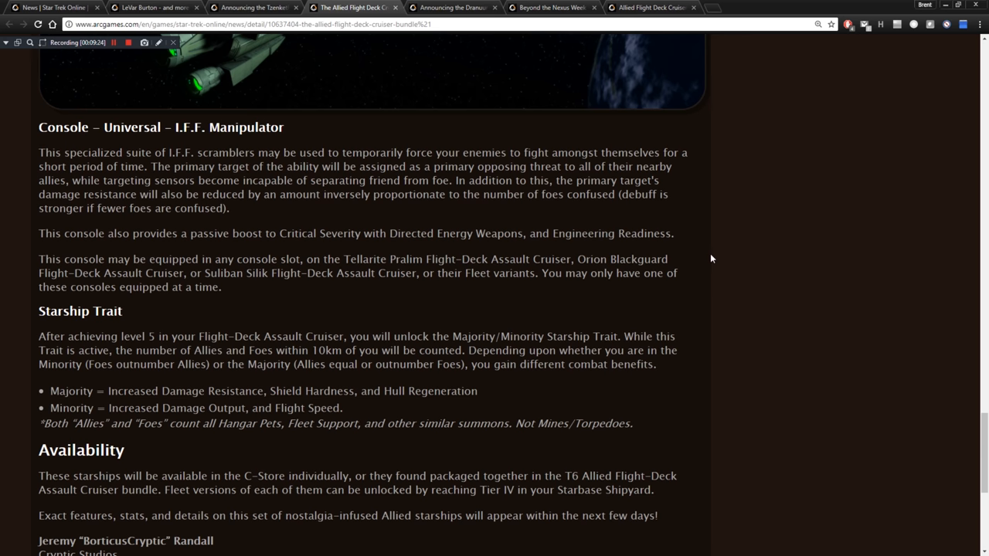
mouse_move(720, 259)
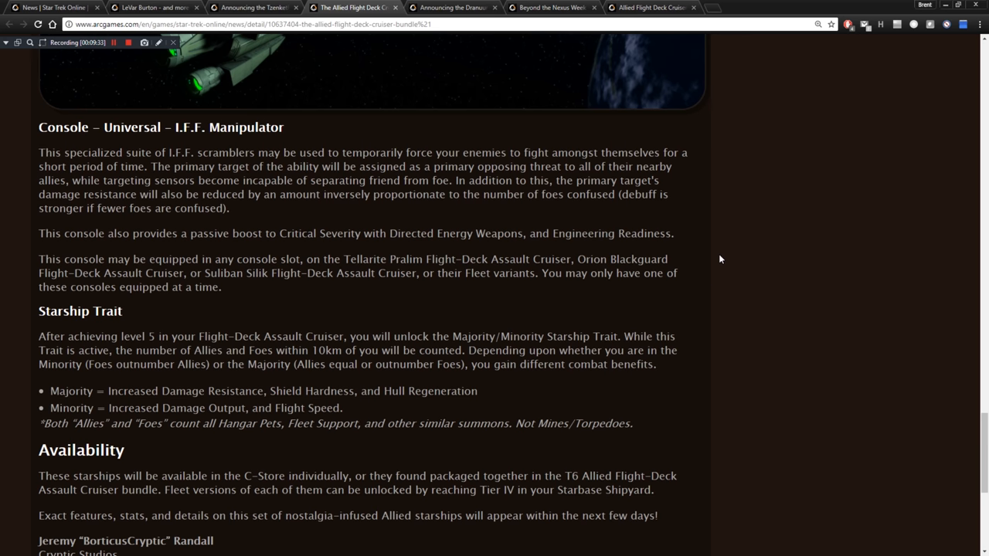
mouse_move(732, 251)
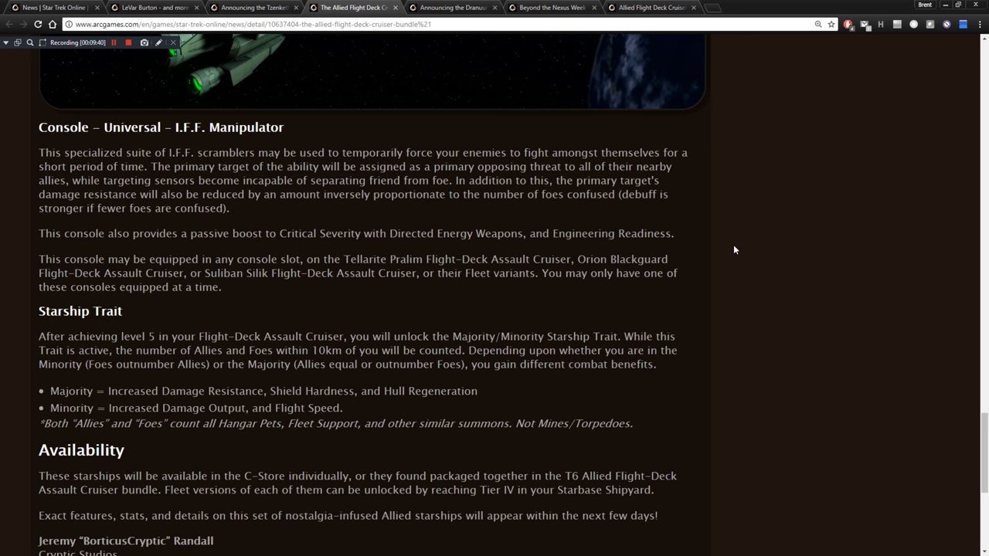
mouse_move(714, 281)
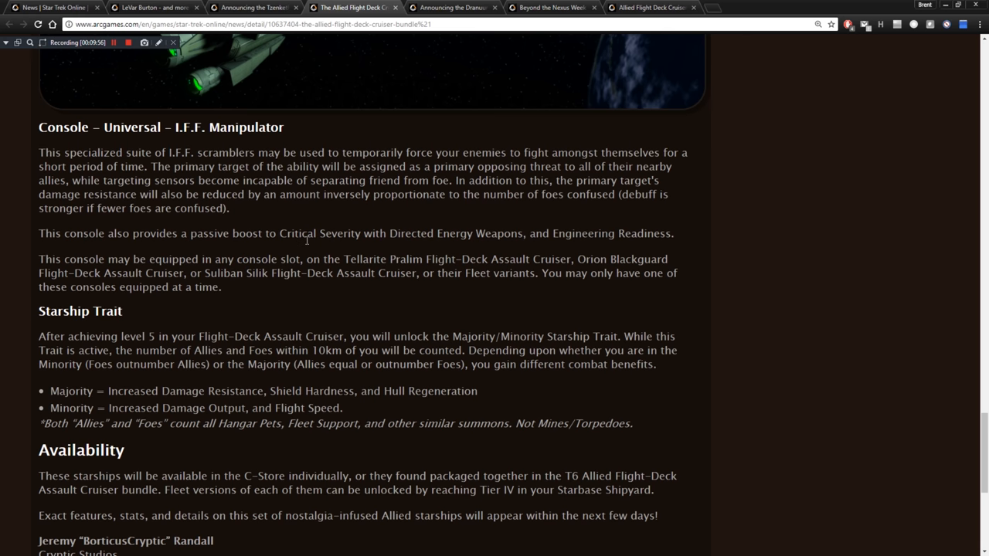
mouse_move(530, 230)
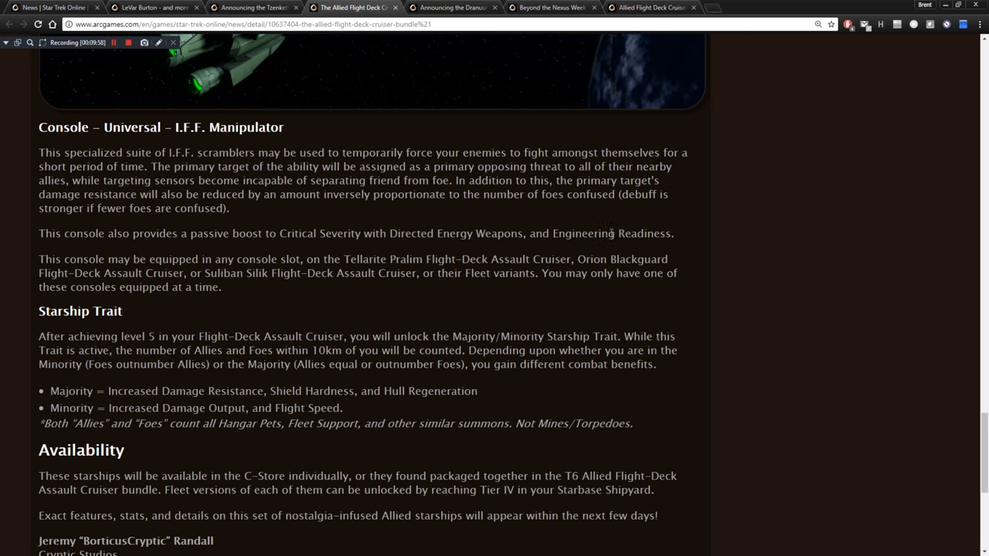
mouse_move(661, 257)
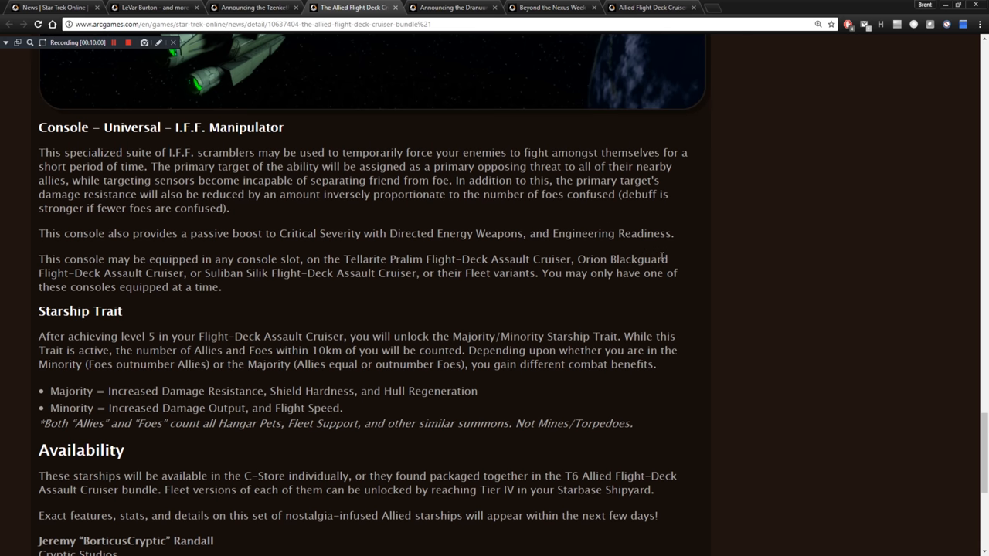
mouse_move(263, 309)
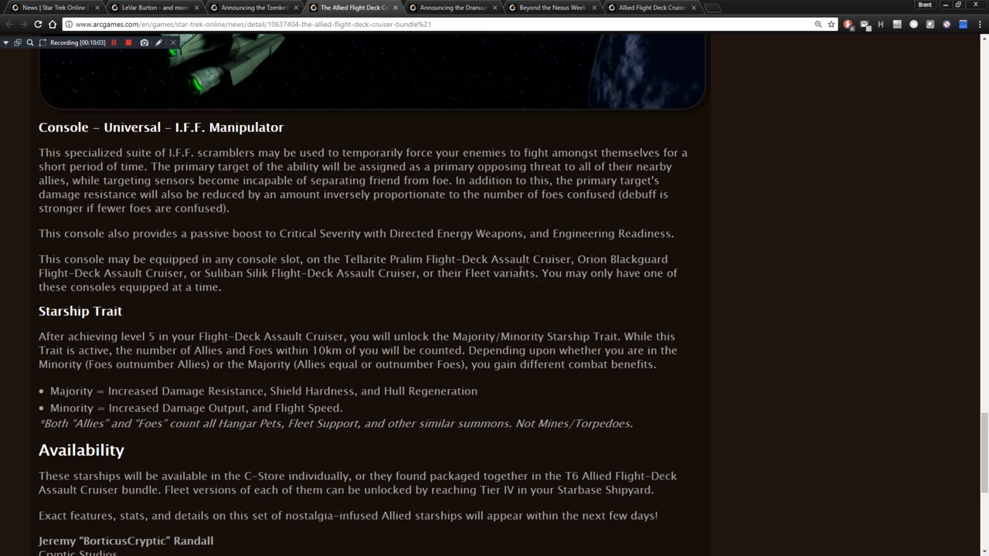
Finish the cruiser bundle article and move on to the Dranuur Colony Fleet Holding article.
scroll("down", 3)
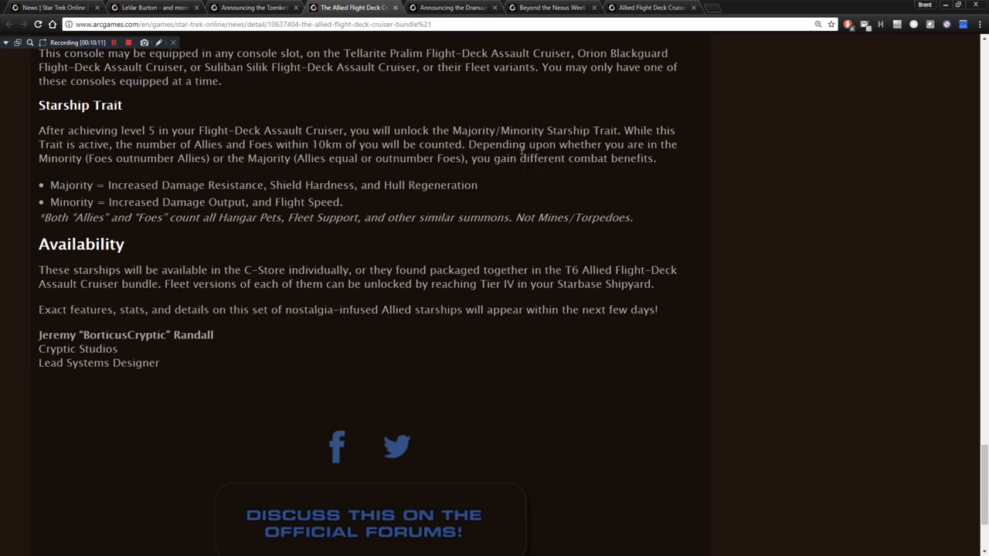
mouse_move(107, 180)
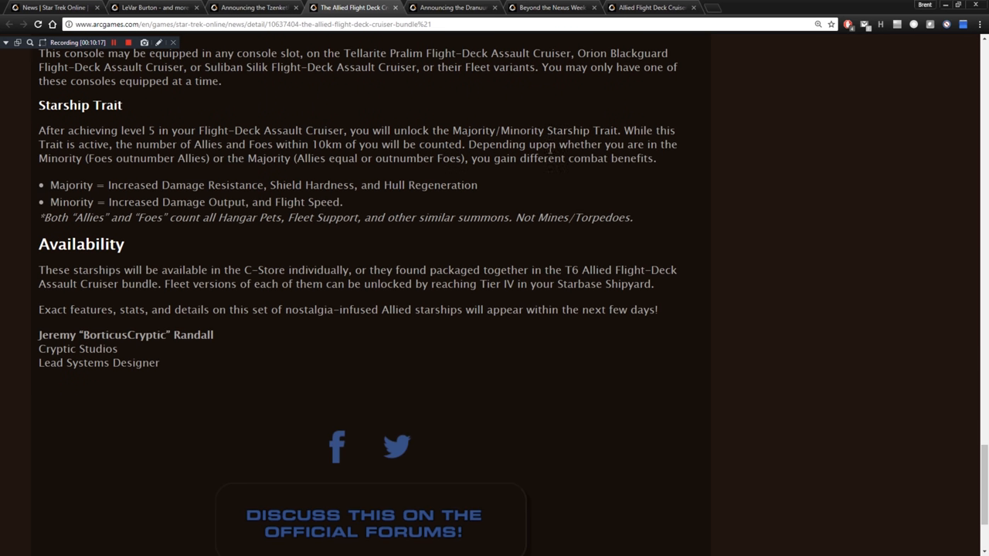
mouse_move(241, 158)
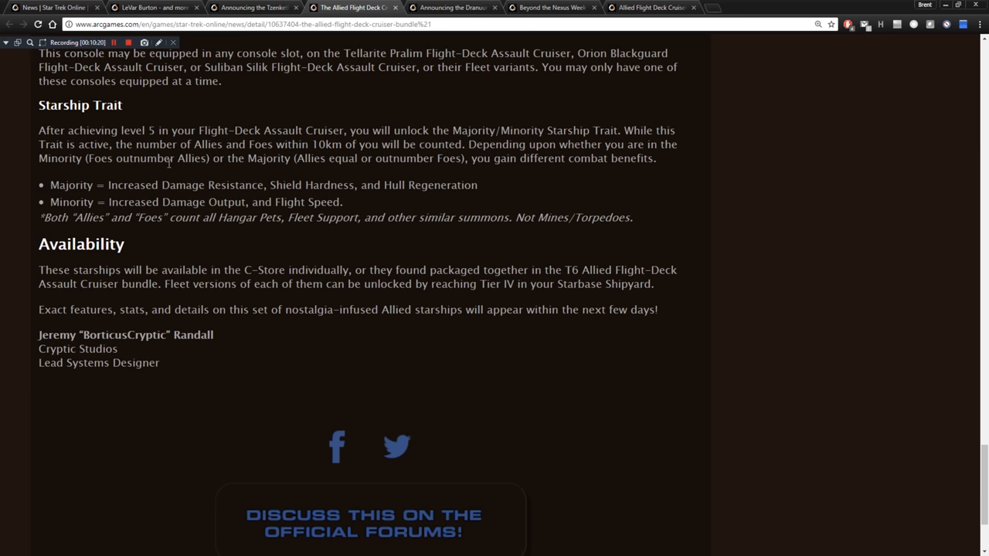
mouse_move(291, 157)
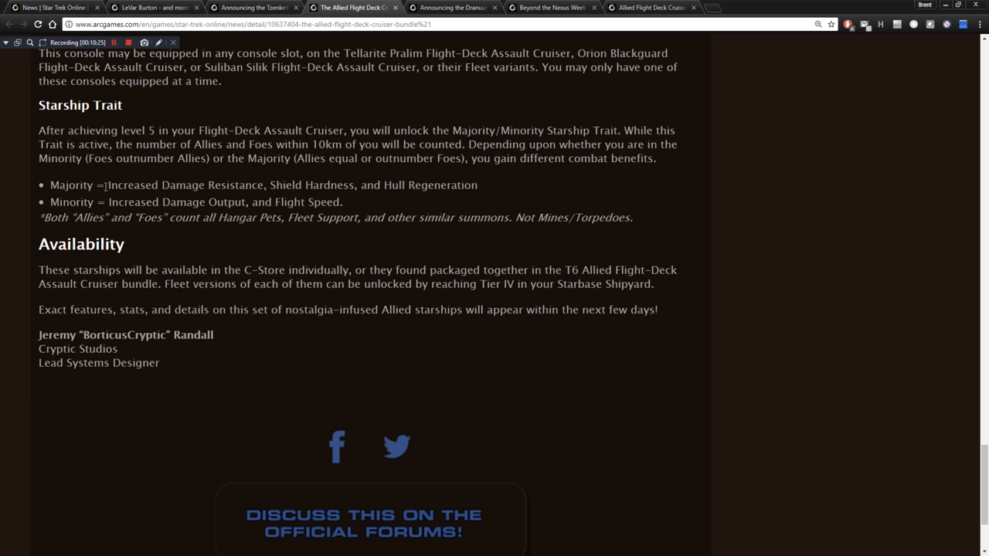
mouse_move(182, 198)
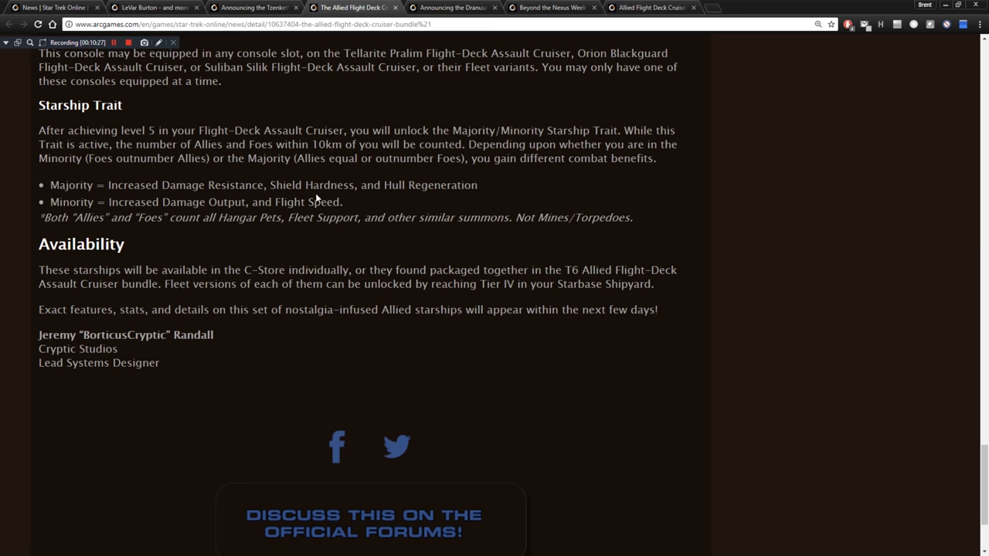
mouse_move(427, 190)
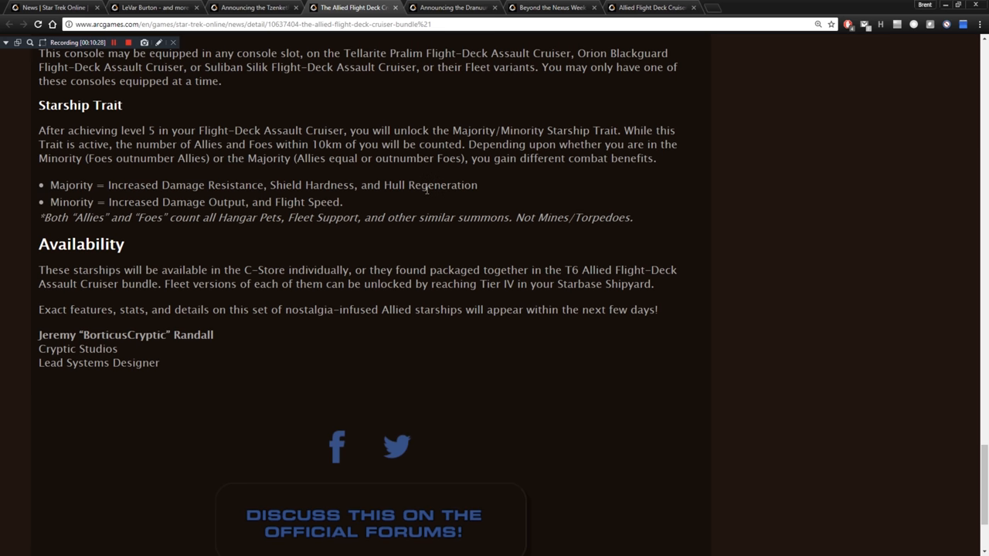
mouse_move(120, 204)
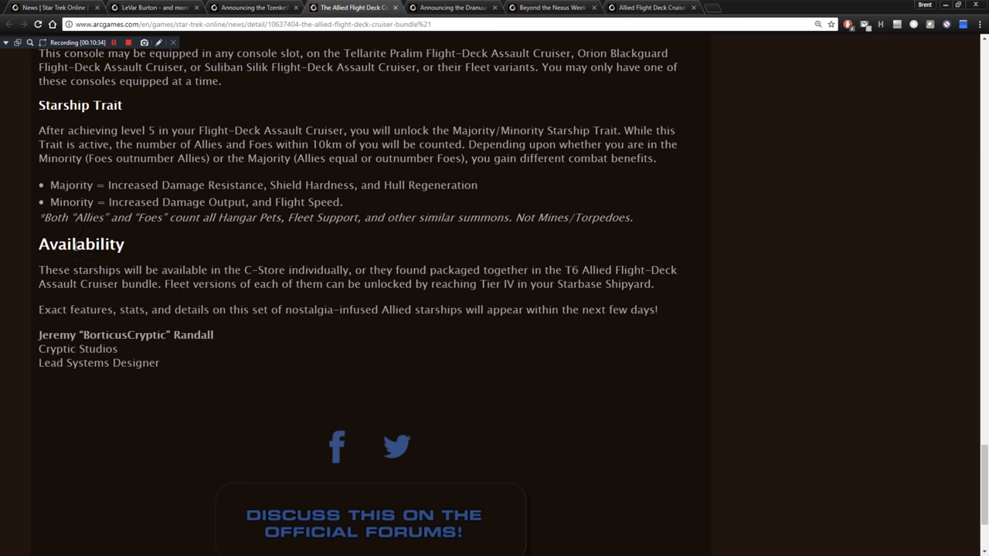
scroll("down", 3)
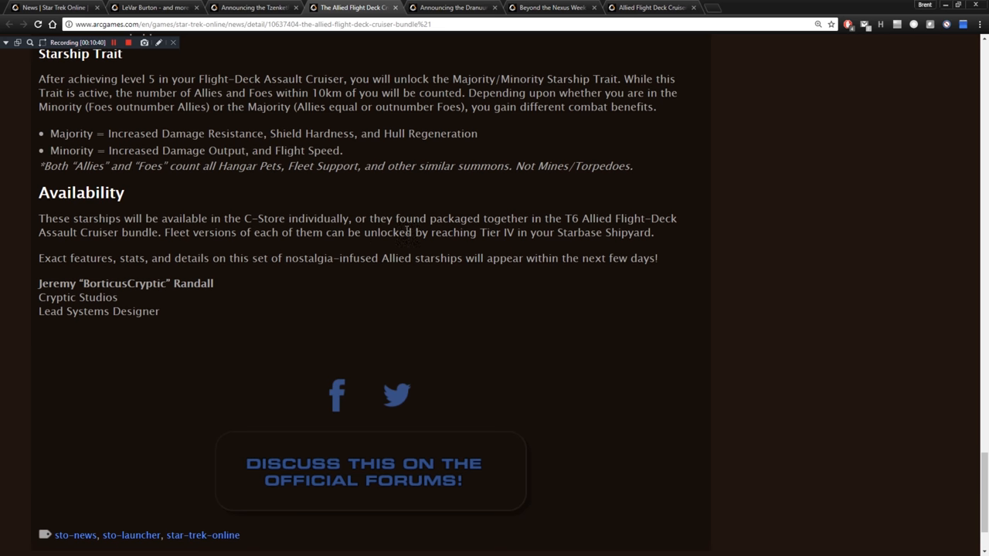
mouse_move(581, 222)
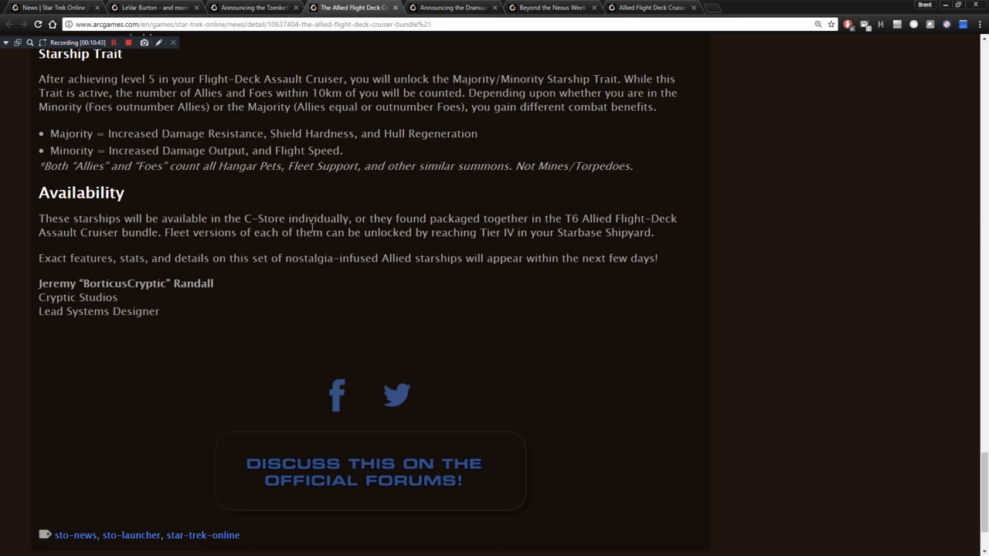
mouse_move(256, 245)
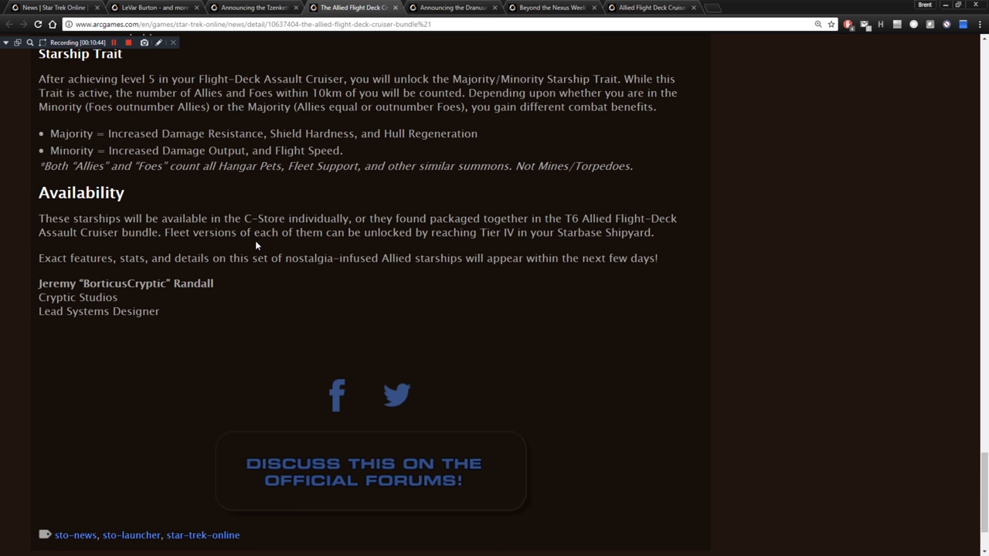
mouse_move(215, 263)
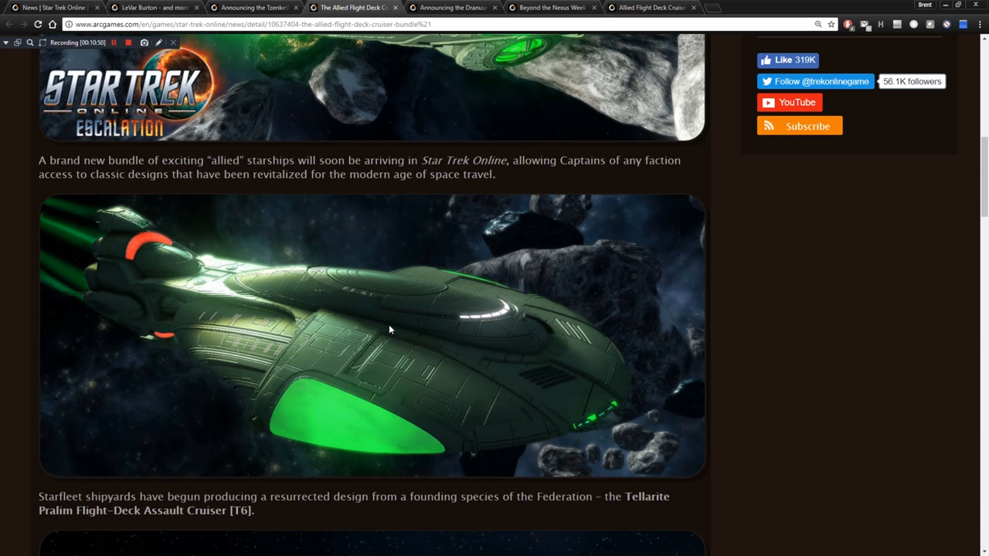
scroll("up", 3)
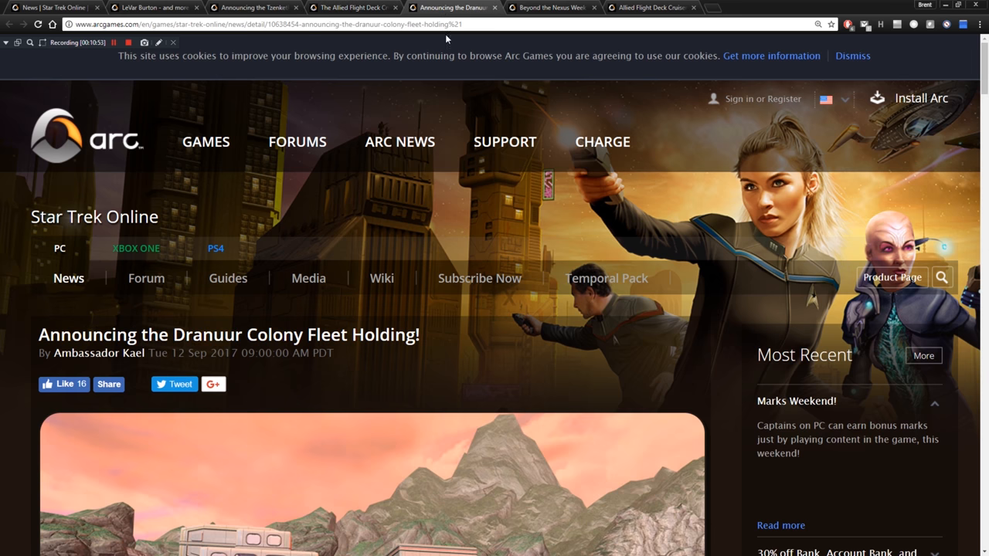
scroll("down", 3)
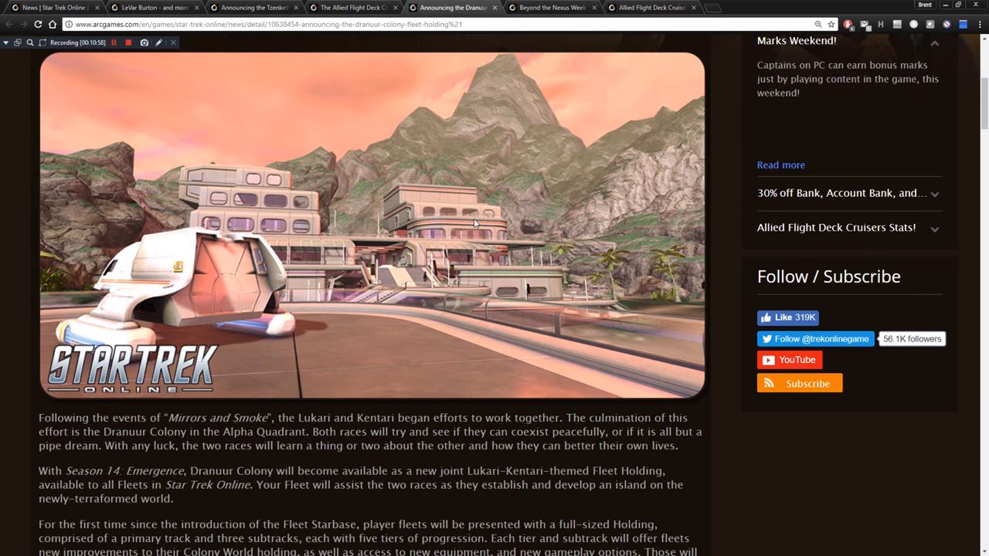
scroll("down", 3)
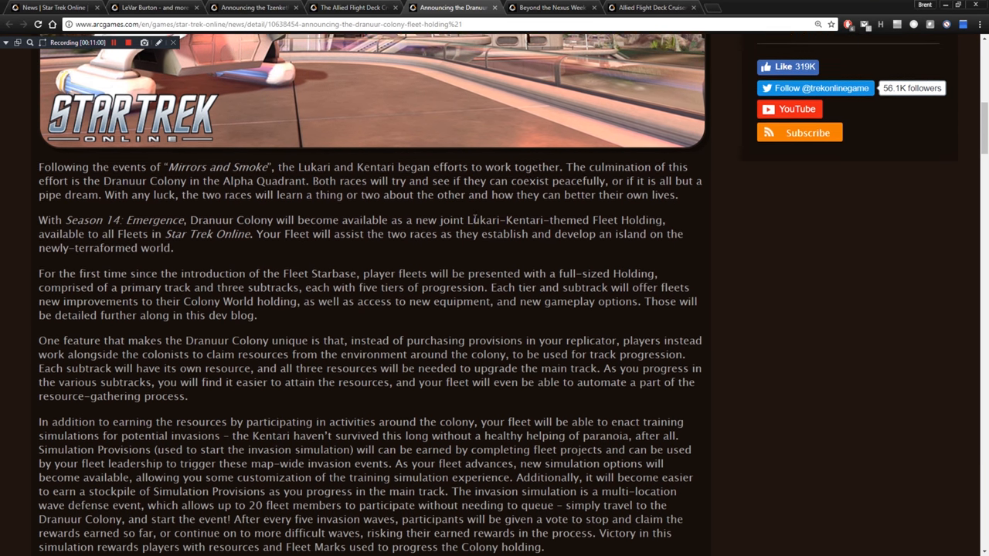
scroll("down", 3)
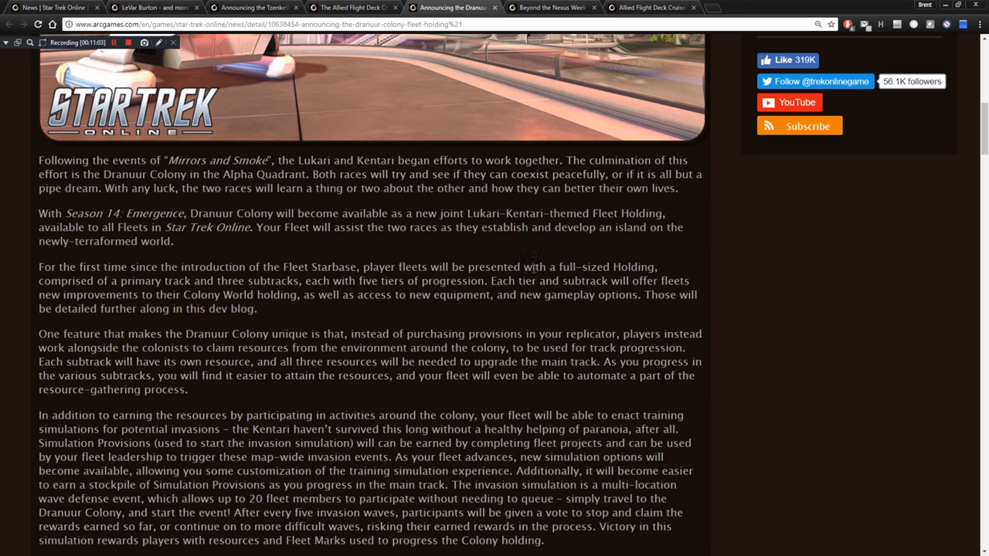
mouse_move(535, 259)
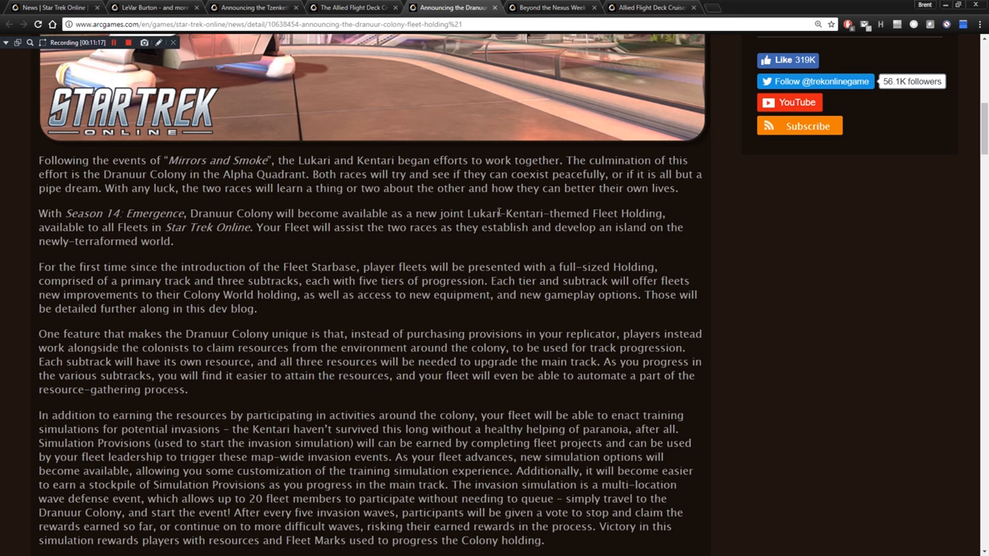
mouse_move(550, 195)
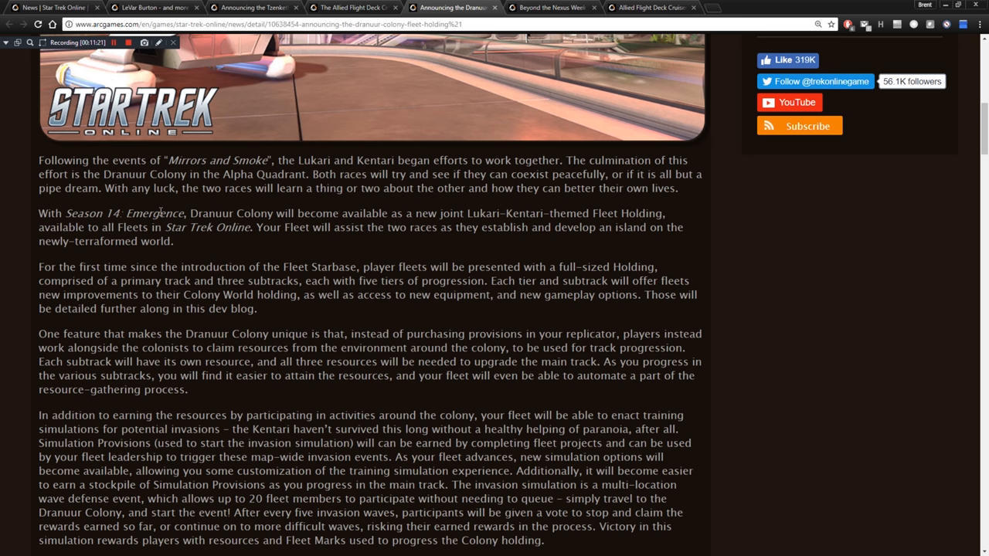
scroll("down", 3)
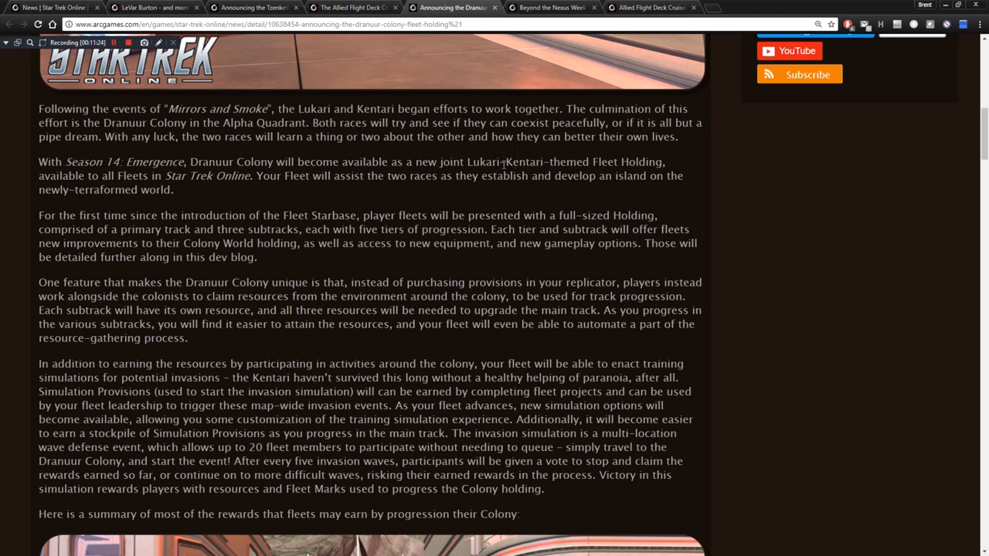
mouse_move(592, 157)
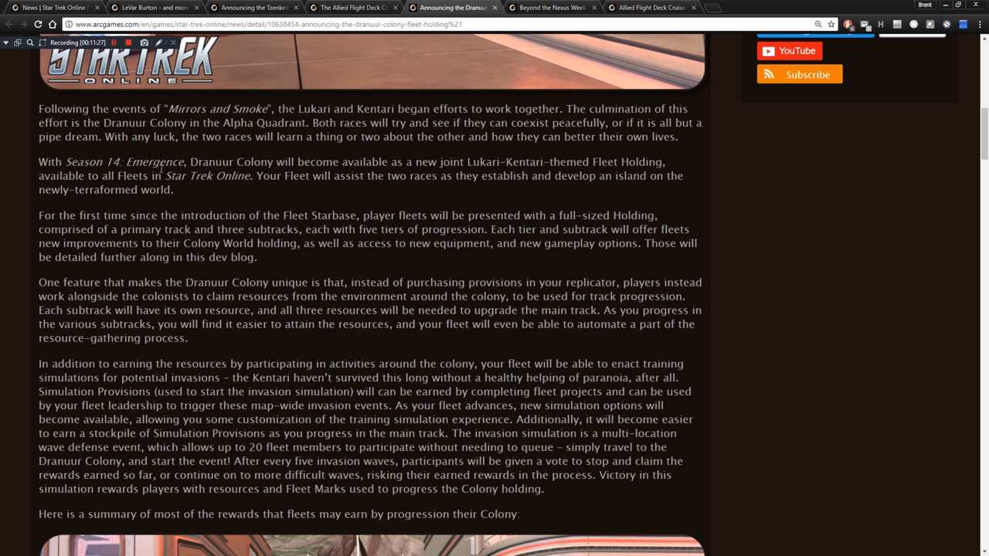
mouse_move(349, 178)
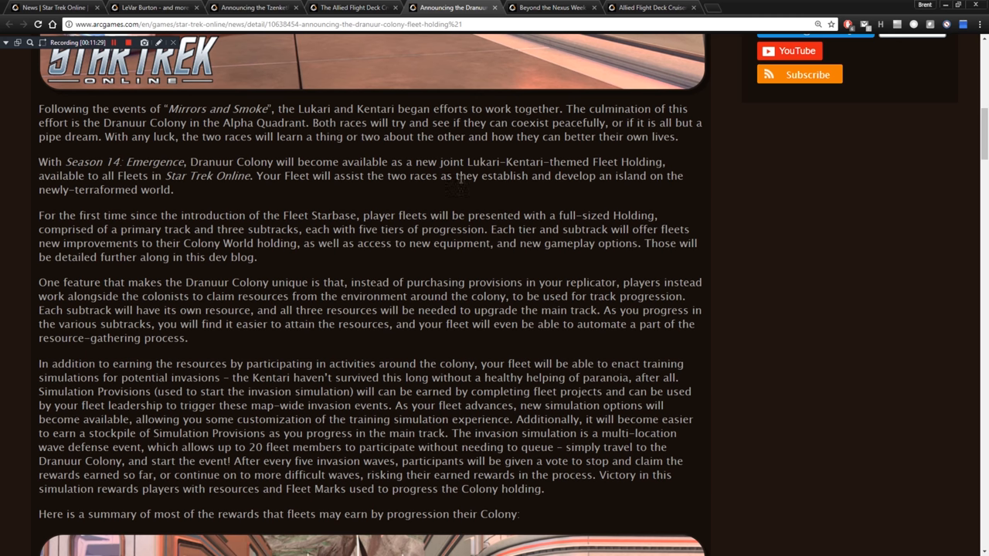
mouse_move(543, 182)
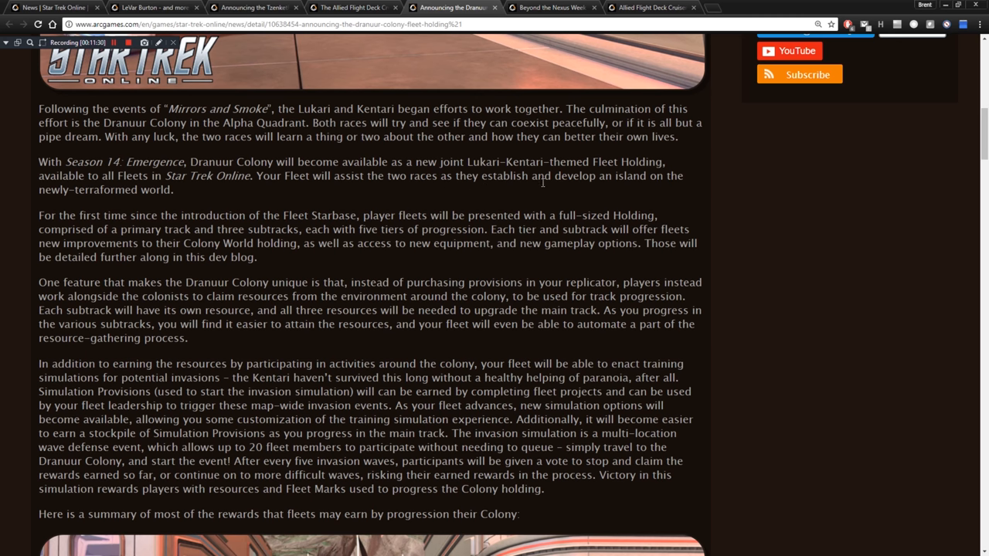
mouse_move(632, 176)
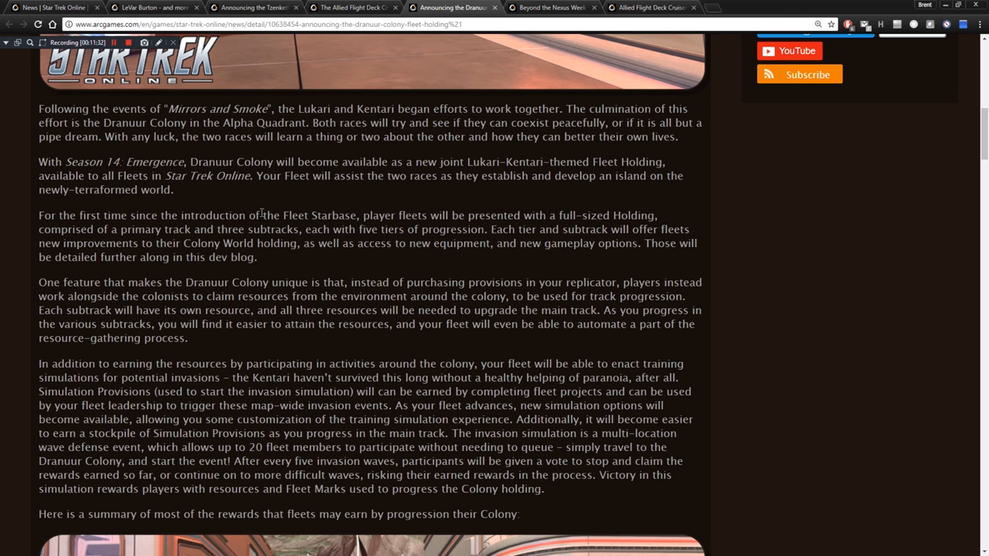
mouse_move(191, 204)
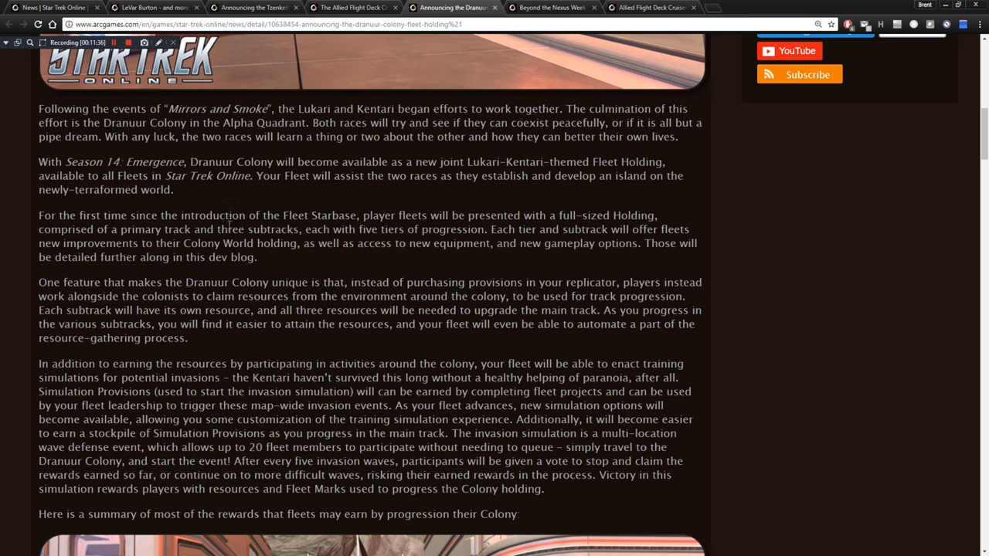
mouse_move(296, 275)
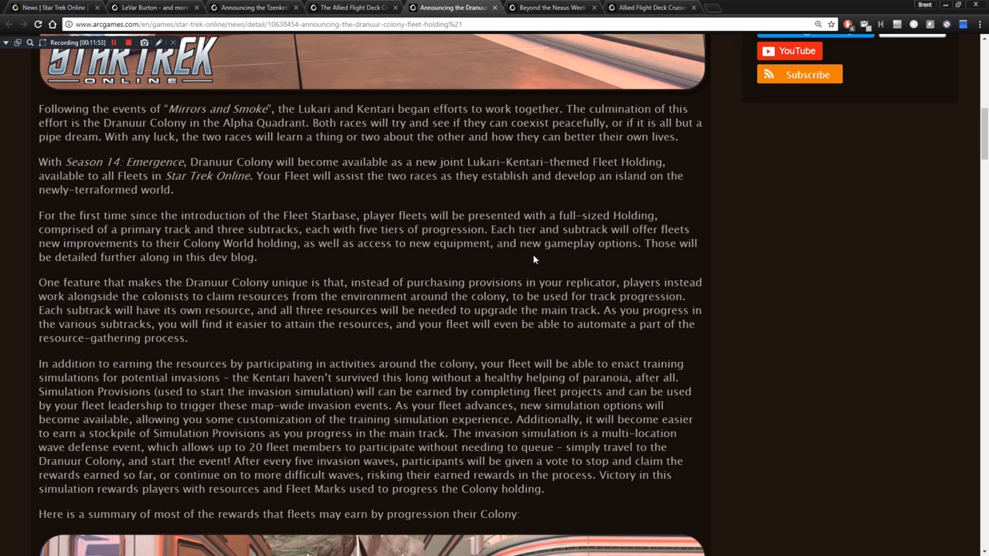
mouse_move(628, 247)
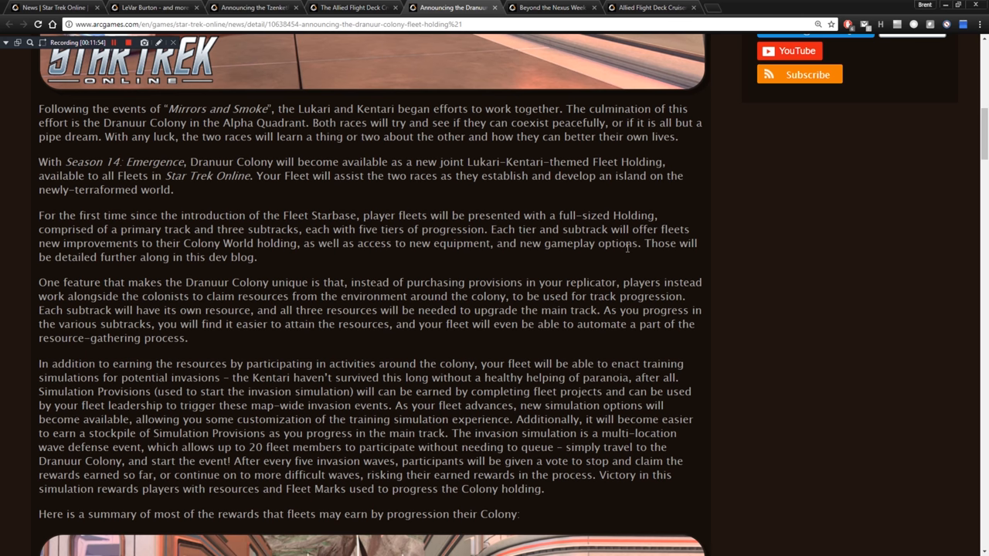
mouse_move(369, 282)
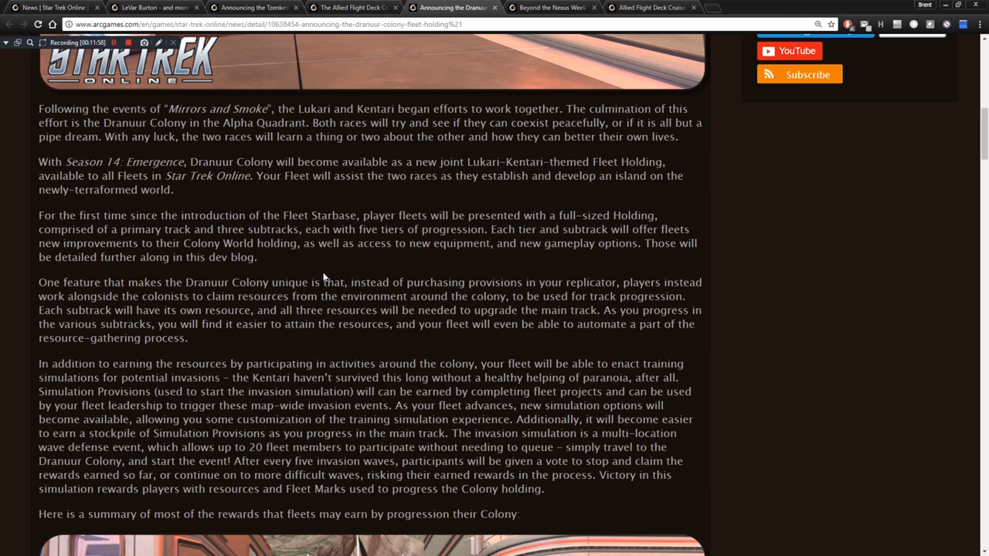
scroll("down", 3)
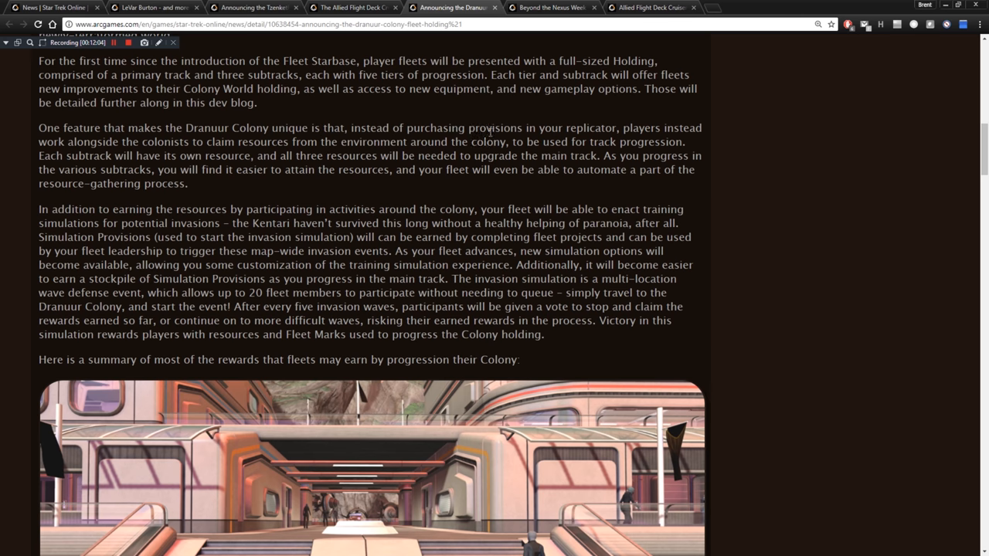
mouse_move(655, 124)
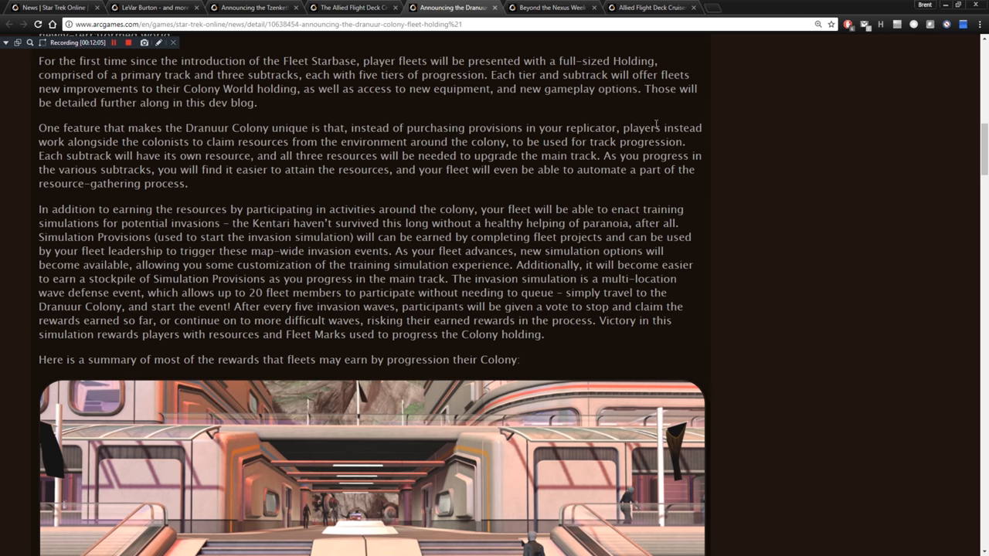
mouse_move(371, 120)
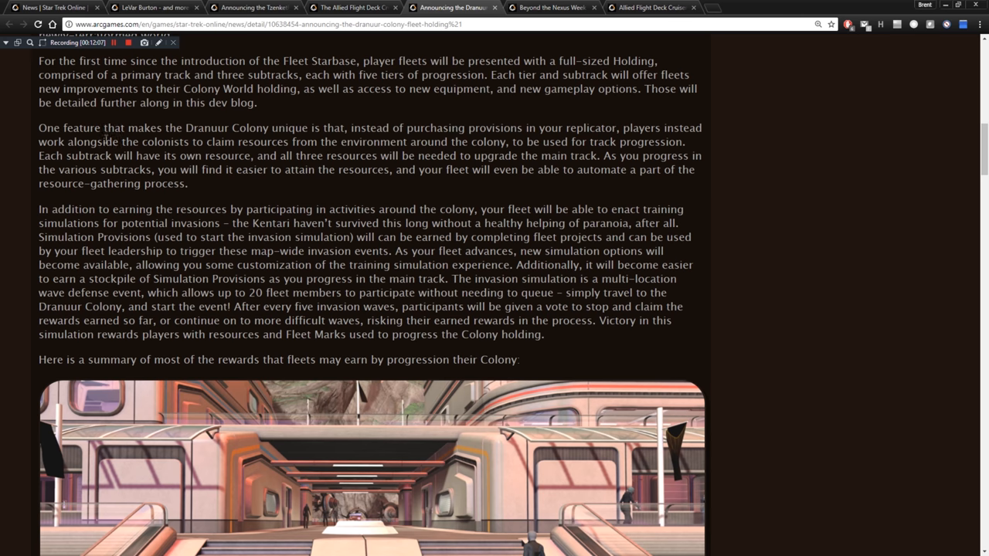
mouse_move(310, 140)
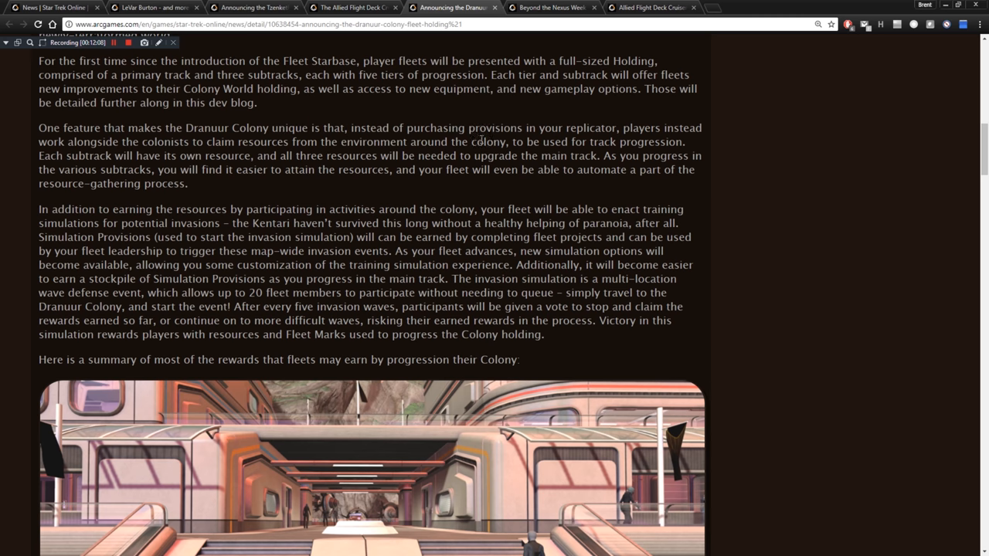
mouse_move(586, 145)
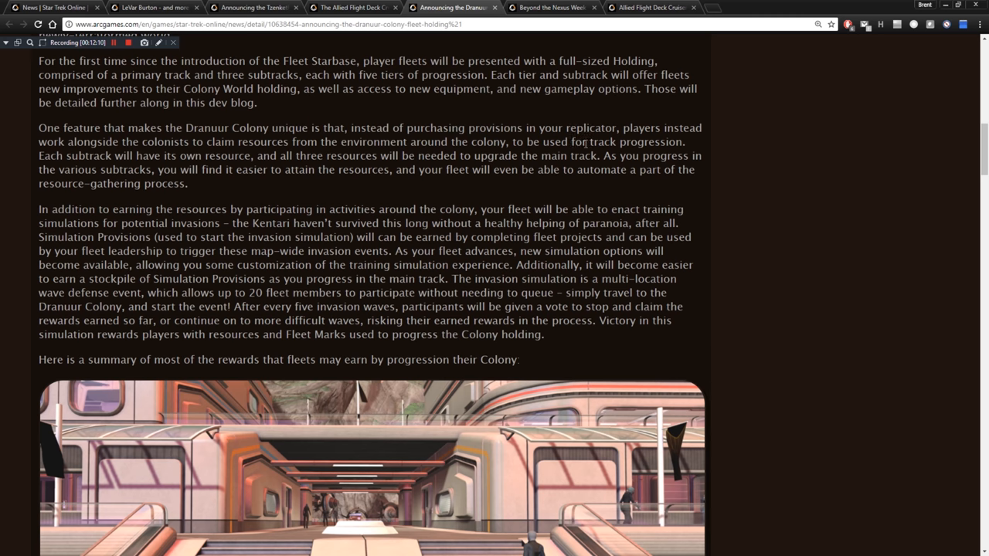
mouse_move(641, 151)
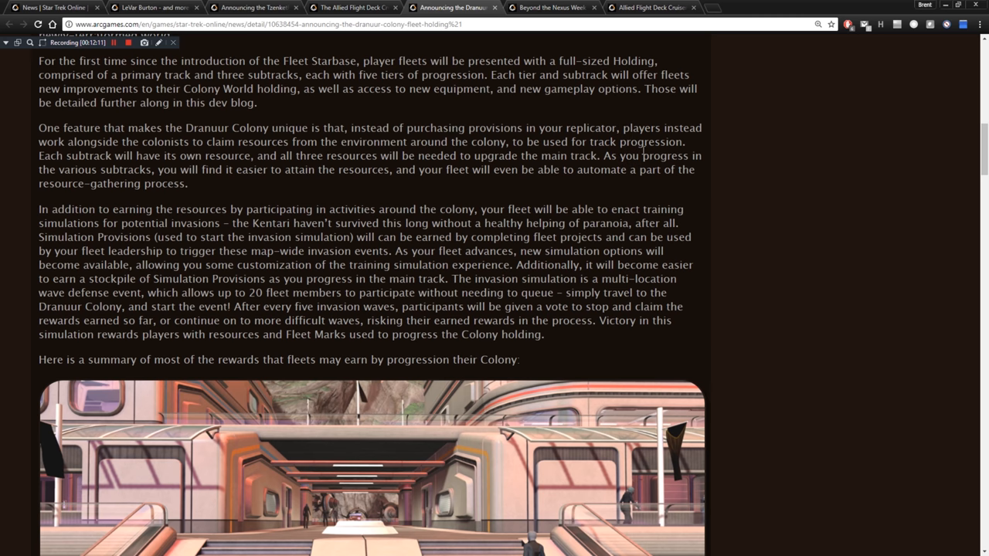
mouse_move(111, 162)
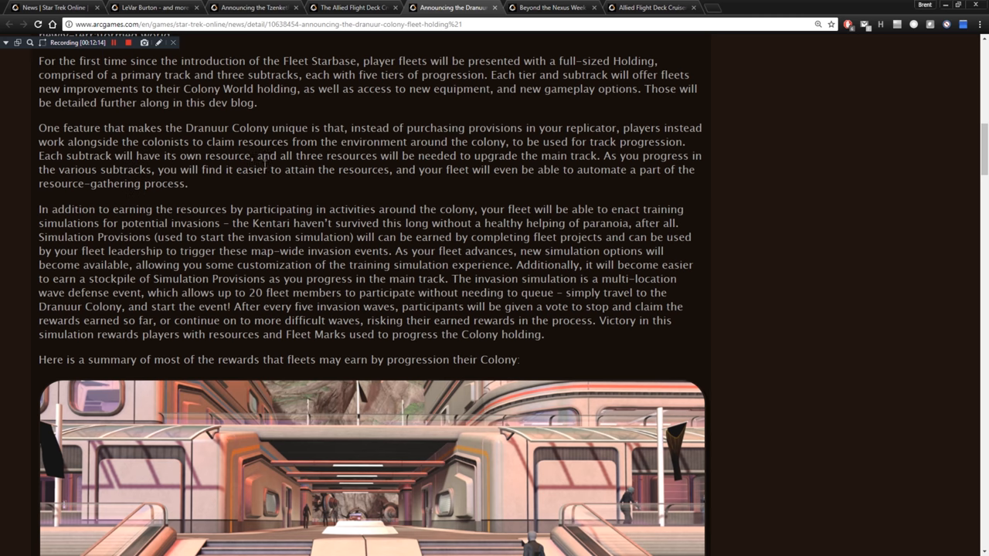
mouse_move(390, 163)
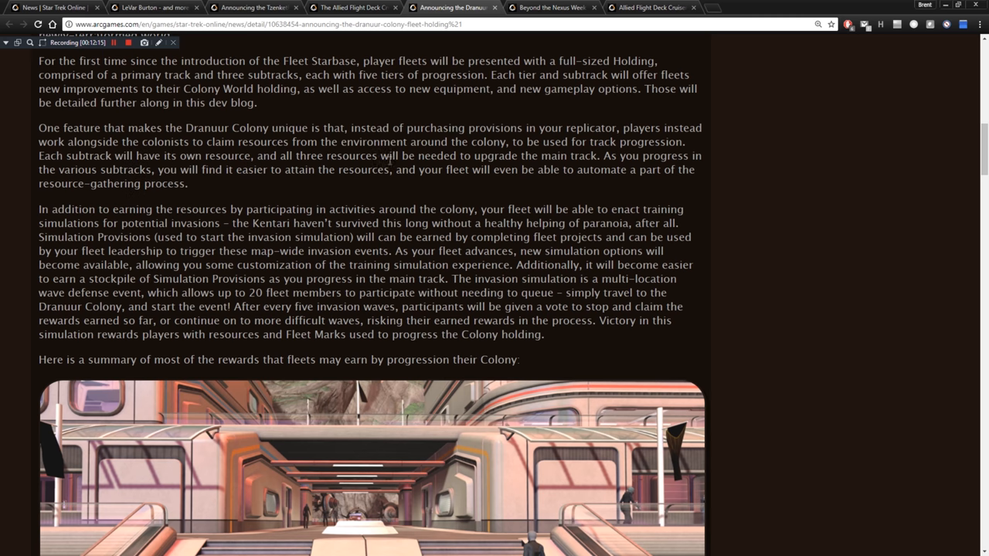
mouse_move(458, 159)
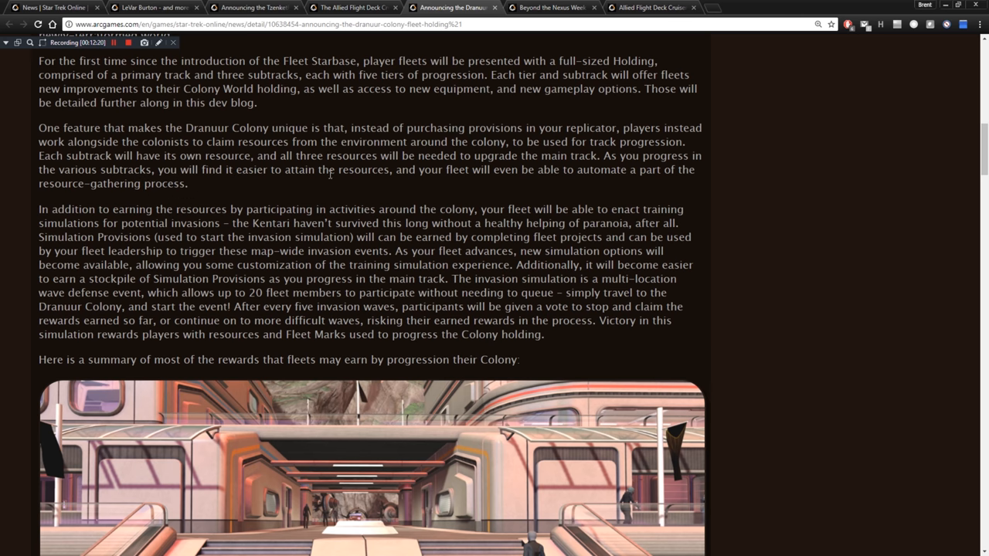
mouse_move(457, 172)
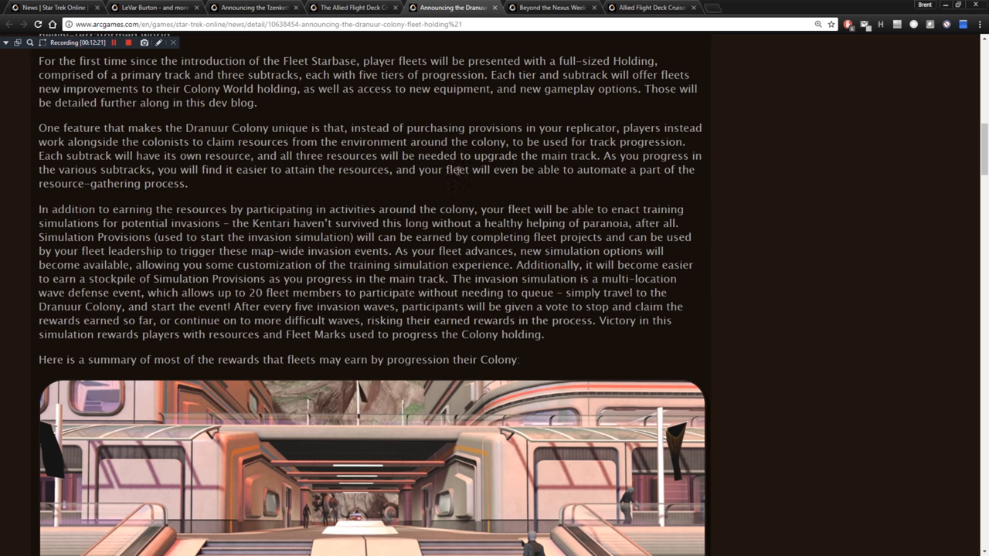
mouse_move(491, 176)
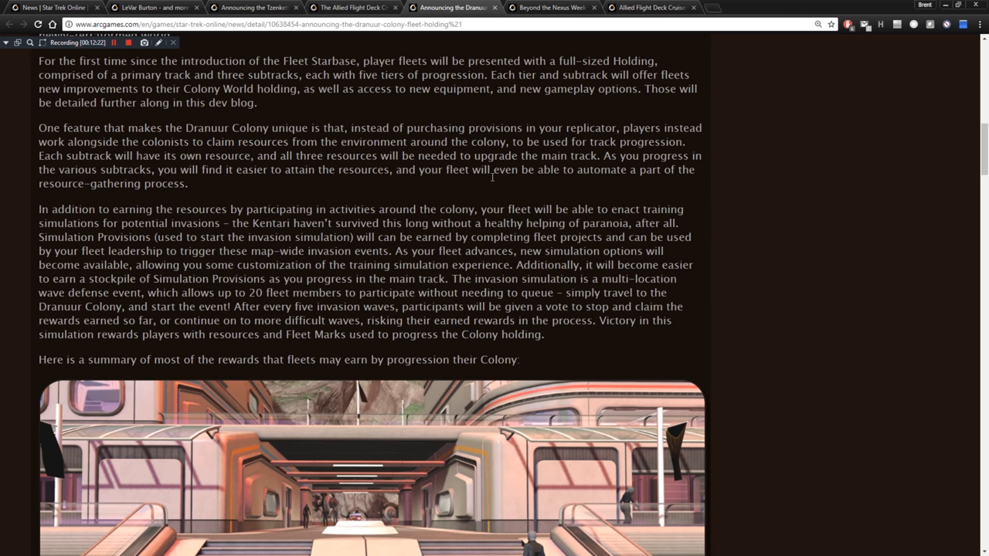
mouse_move(454, 204)
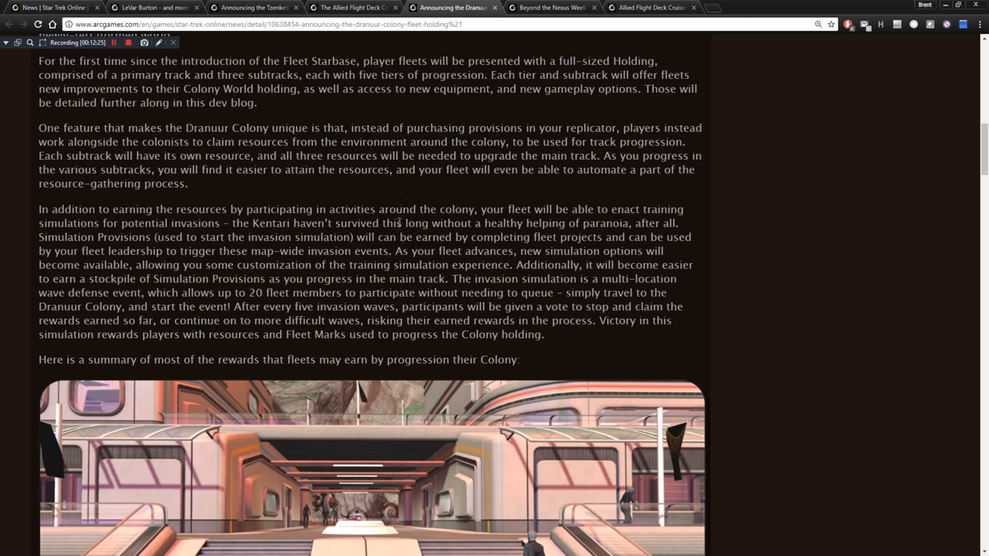
Scroll the Dranuur Colony article to the rewards summary and colony interior screenshot.
scroll("down", 3)
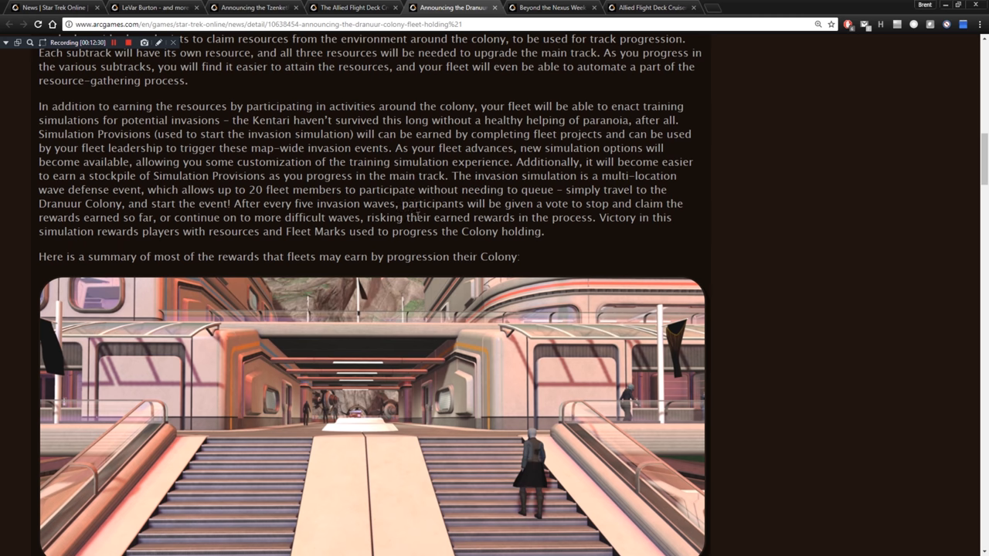
mouse_move(513, 198)
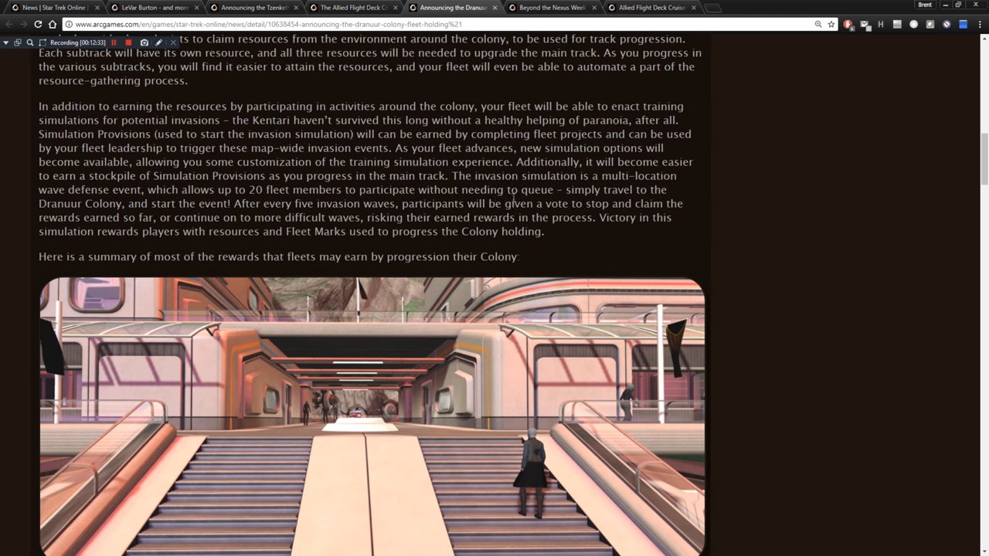
mouse_move(513, 179)
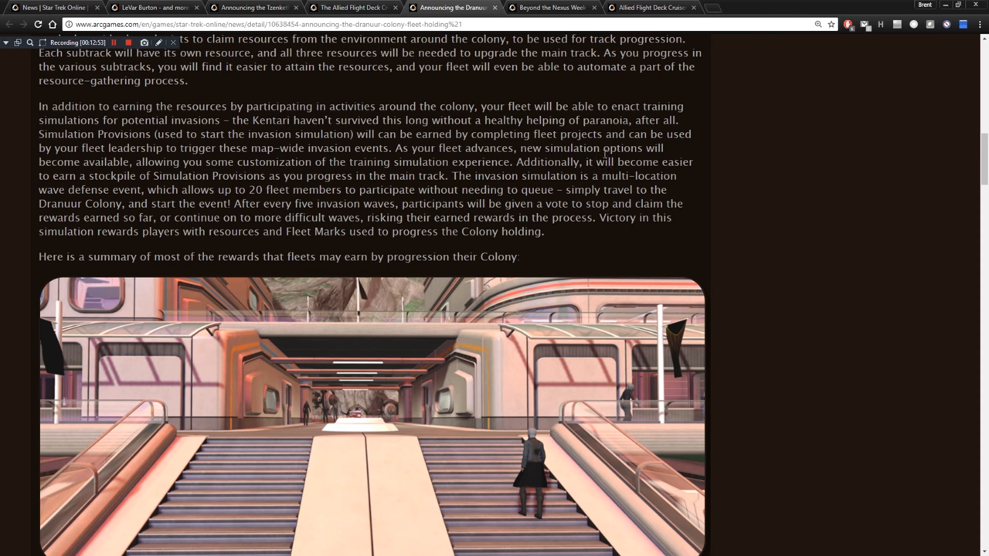
mouse_move(131, 155)
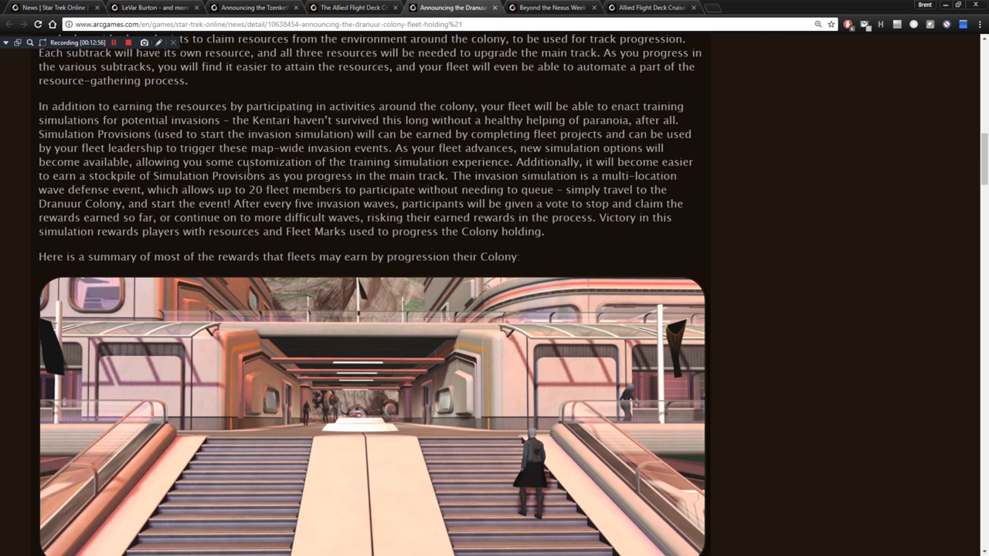
mouse_move(378, 163)
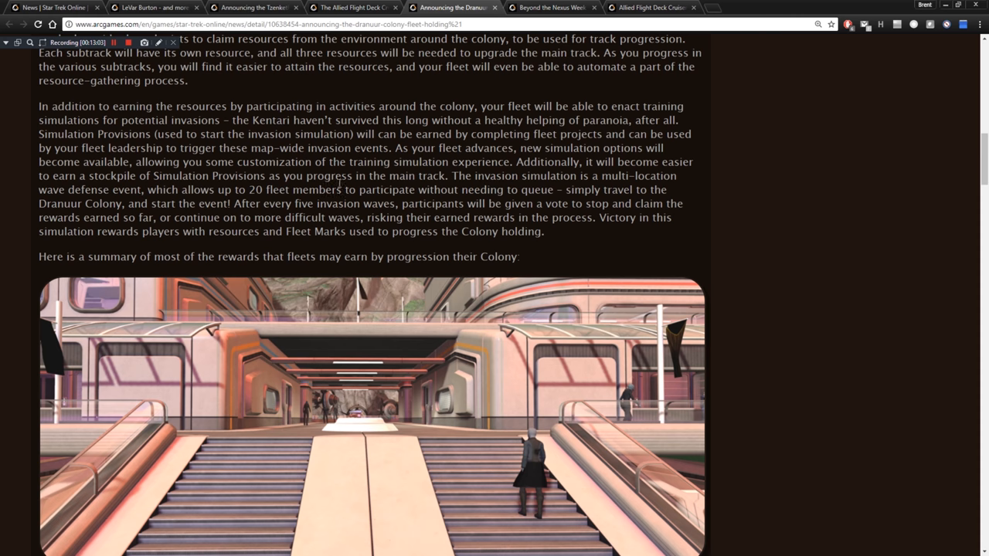
mouse_move(476, 184)
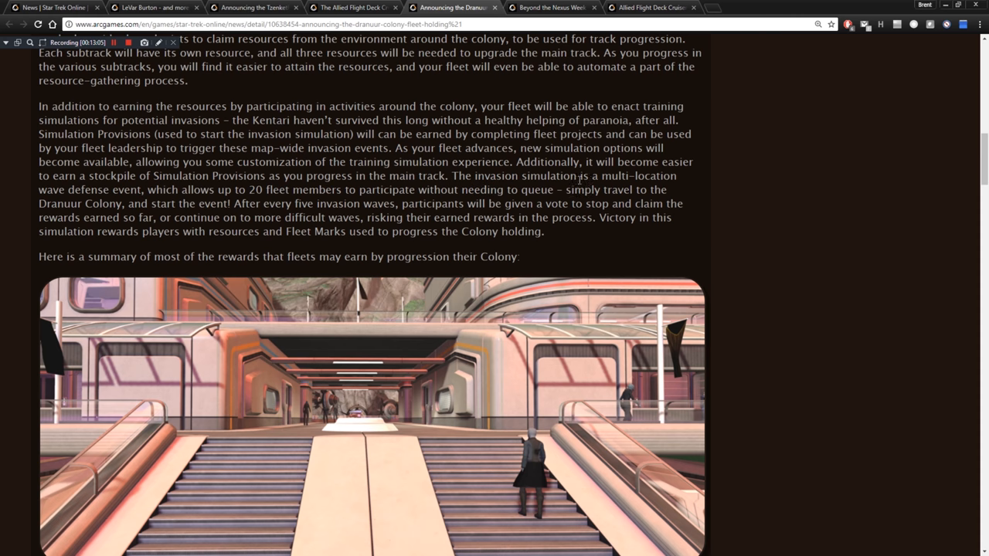
mouse_move(702, 179)
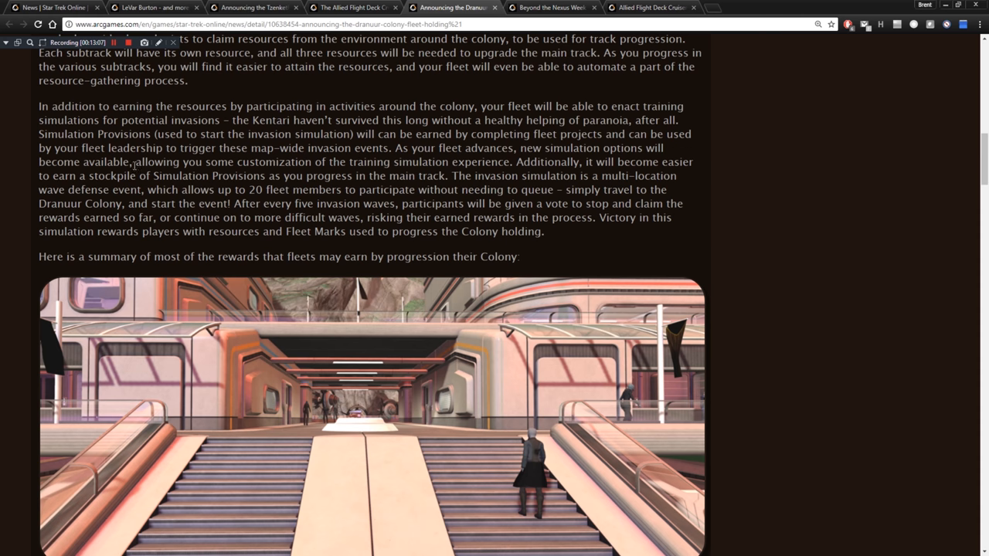
mouse_move(159, 185)
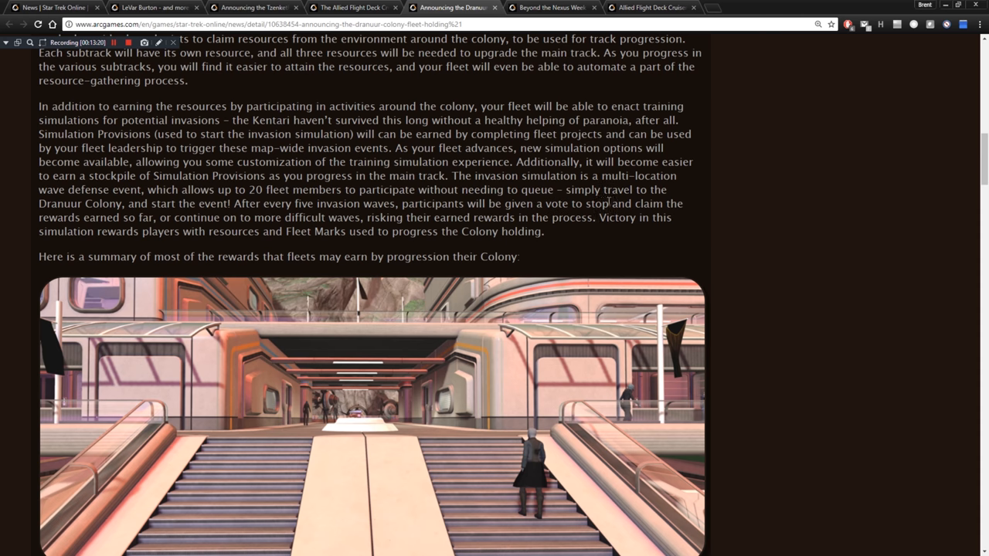
mouse_move(86, 203)
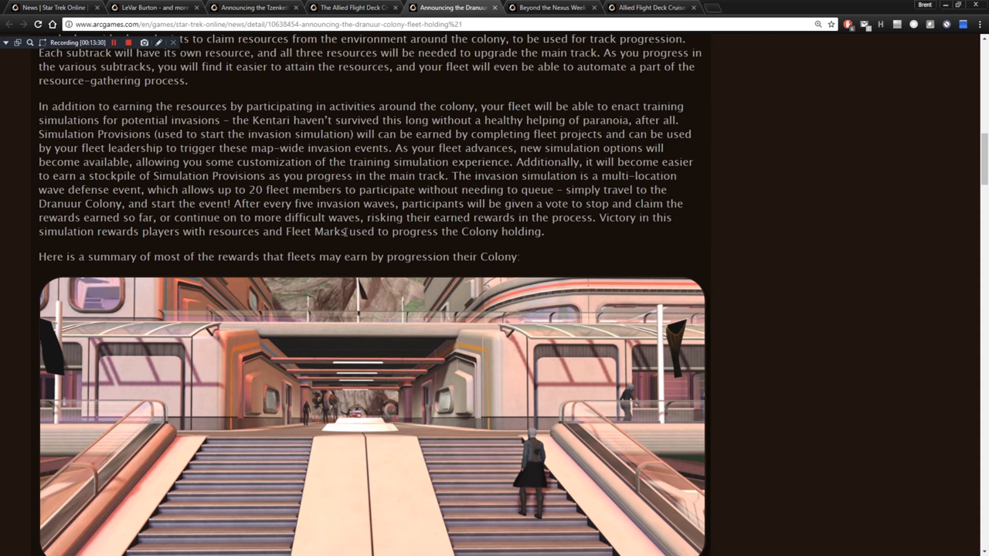
mouse_move(447, 238)
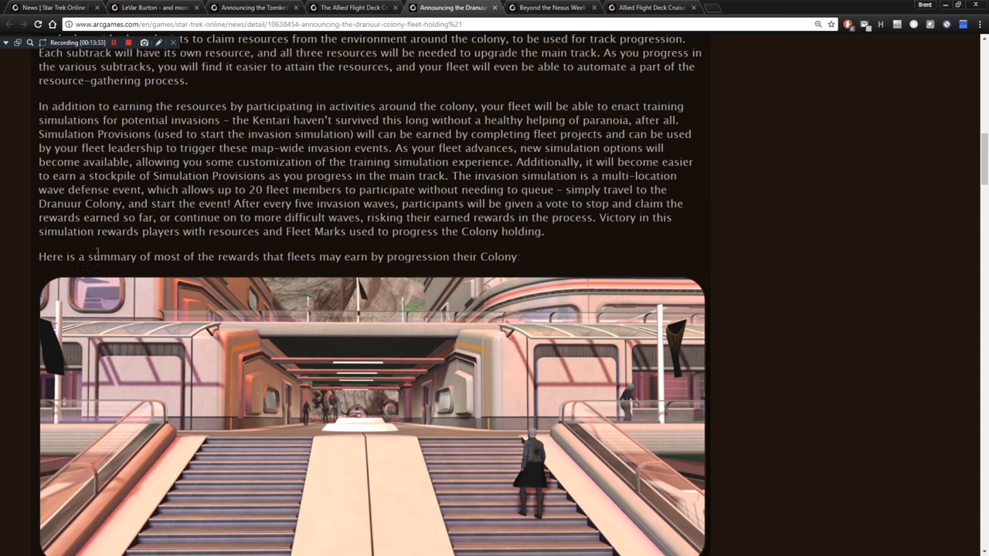
mouse_move(702, 237)
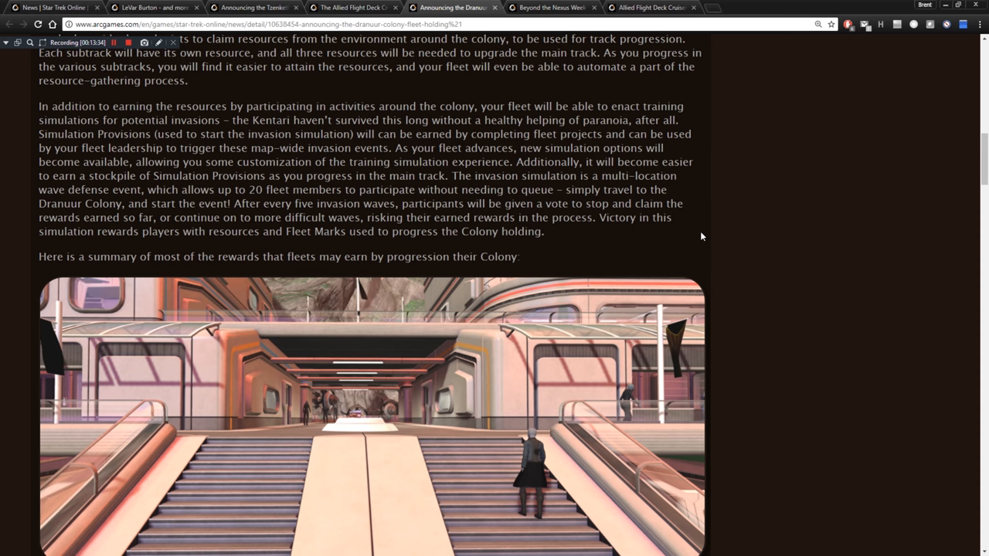
scroll("down", 3)
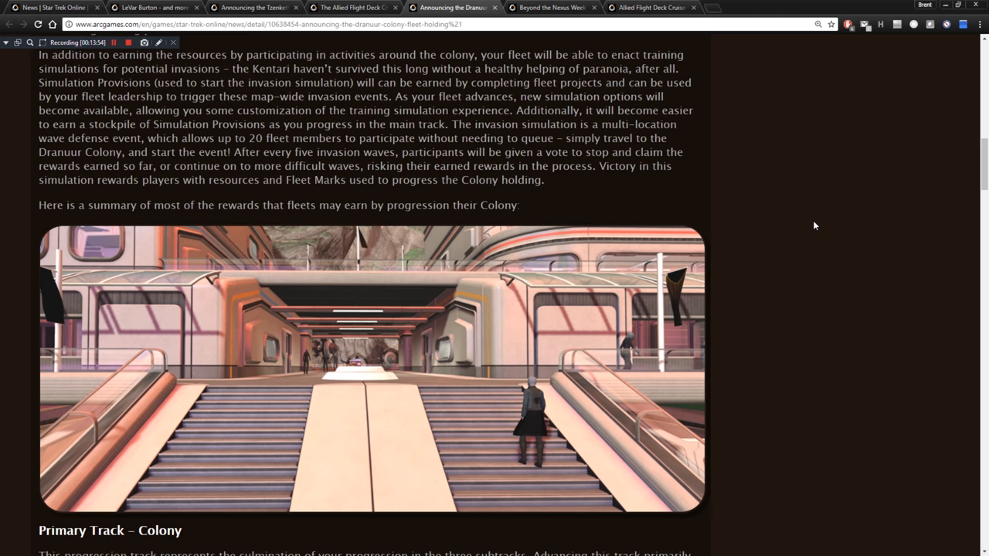
Scroll to the Primary Track - Colony heading and its tier unlock list.
scroll("down", 3)
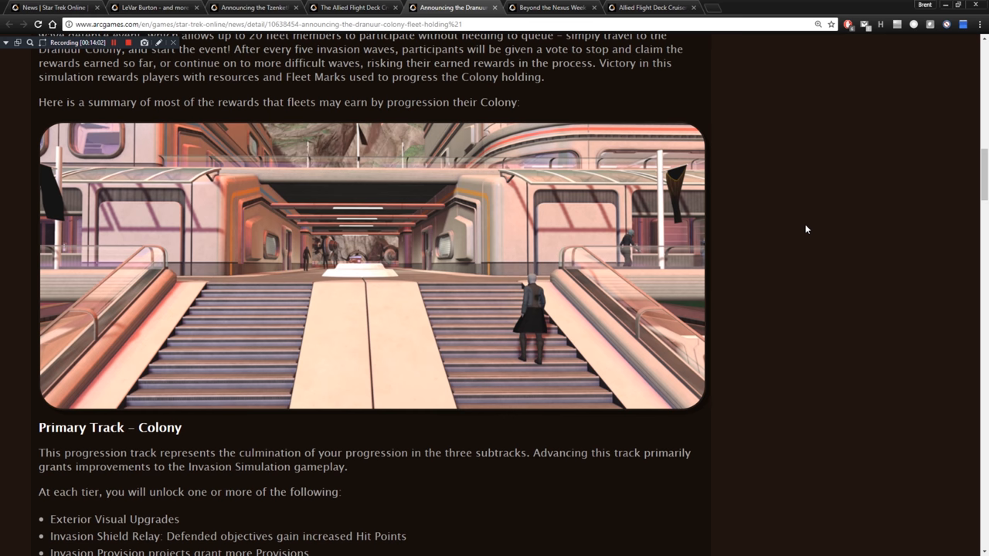
scroll("down", 3)
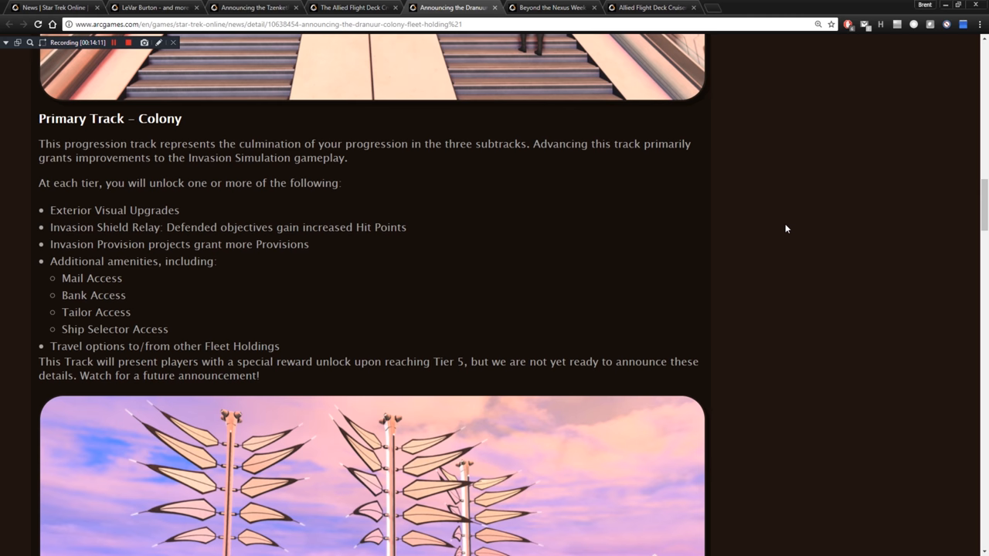
scroll("down", 3)
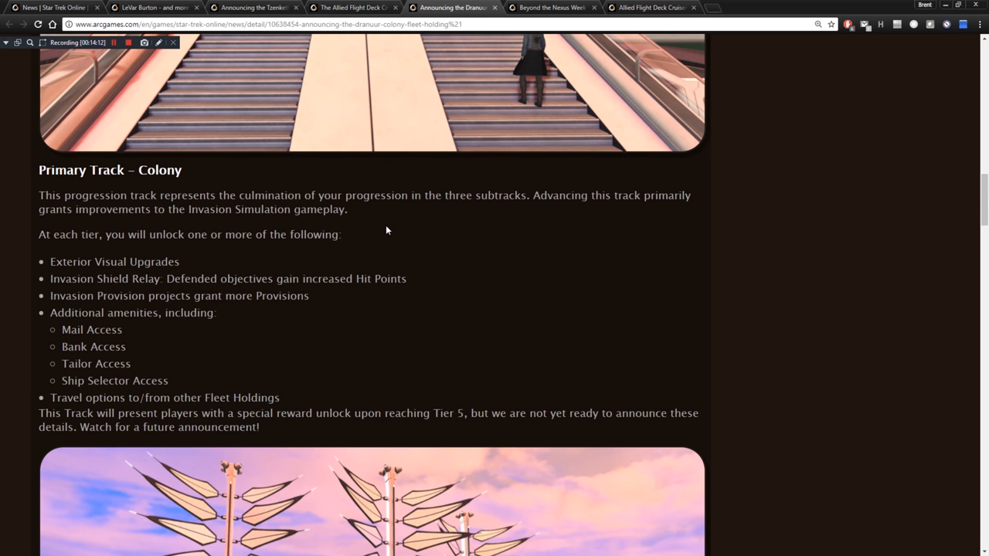
mouse_move(614, 191)
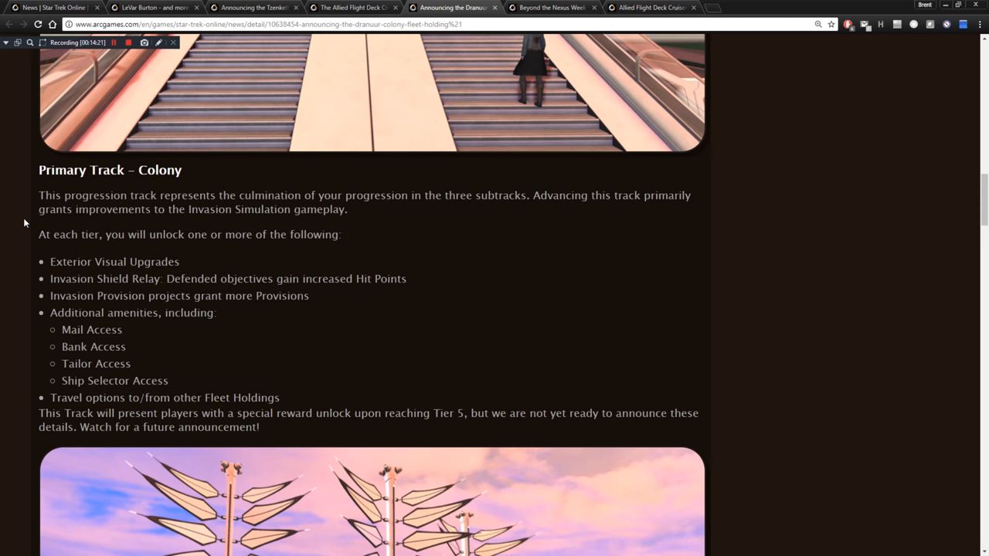
mouse_move(101, 234)
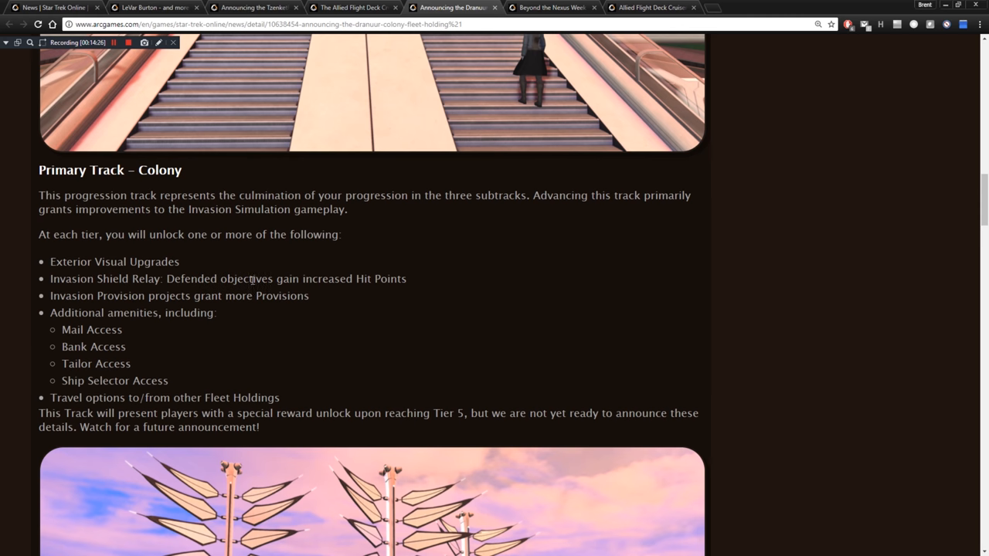
mouse_move(66, 303)
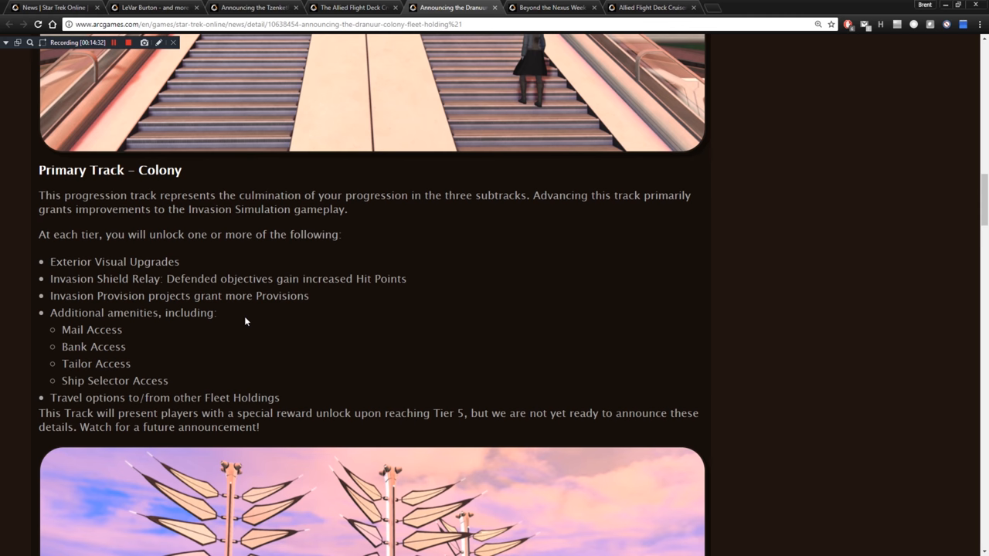
mouse_move(80, 409)
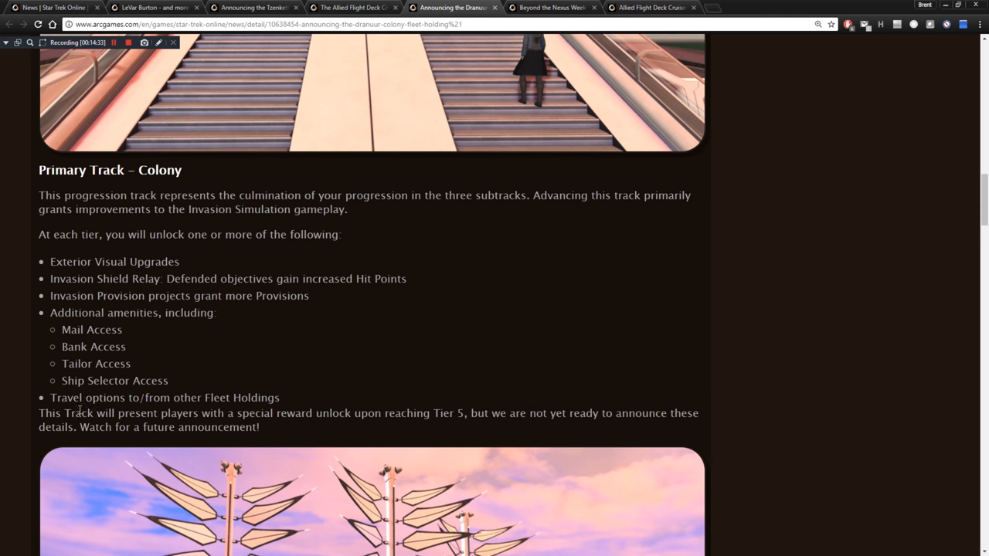
mouse_move(282, 399)
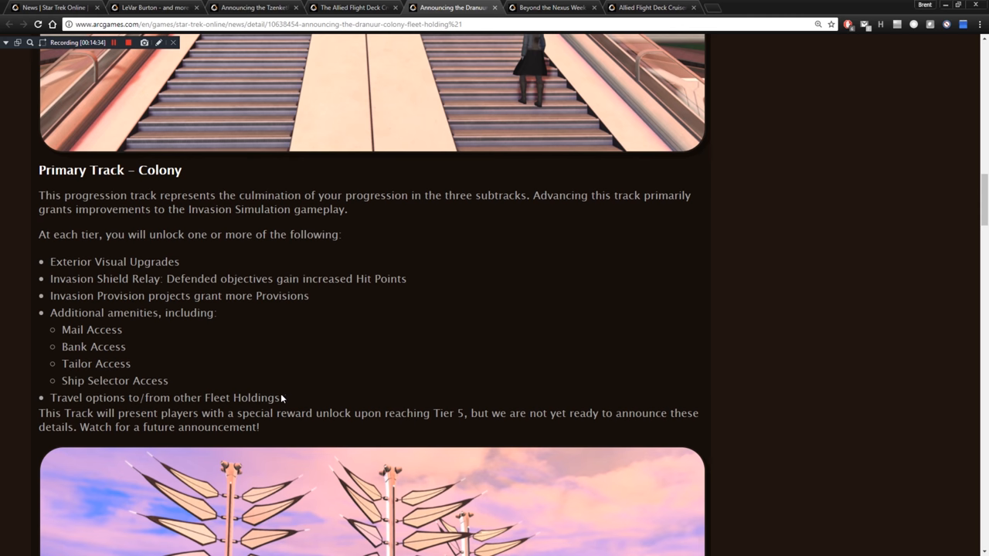
mouse_move(281, 399)
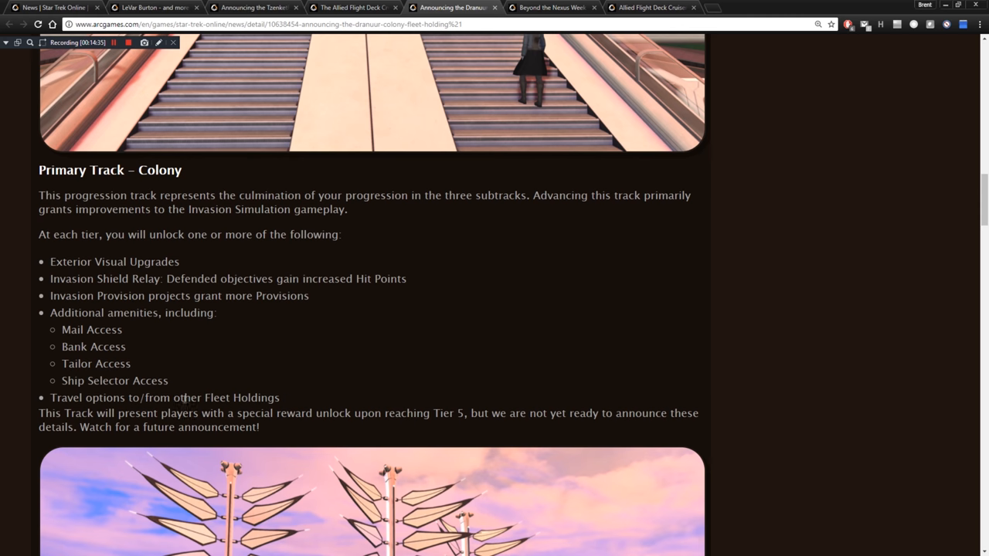
Scroll through the Dranuur Colony article past the Renewable Energy subtrack list.
scroll("down", 3)
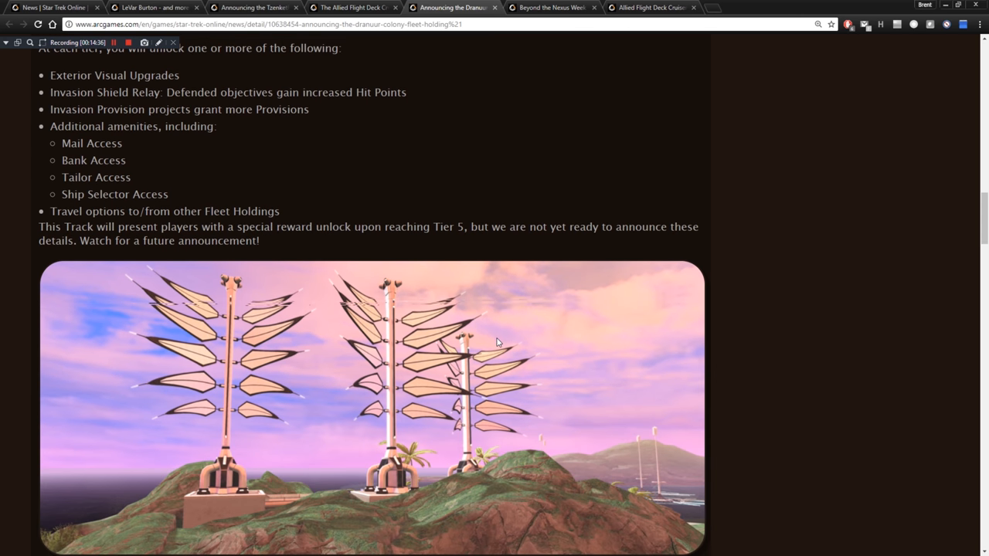
scroll("down", 3)
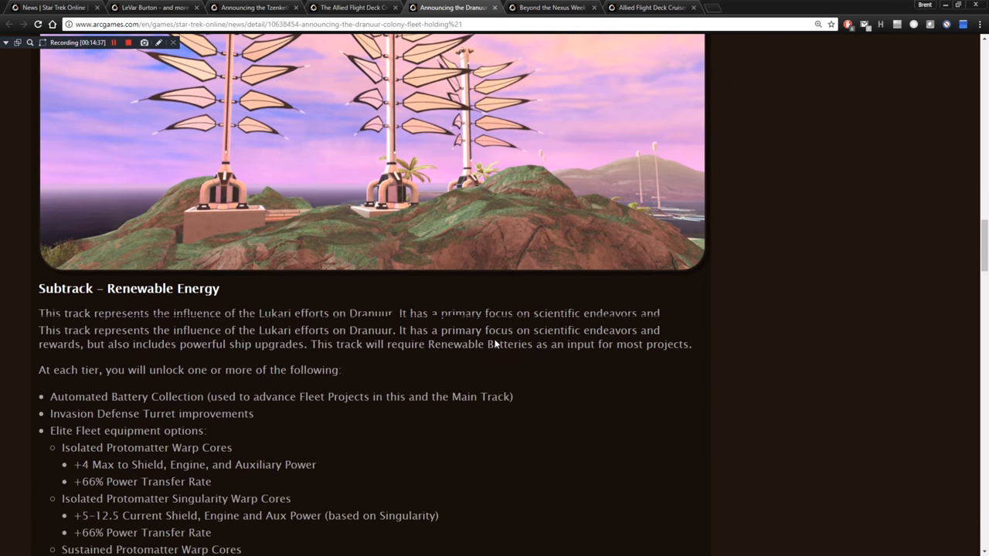
scroll("down", 3)
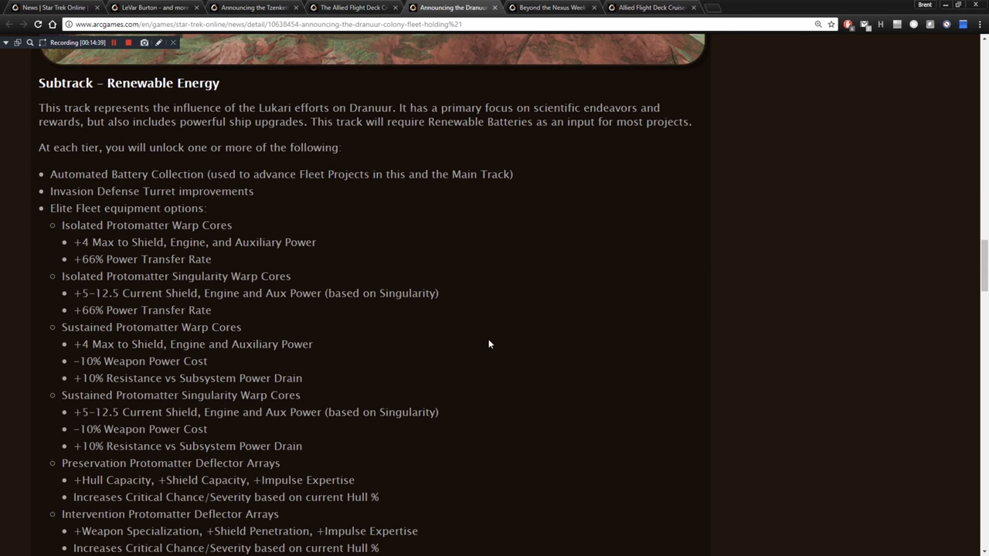
scroll("down", 3)
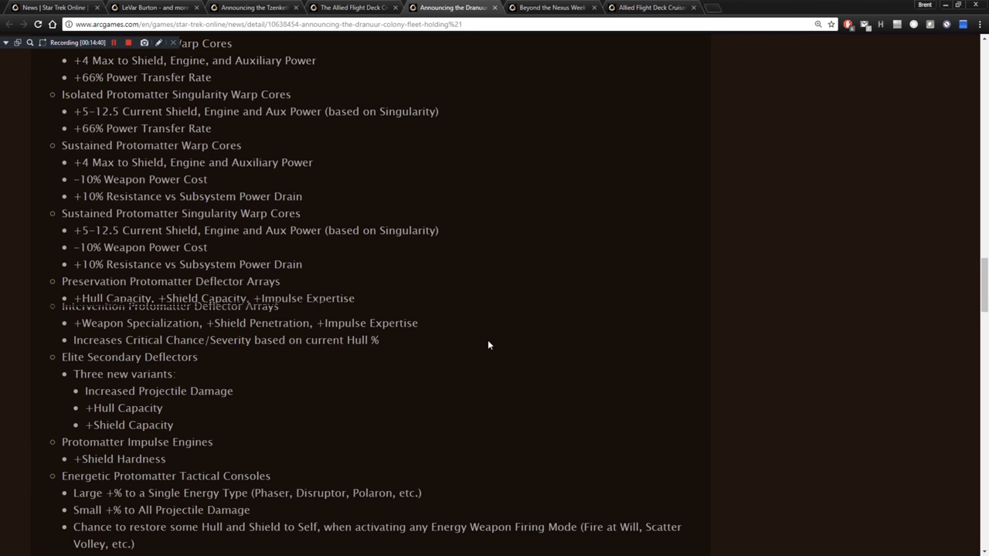
scroll("up", 3)
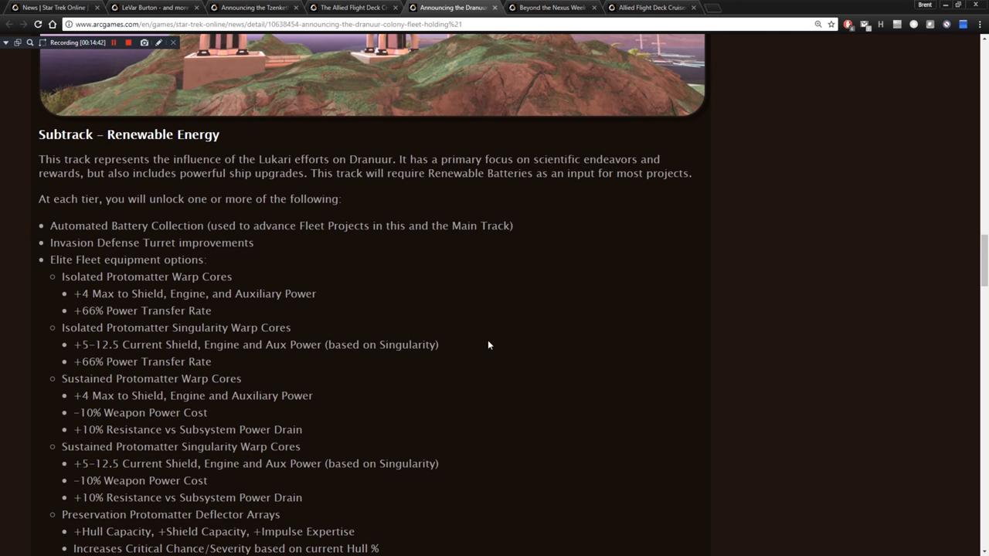
mouse_move(485, 340)
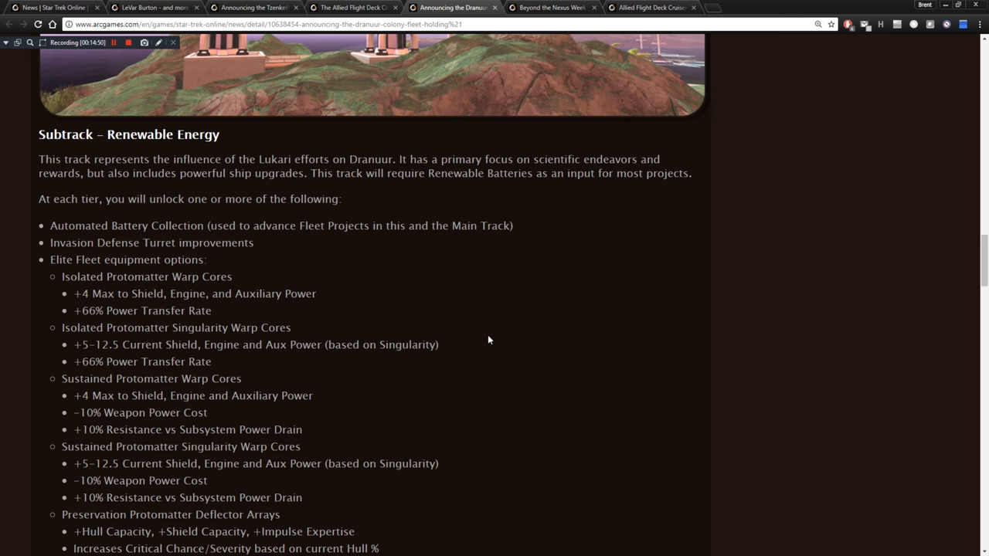
mouse_move(482, 343)
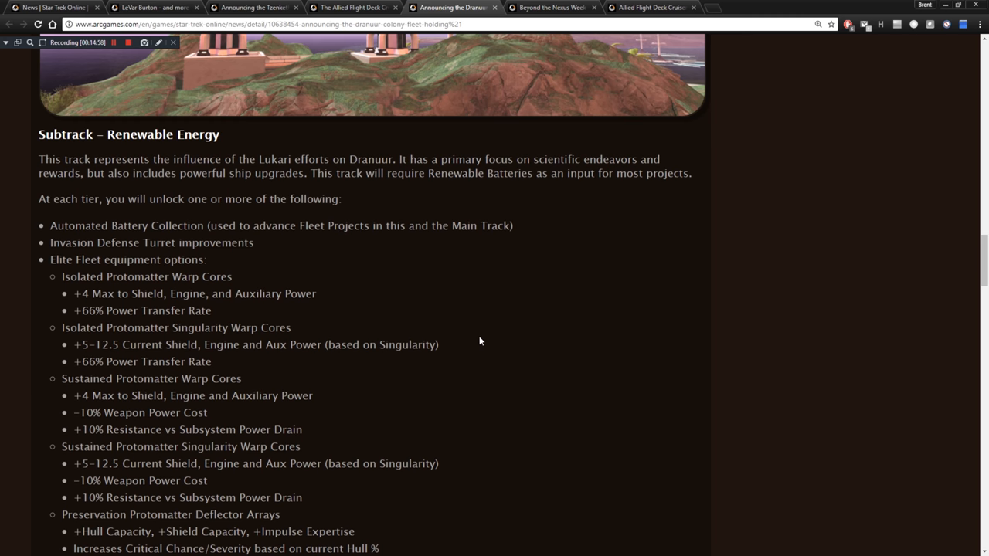
scroll("down", 3)
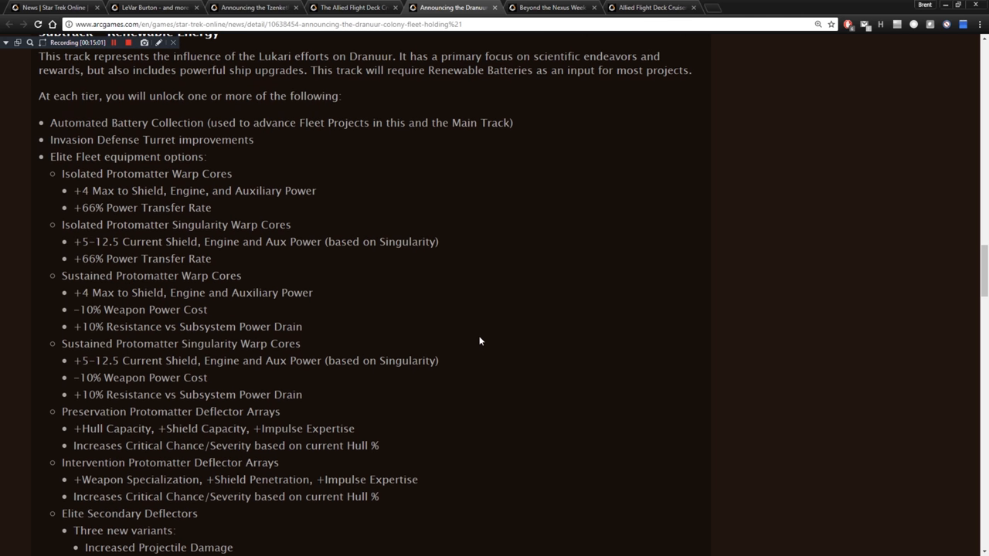
mouse_move(479, 337)
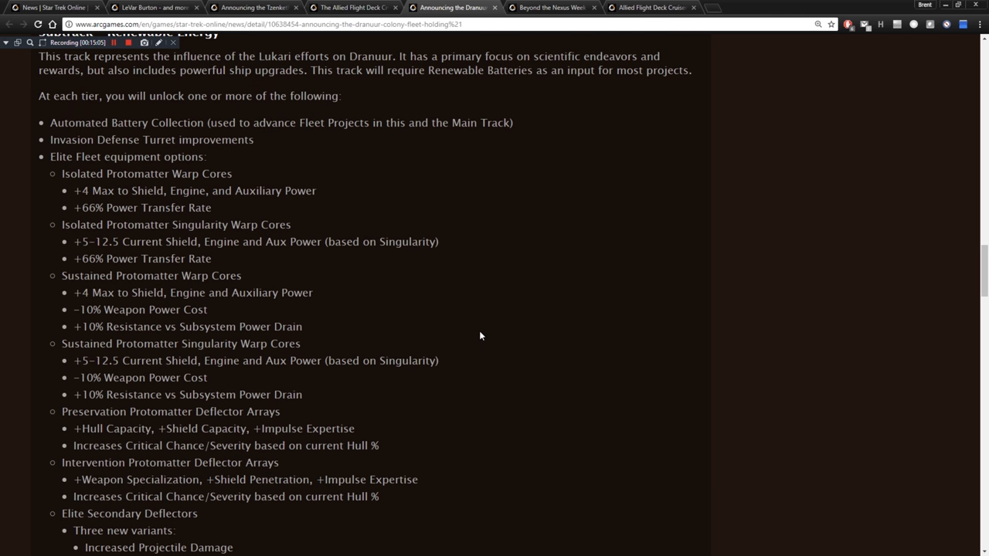
scroll("down", 3)
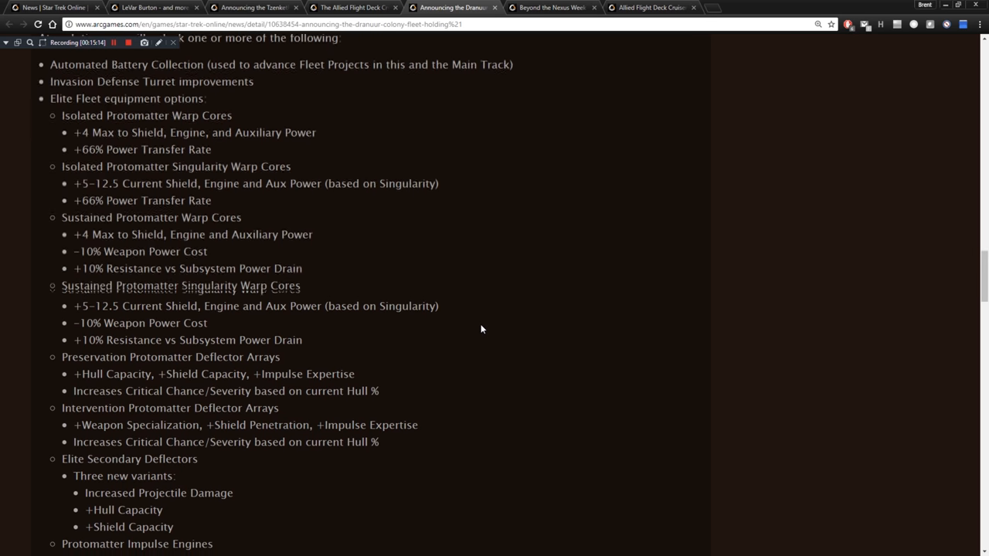
scroll("down", 3)
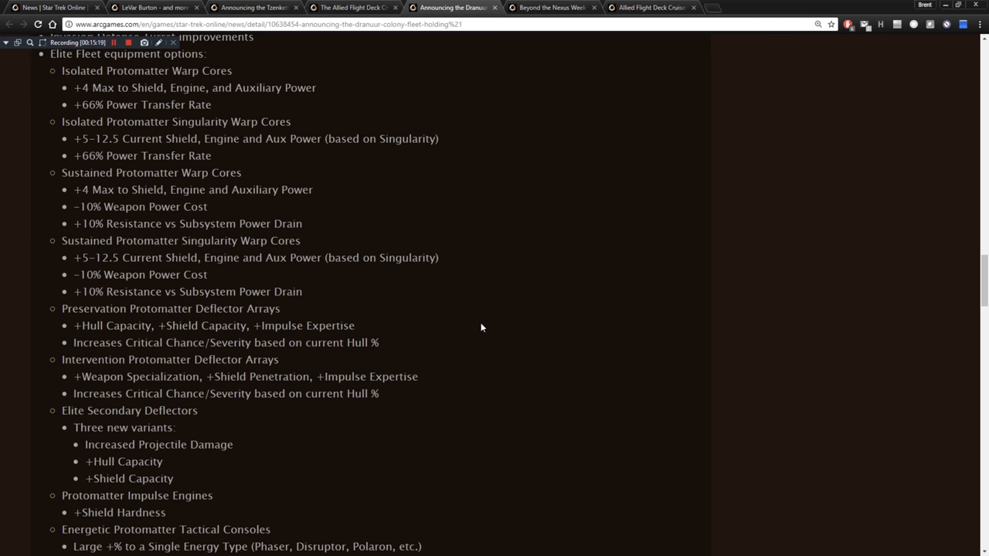
Scroll on to the Subtrack - Infrastructure list through Dranuur Starship Projectile Weapons.
scroll("down", 3)
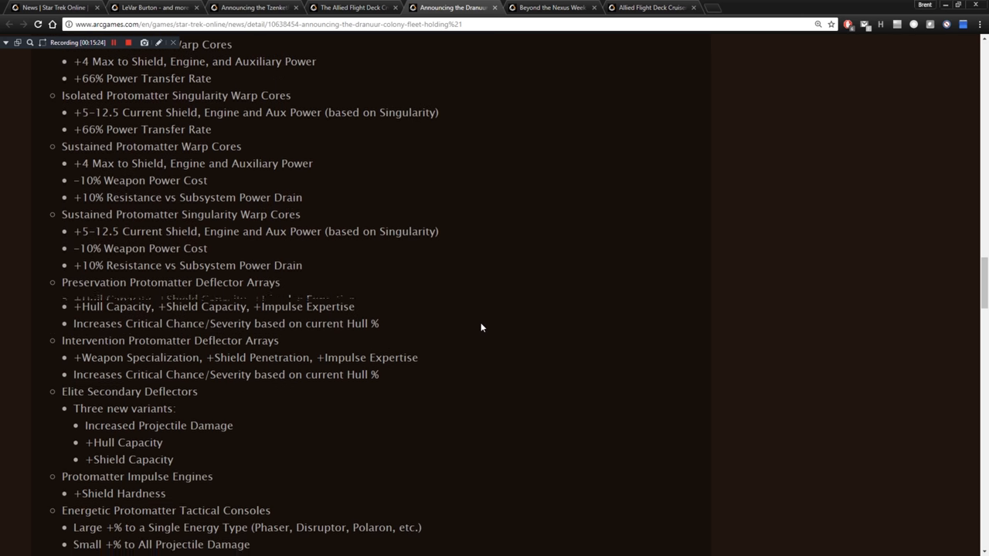
scroll("down", 3)
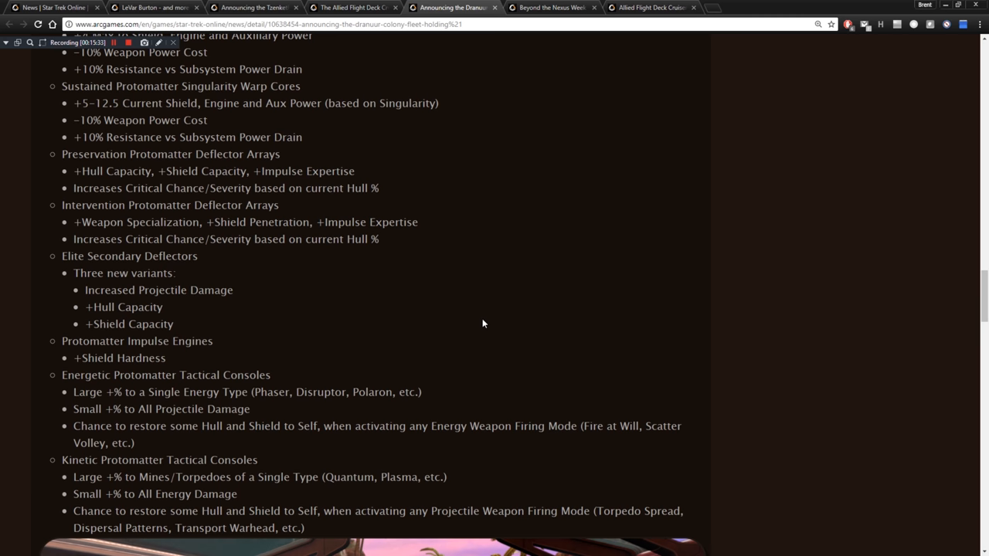
scroll("down", 3)
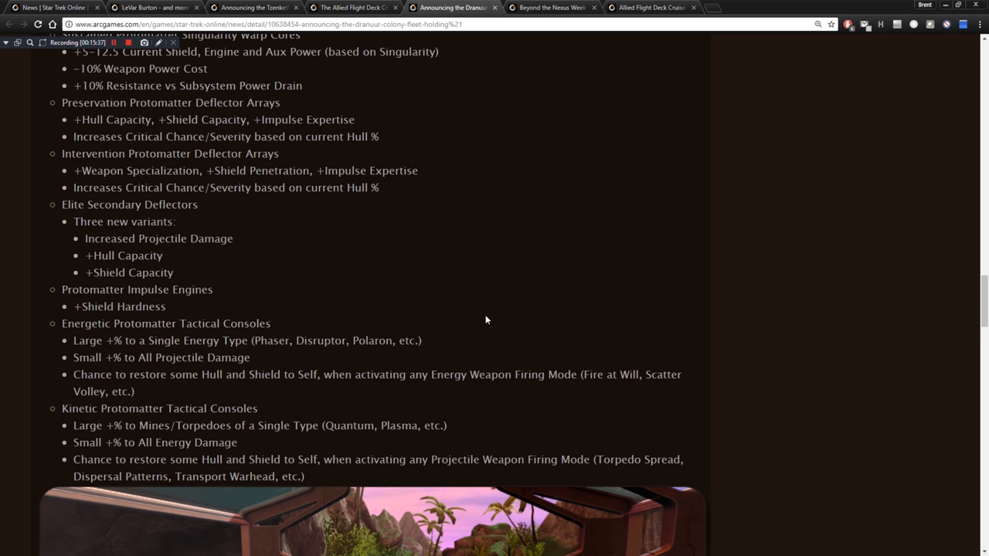
scroll("down", 3)
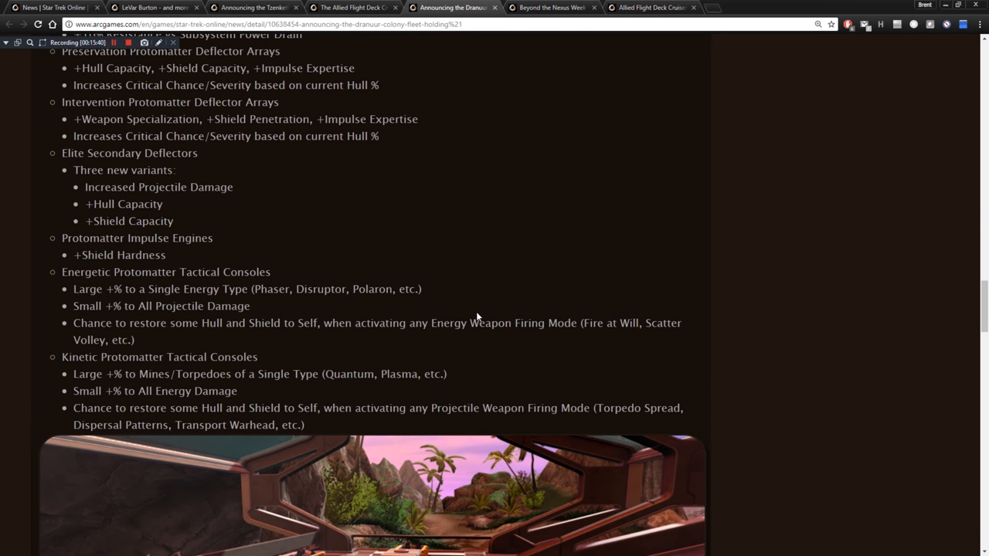
mouse_move(484, 316)
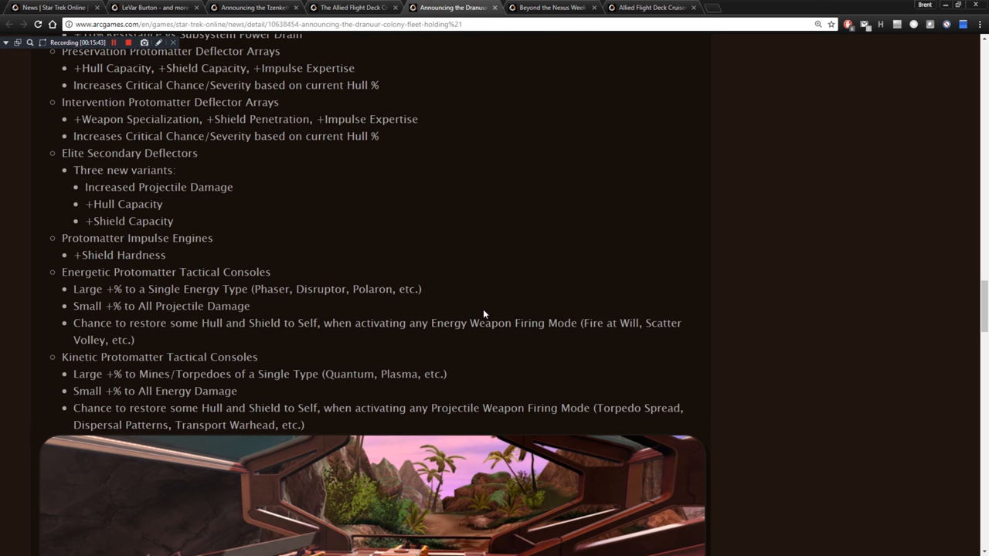
mouse_move(464, 317)
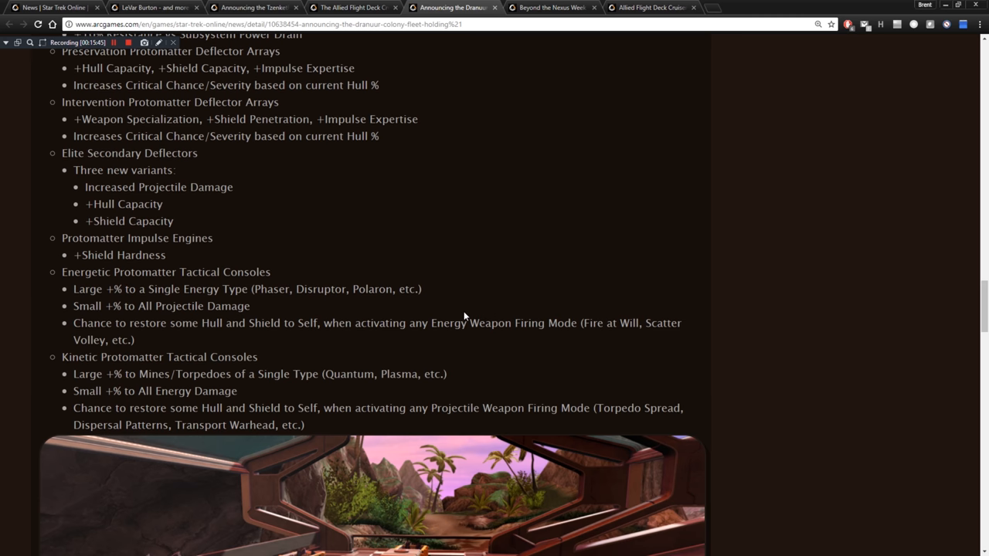
scroll("down", 3)
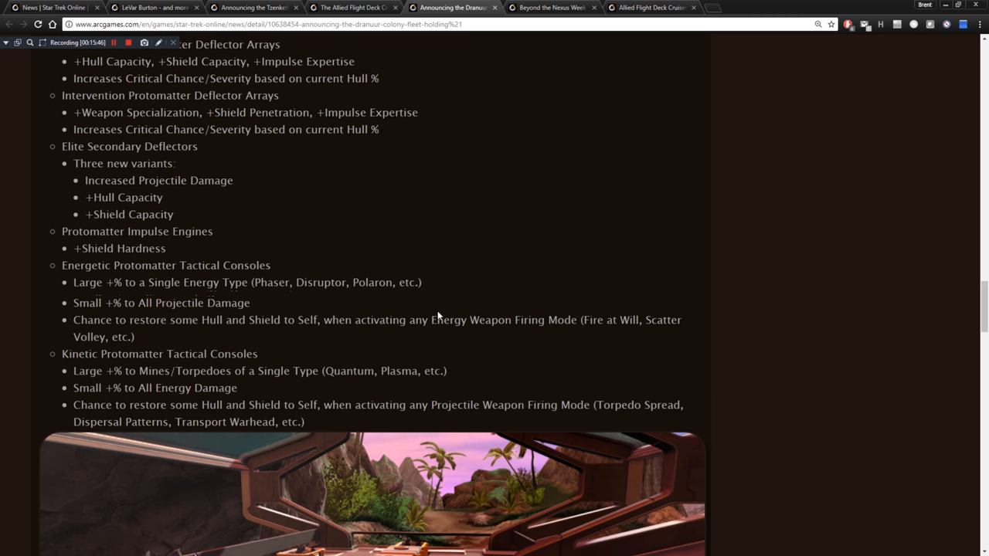
scroll("down", 3)
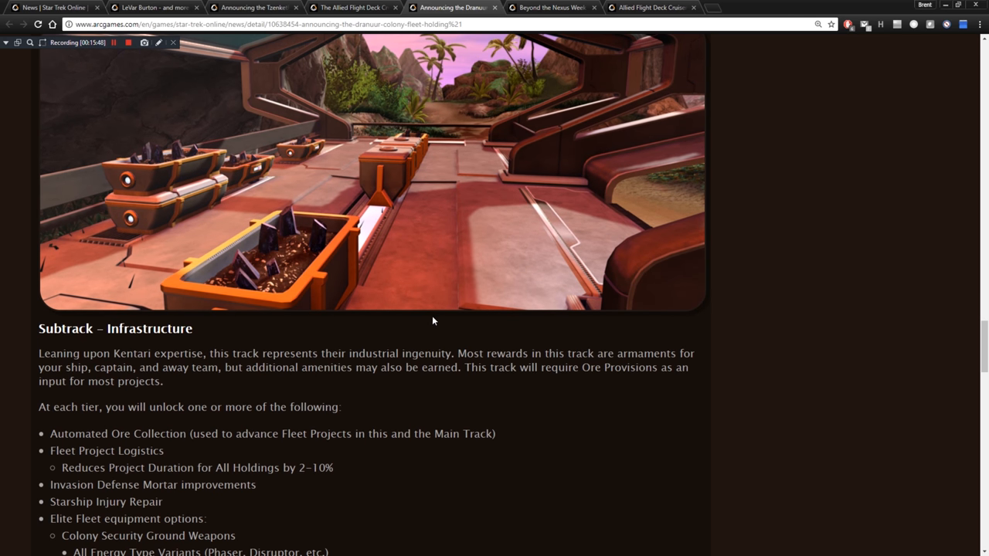
scroll("down", 3)
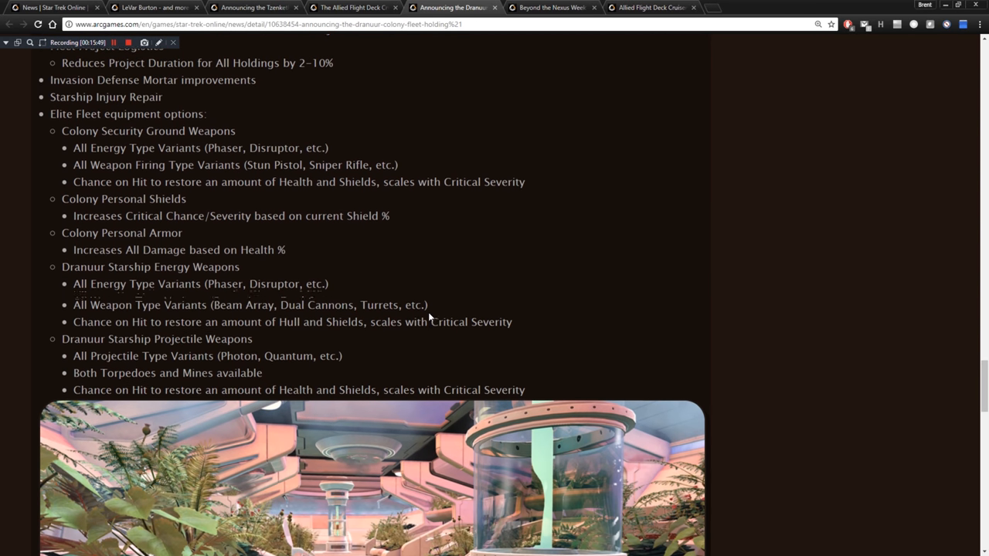
scroll("up", 3)
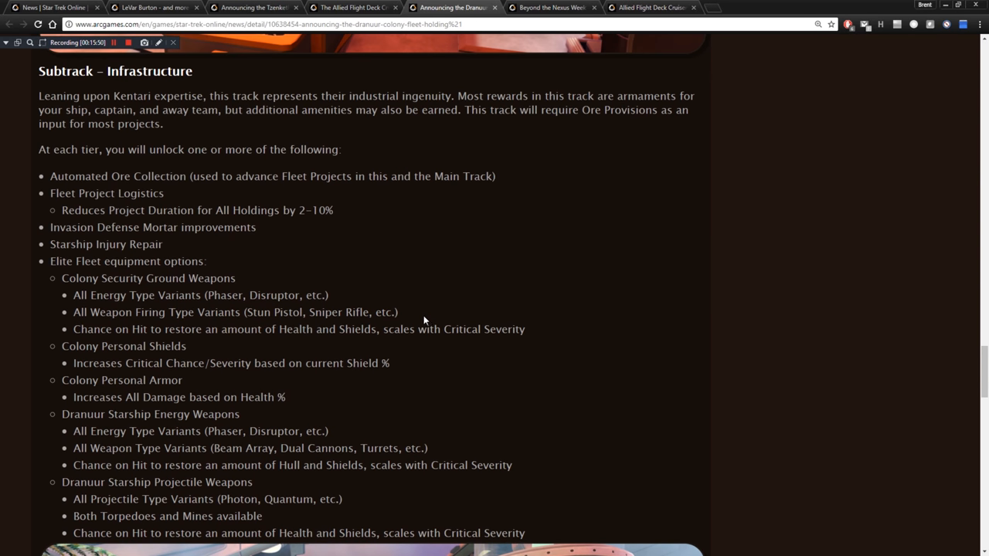
mouse_move(411, 313)
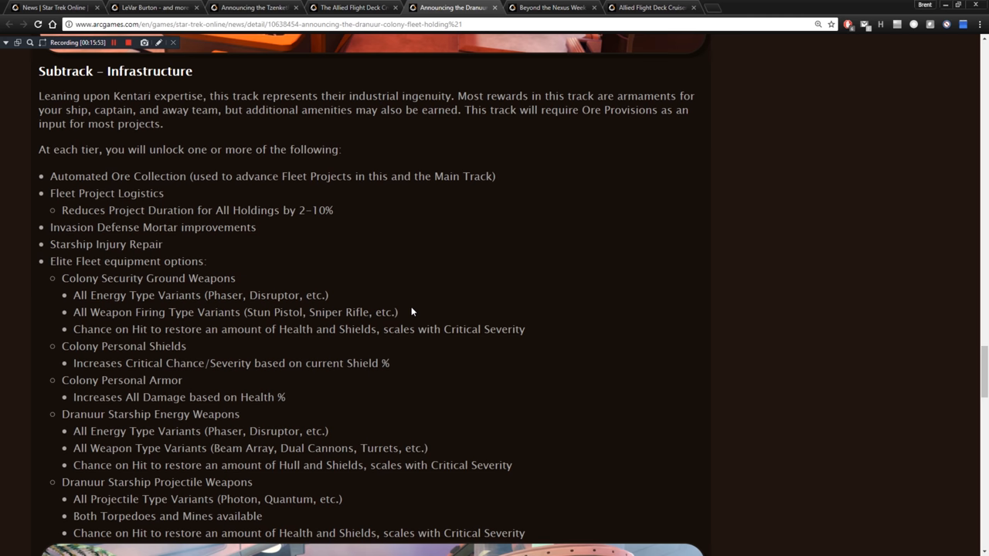
mouse_move(405, 309)
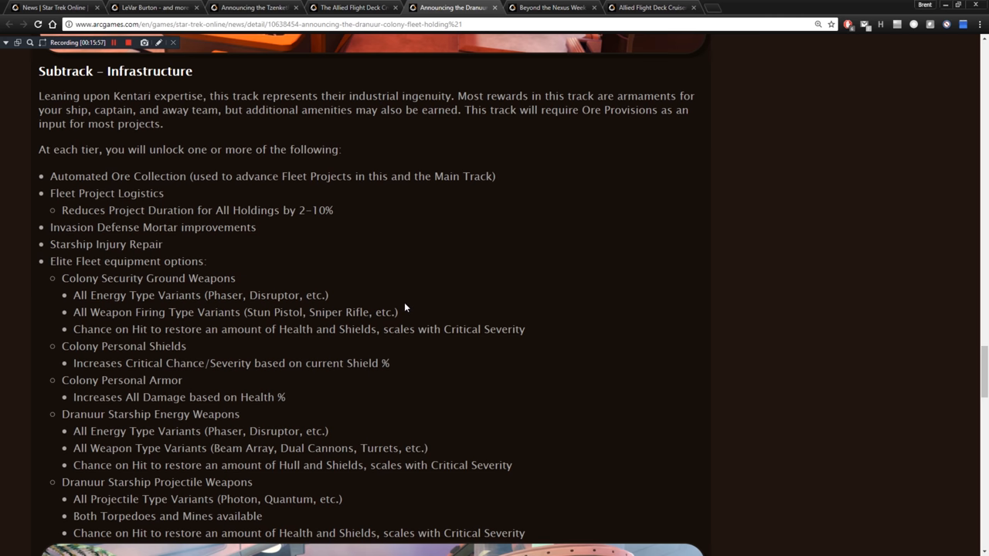
scroll("down", 3)
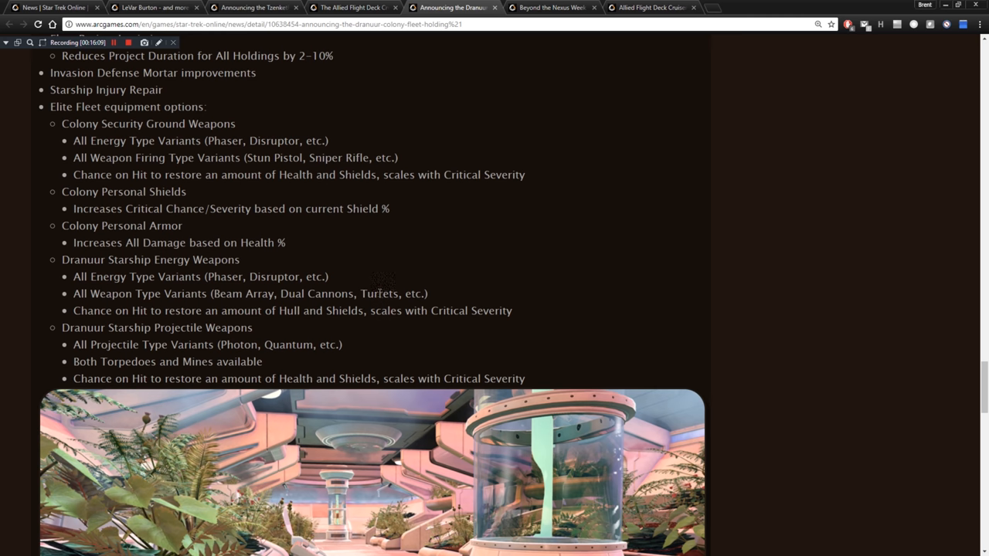
mouse_move(417, 291)
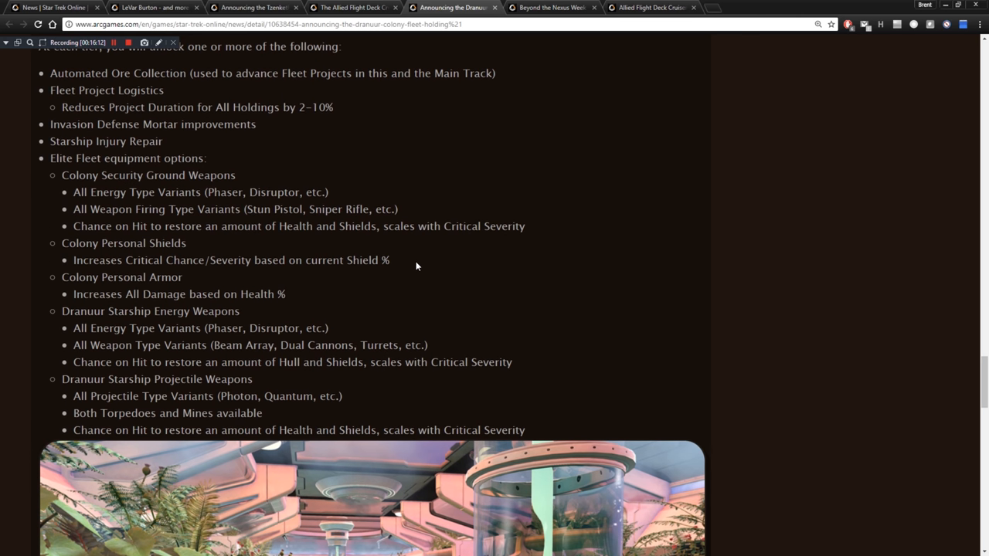
mouse_move(399, 263)
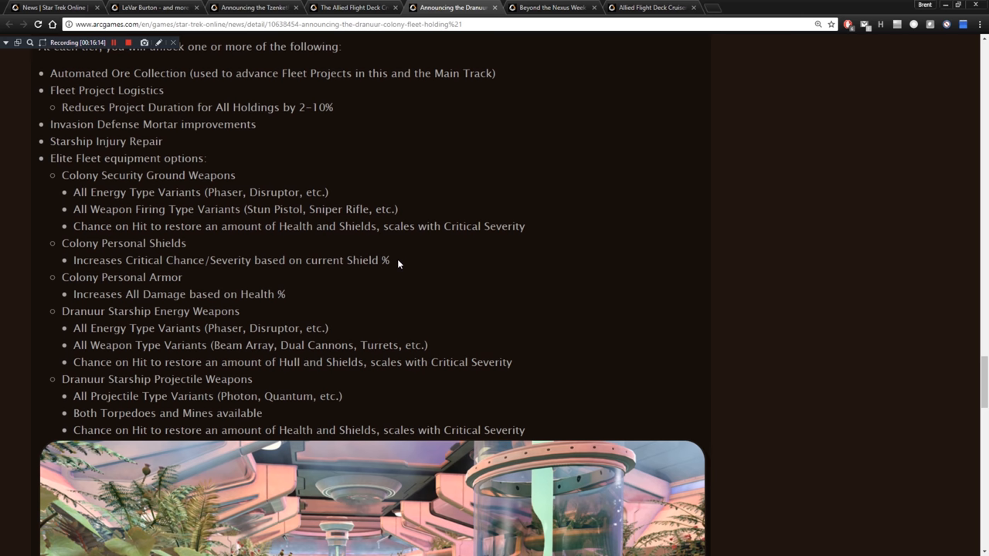
Scroll through the Subtrack - Morale list and Available SOON for Testing section to the closing sign-off.
scroll("down", 3)
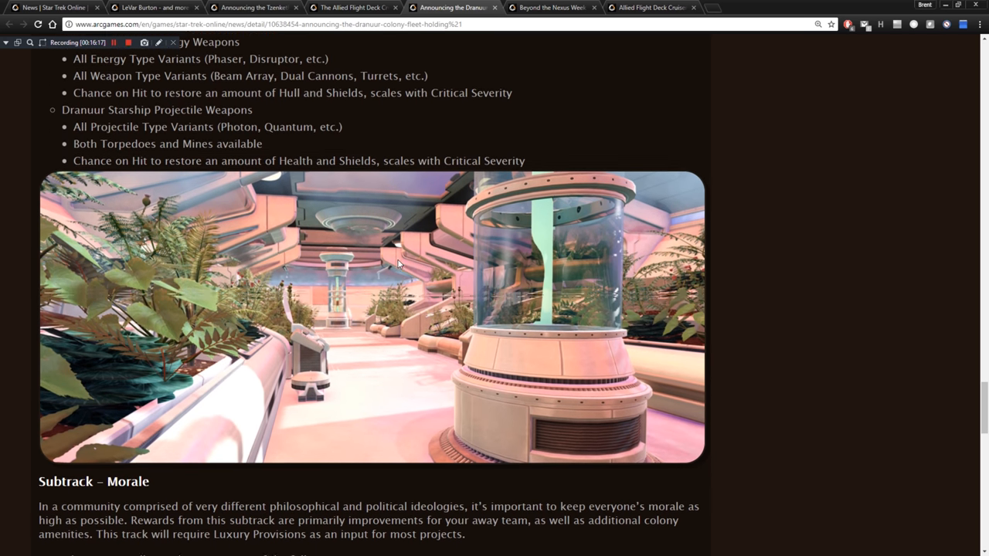
scroll("down", 3)
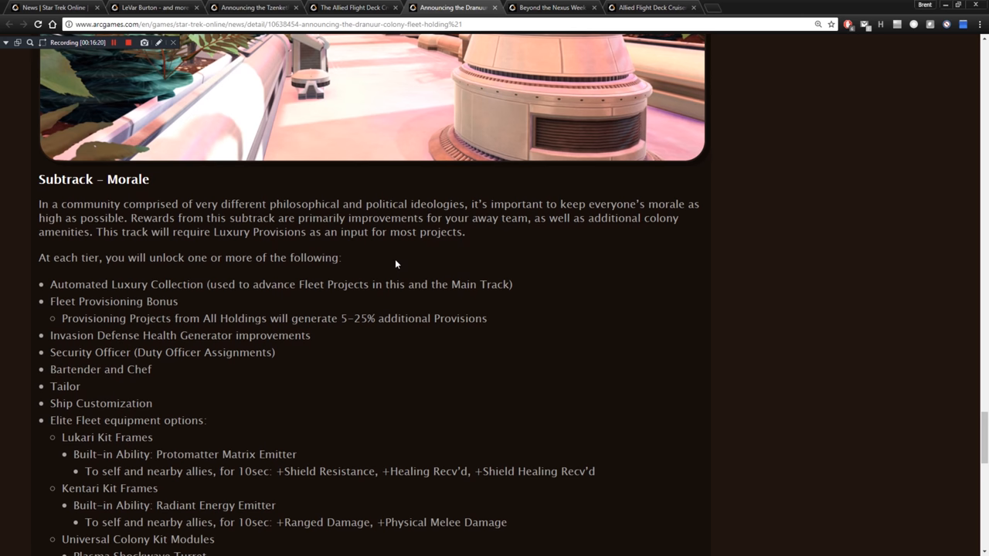
scroll("down", 3)
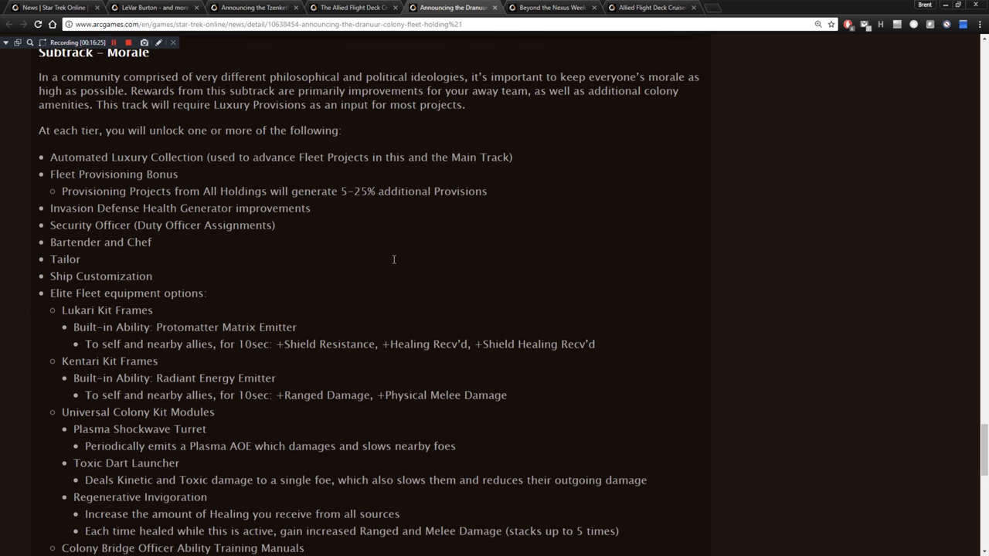
scroll("down", 3)
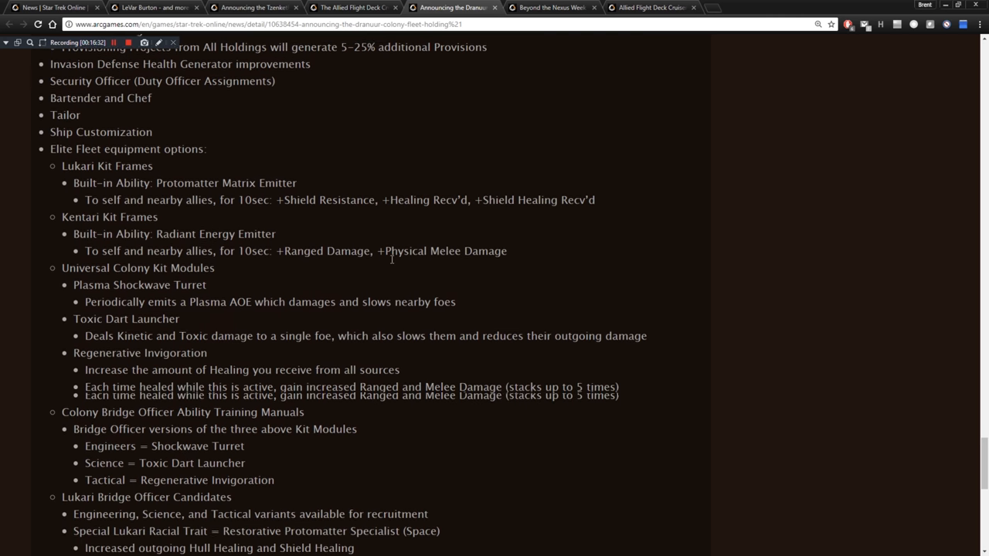
scroll("down", 3)
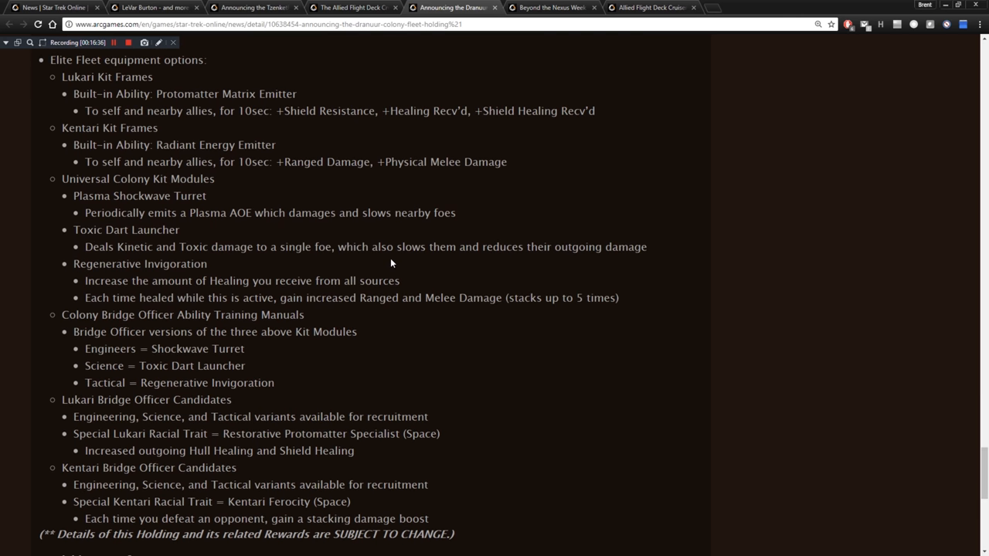
scroll("down", 3)
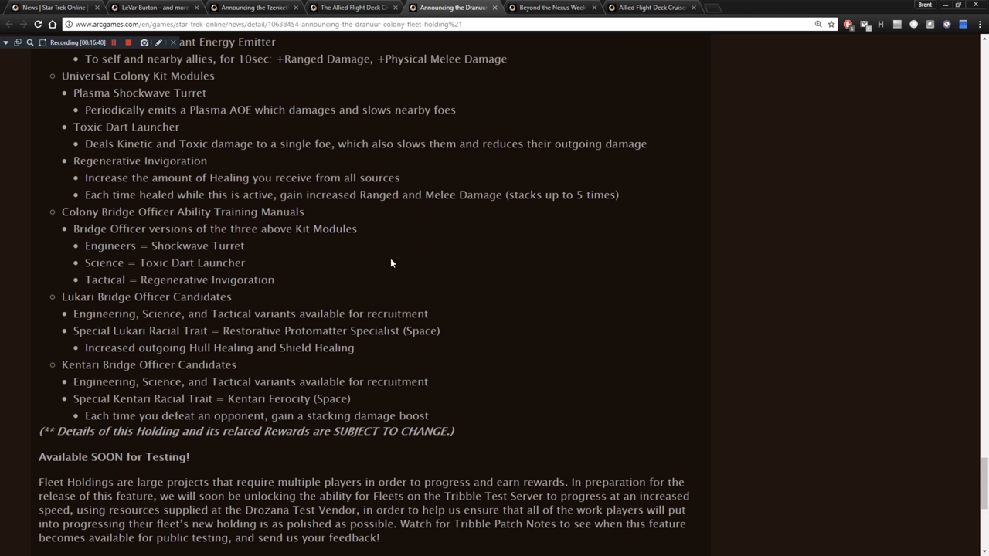
scroll("down", 3)
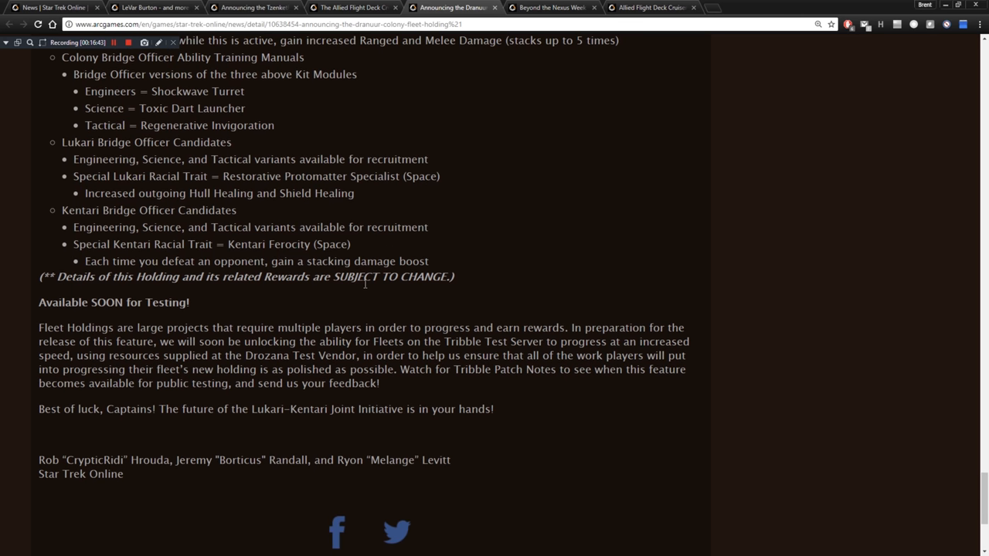
mouse_move(358, 275)
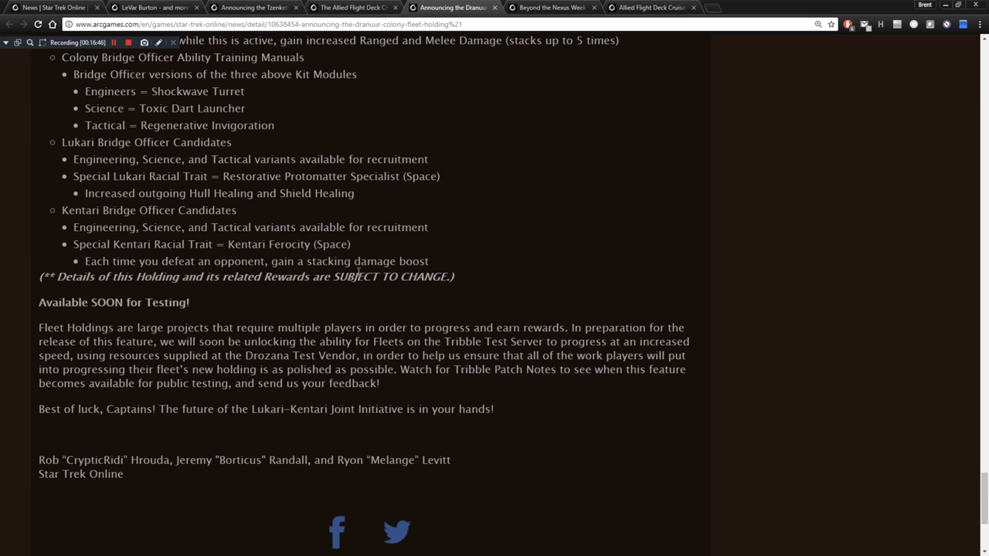
mouse_move(390, 305)
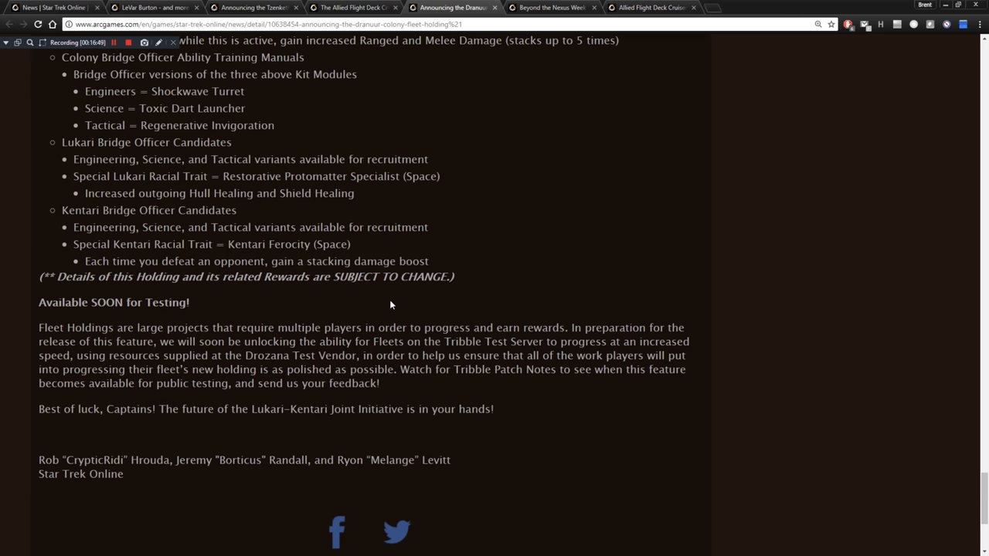
scroll("down", 3)
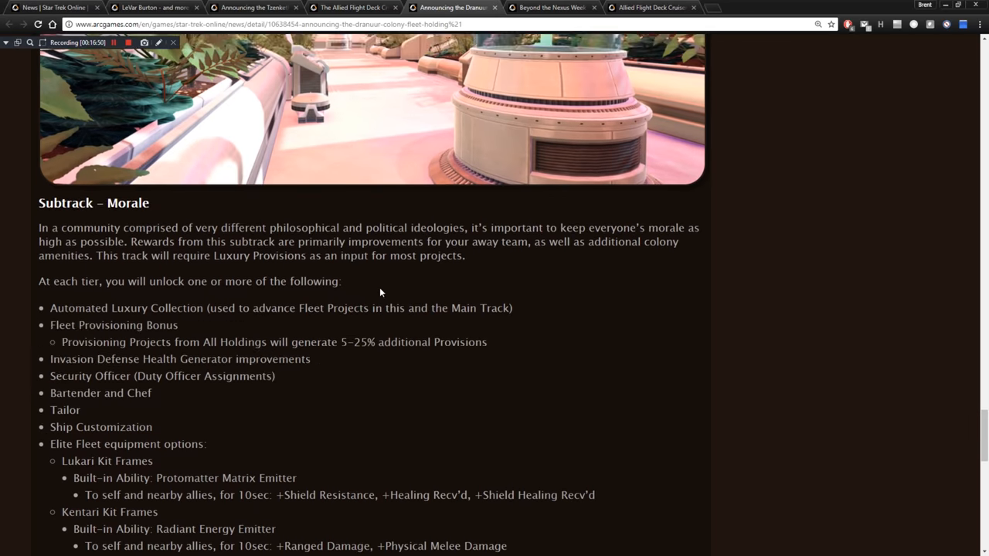
scroll("down", 3)
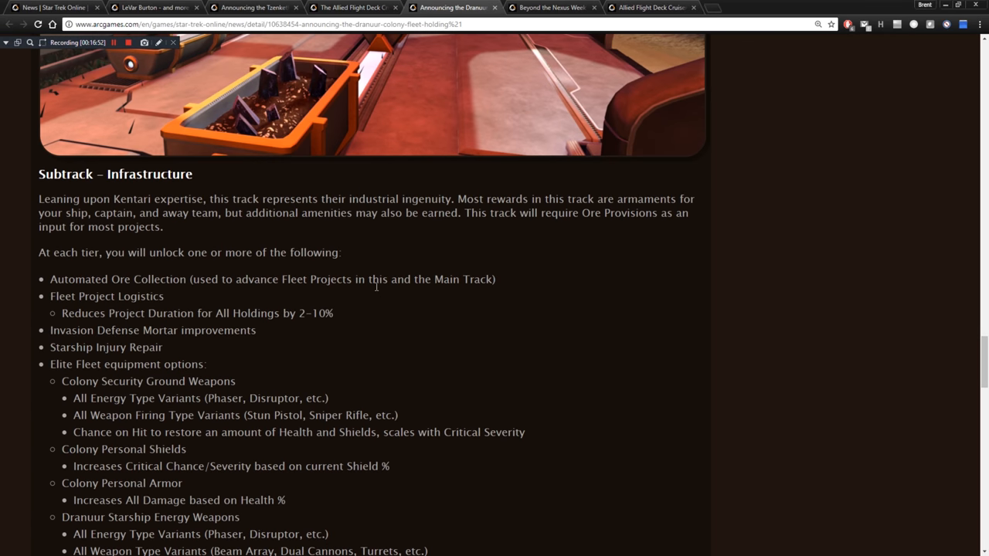
scroll("down", 3)
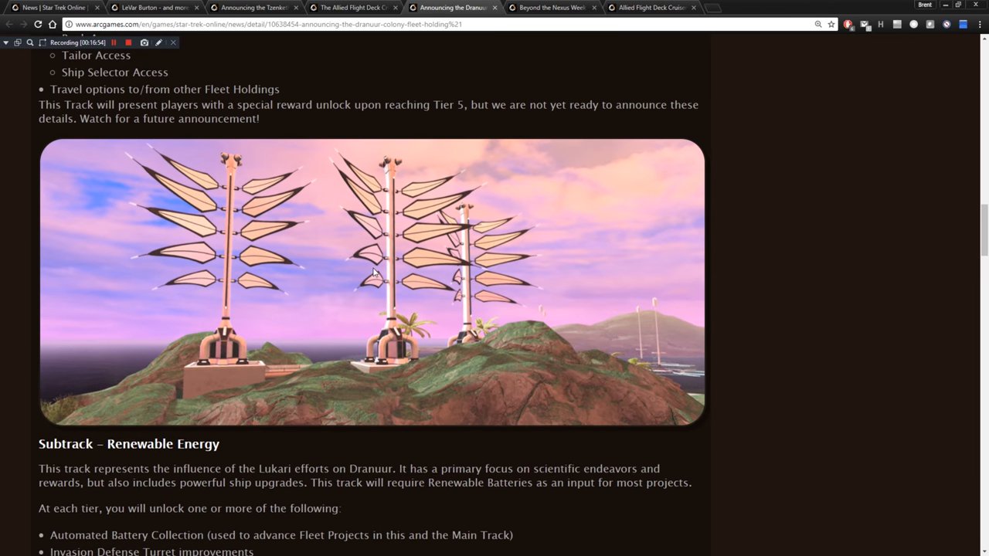
scroll("down", 3)
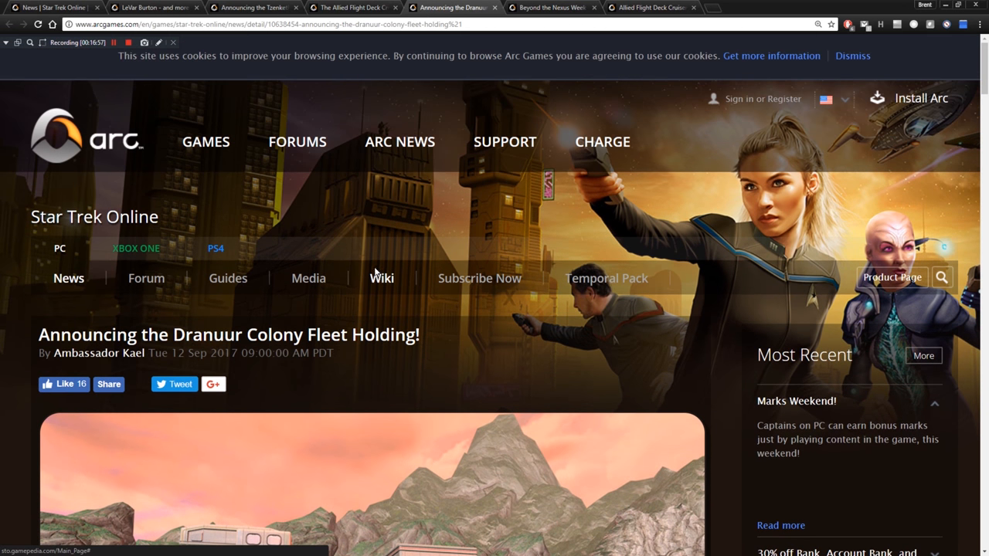
mouse_move(374, 231)
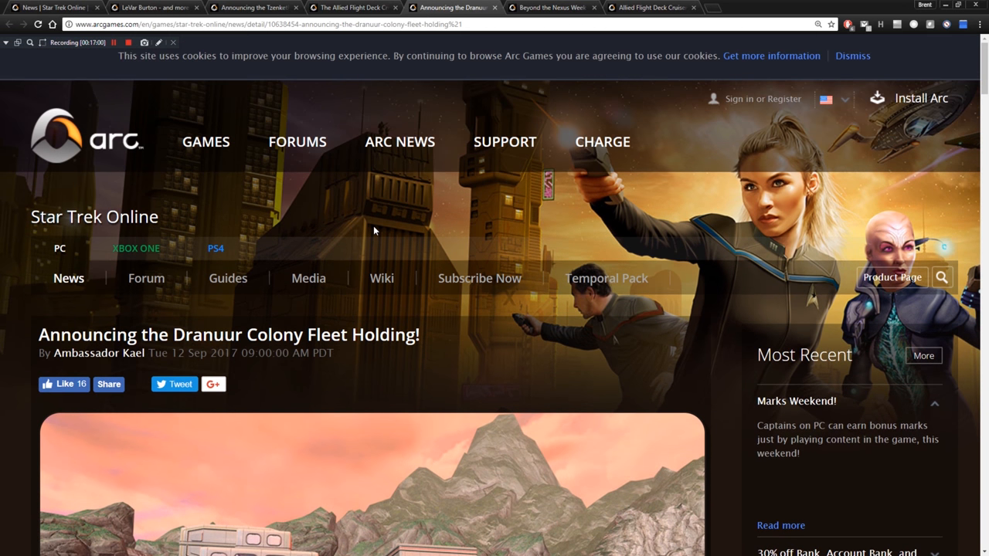
mouse_move(365, 230)
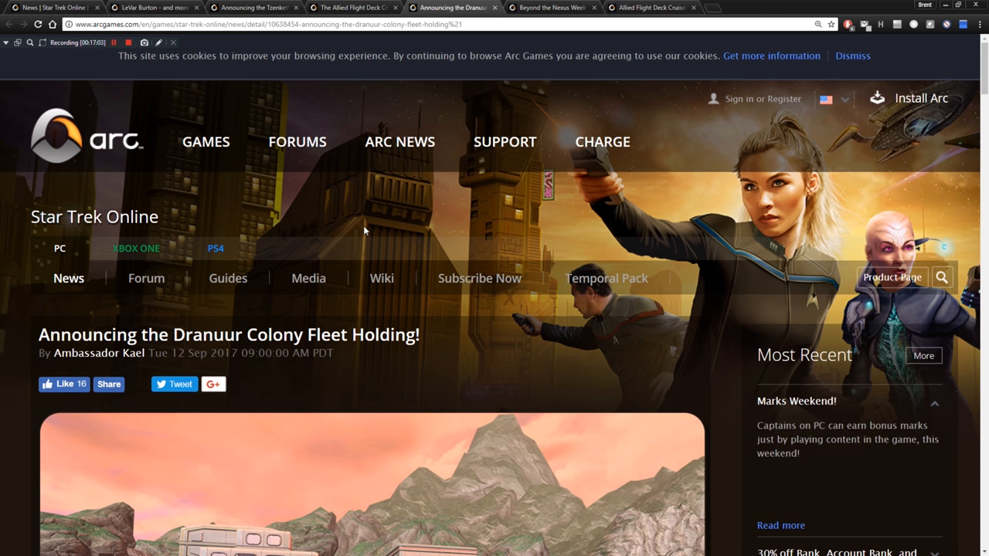
mouse_move(352, 222)
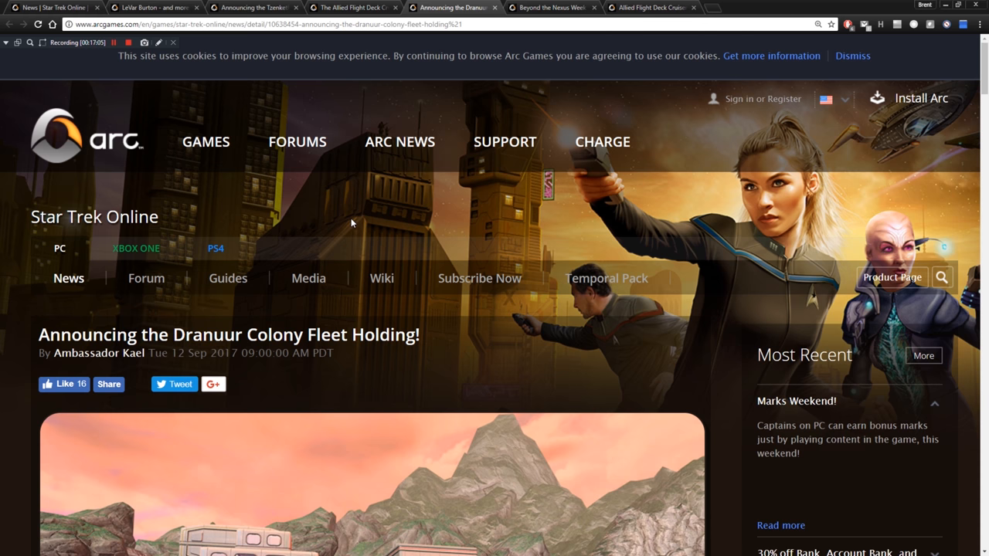
mouse_move(337, 211)
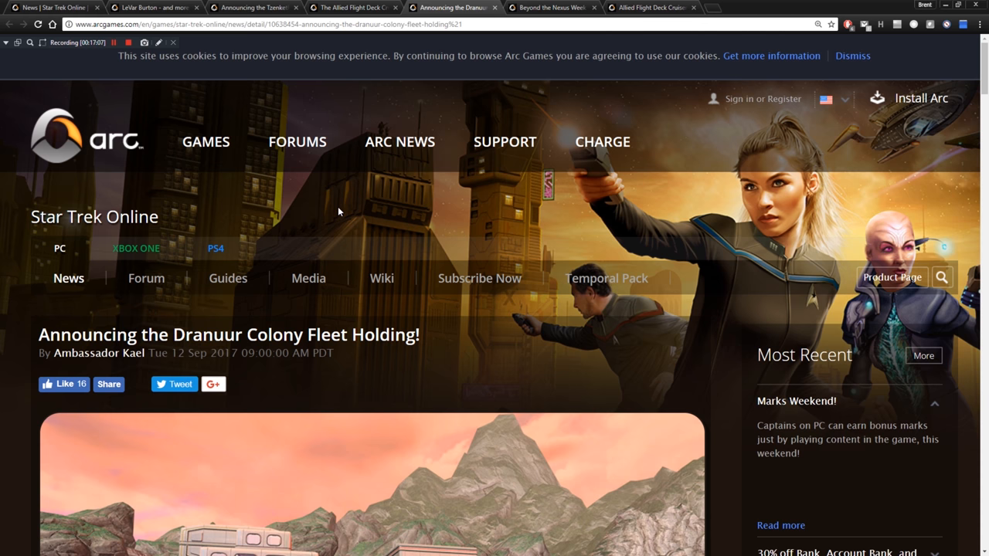
mouse_move(334, 205)
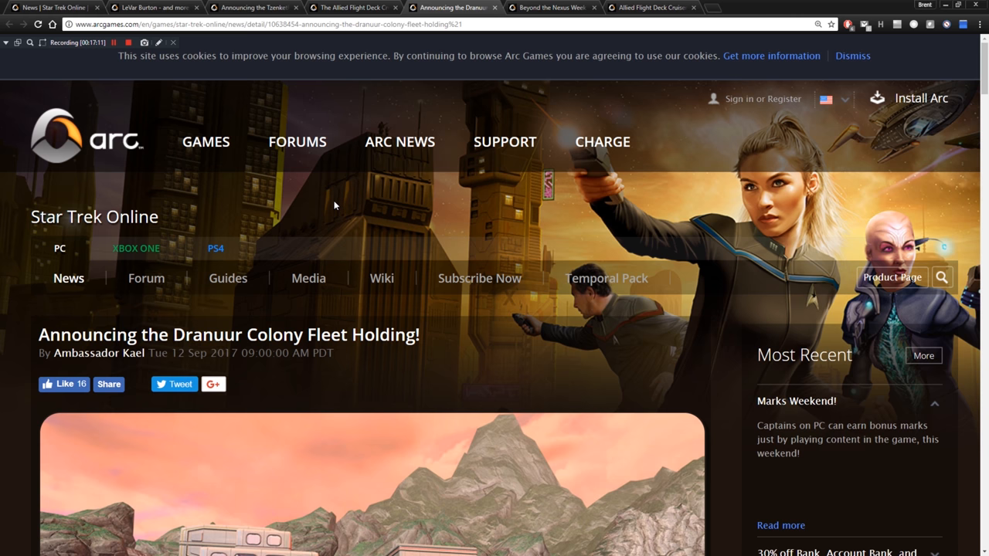
right_click(333, 204)
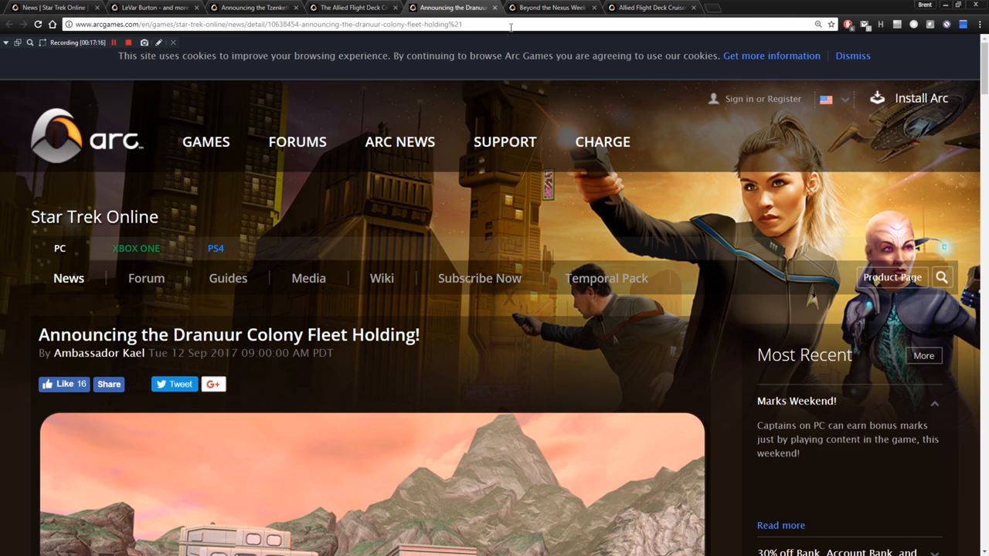
Switch to the Beyond the Nexus Week 1 Reward! article, read it to its sign-off and return toward the top.
left_click(553, 6)
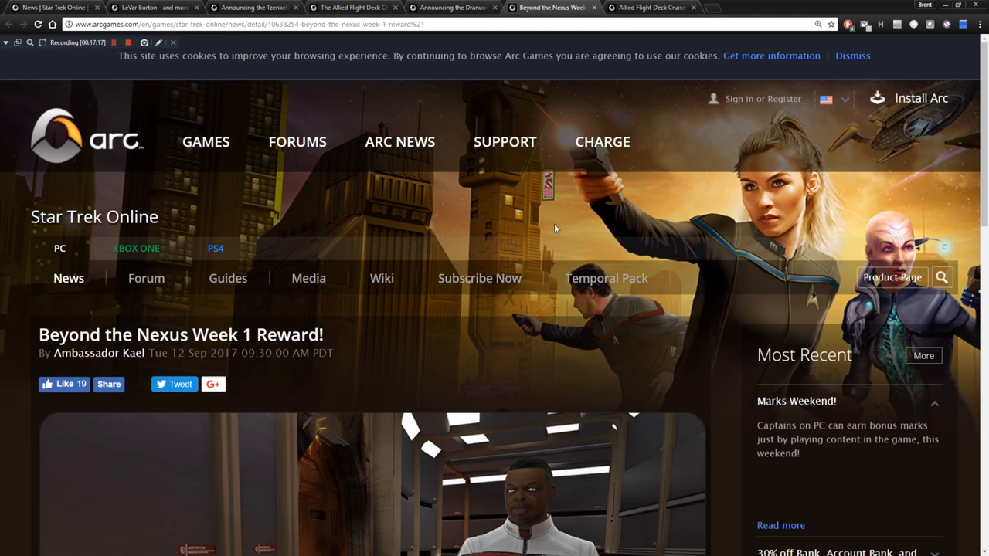
scroll("down", 3)
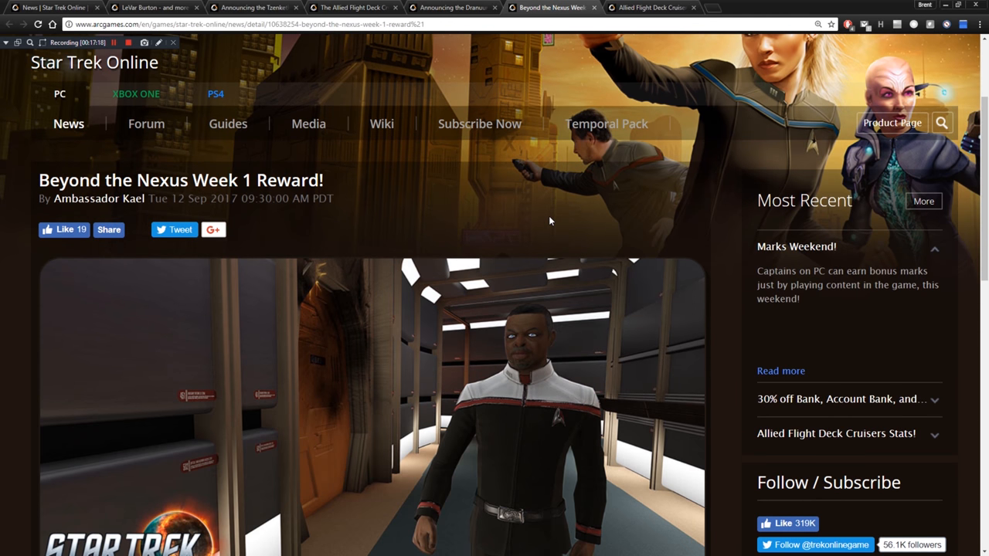
scroll("down", 3)
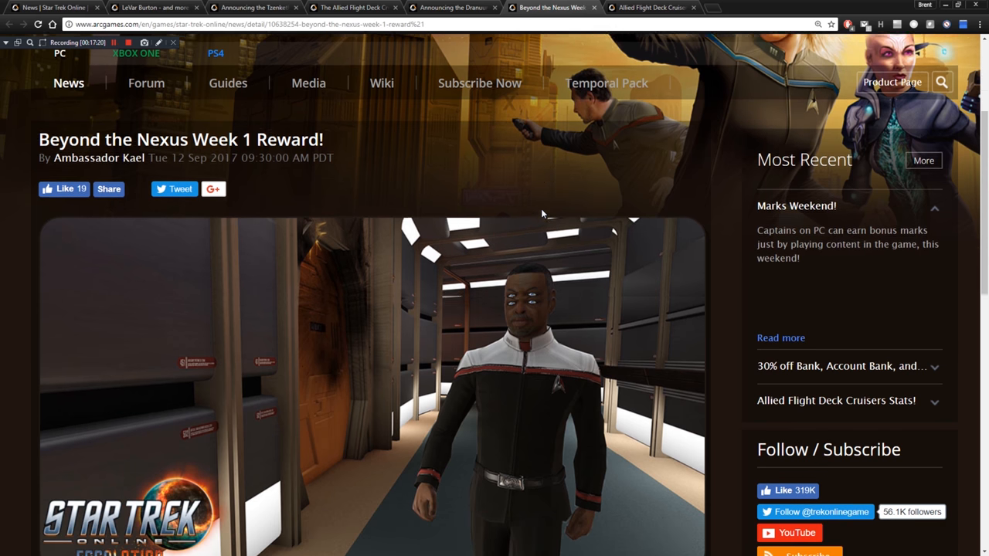
scroll("down", 3)
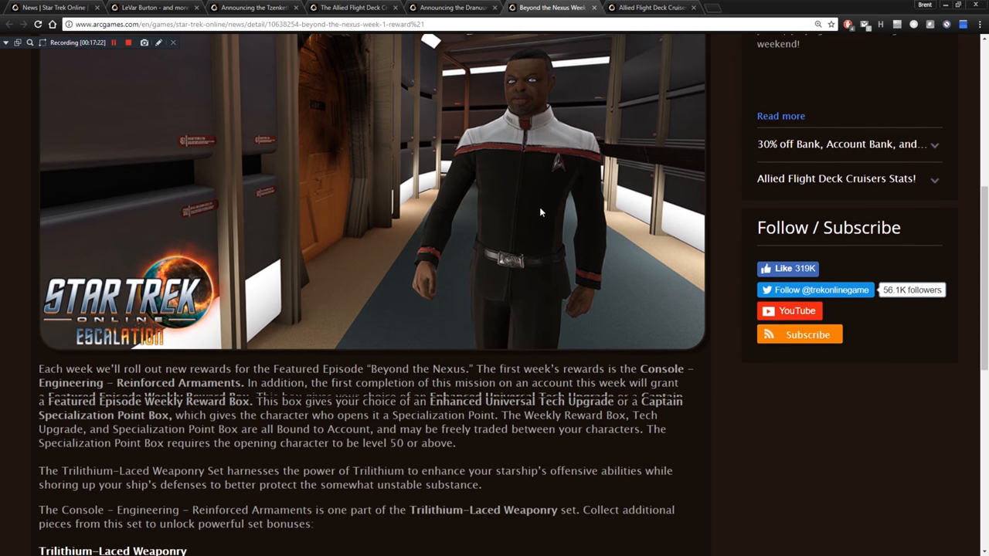
scroll("down", 3)
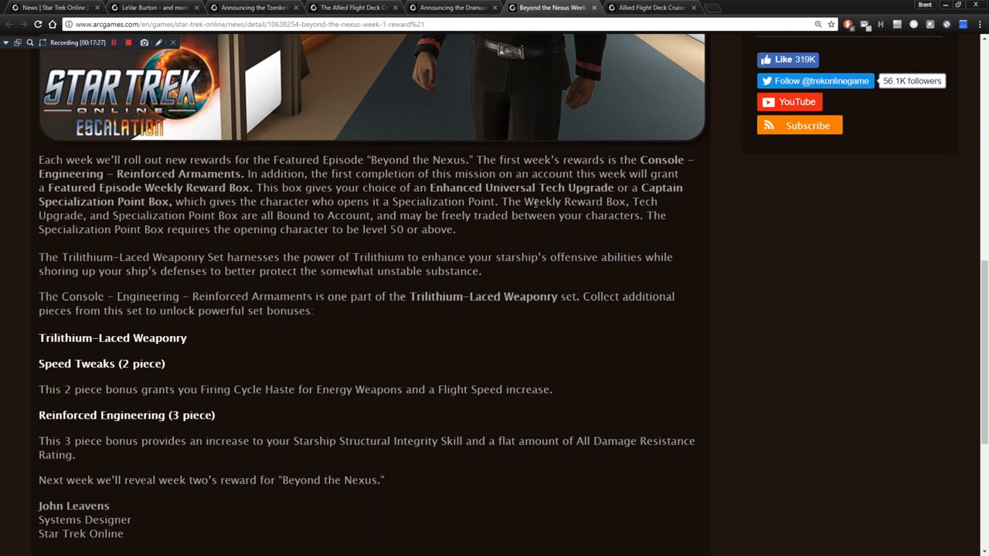
scroll("down", 3)
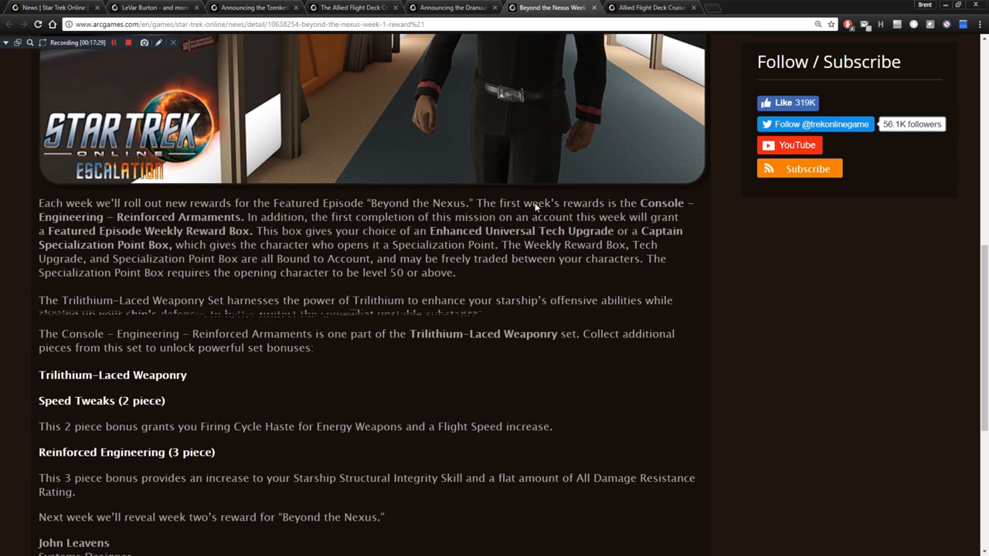
scroll("down", 3)
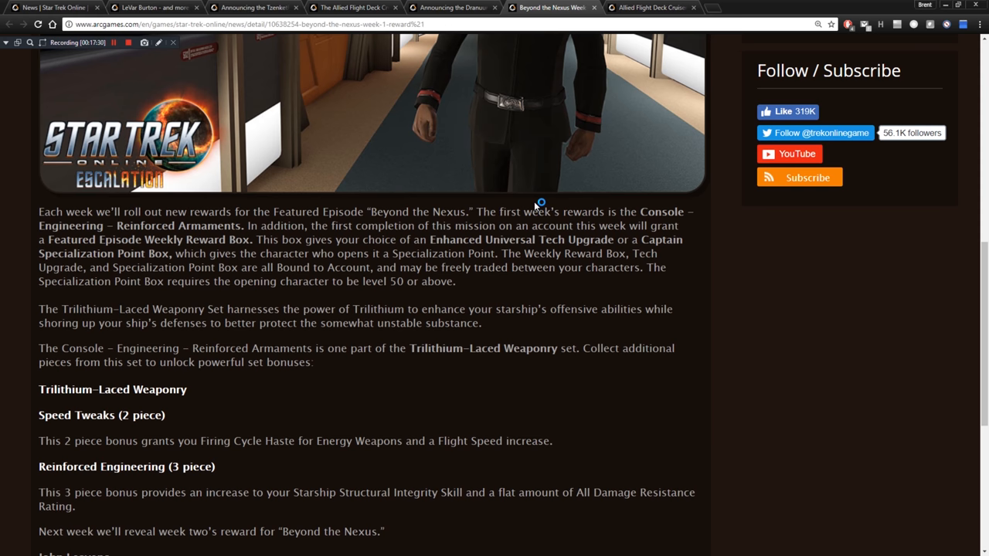
mouse_move(518, 238)
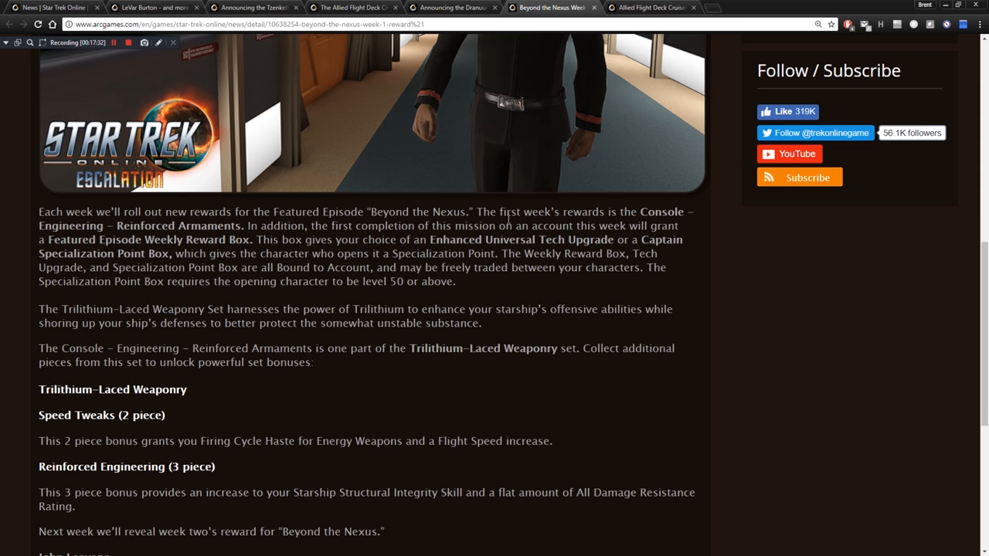
scroll("down", 3)
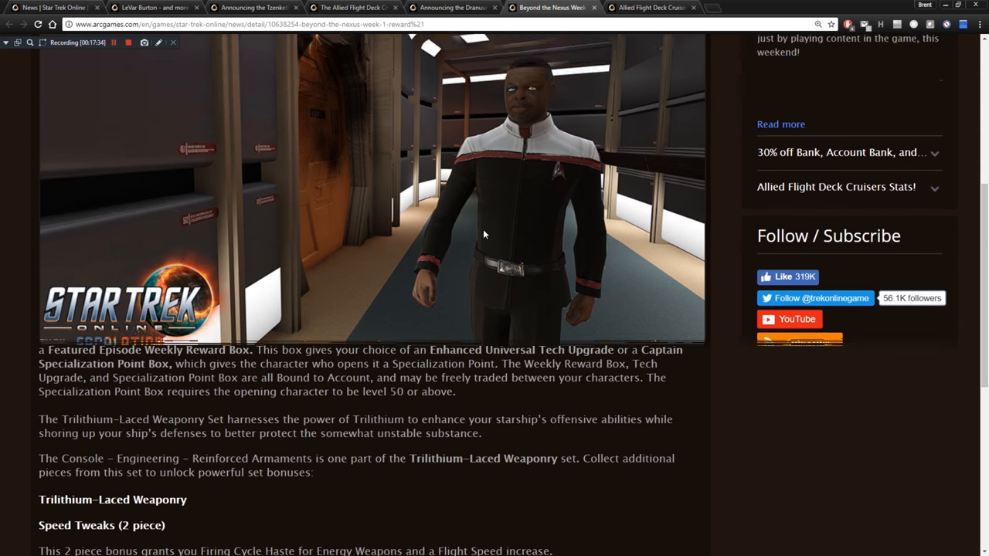
scroll("up", 3)
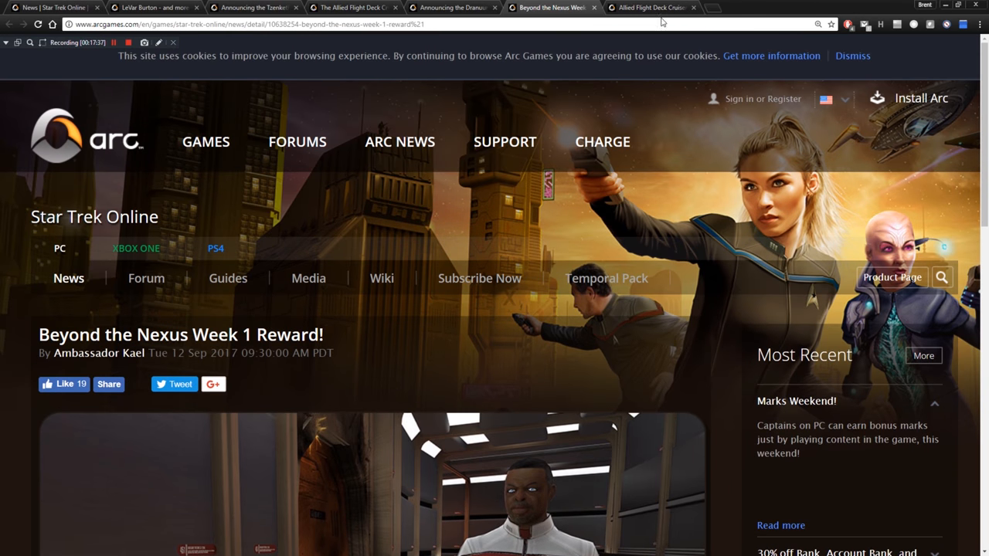
Switch to the Allied Flight Deck Cruisers Stats article and read the Tellarite cruiser details.
left_click(652, 7)
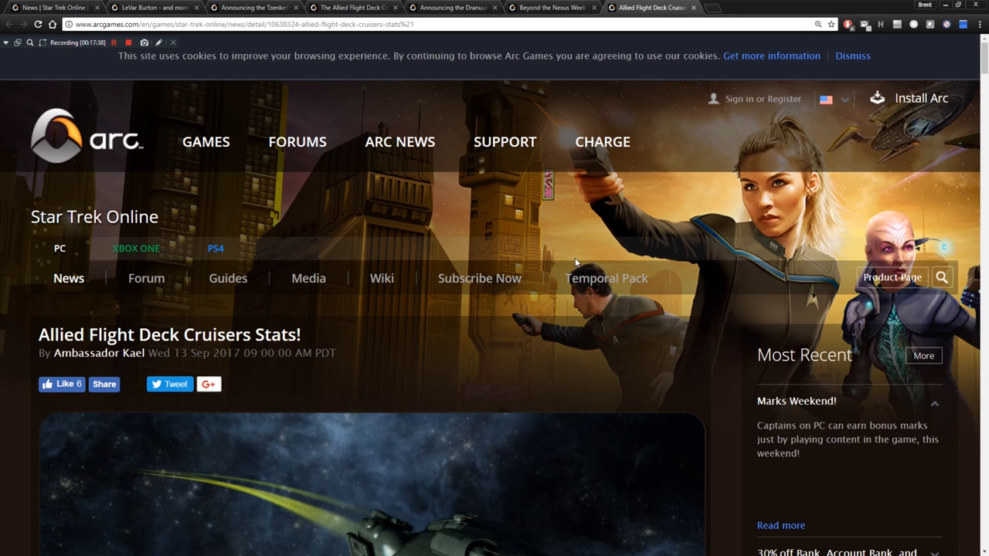
scroll("down", 3)
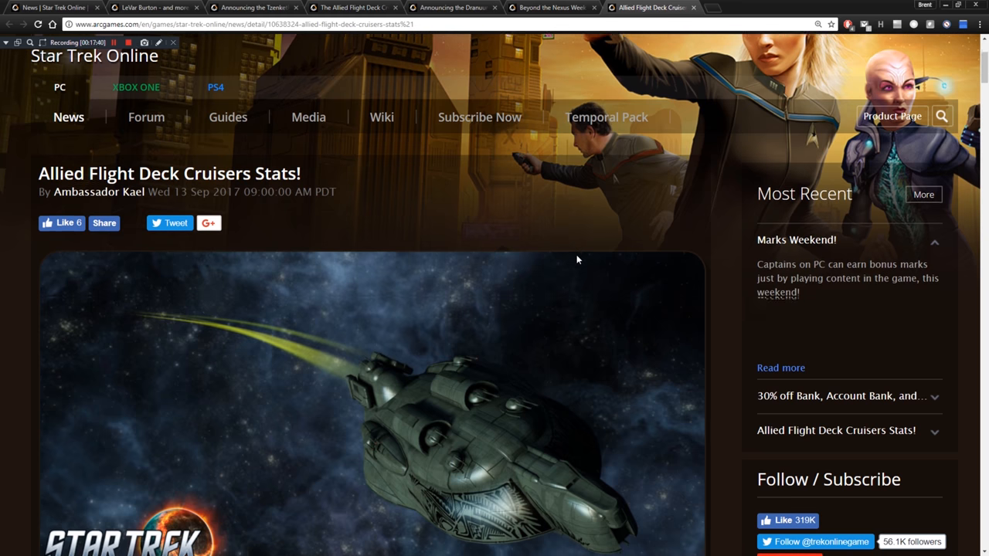
scroll("down", 3)
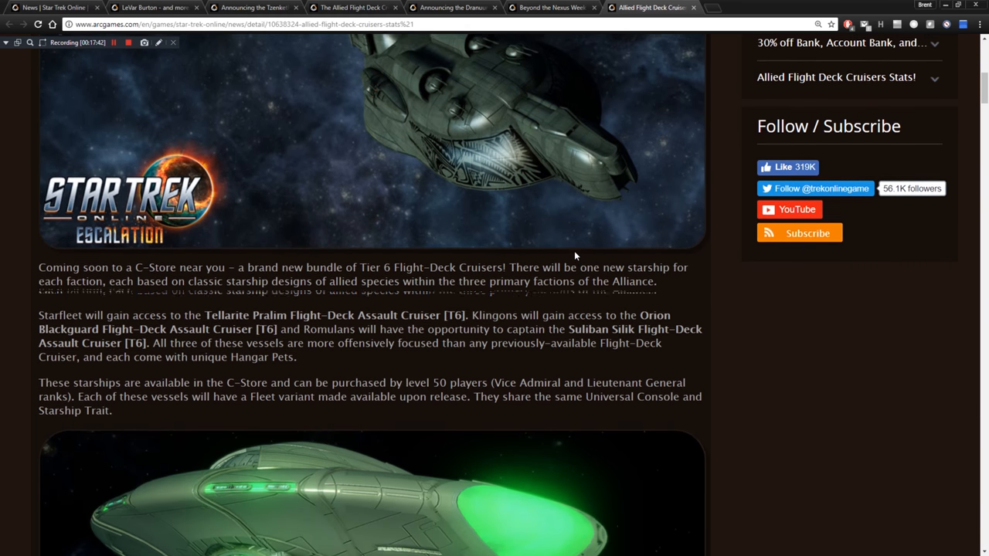
scroll("down", 3)
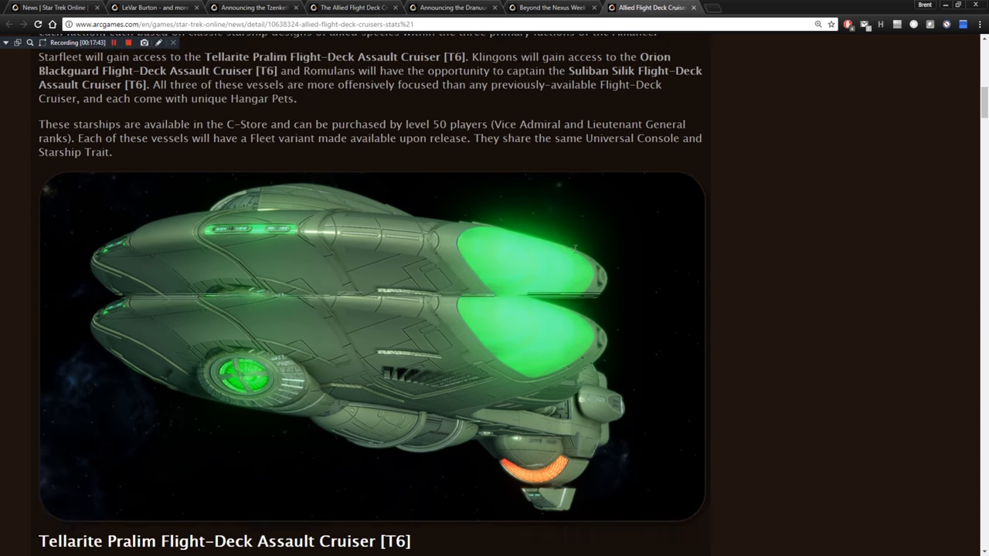
scroll("down", 3)
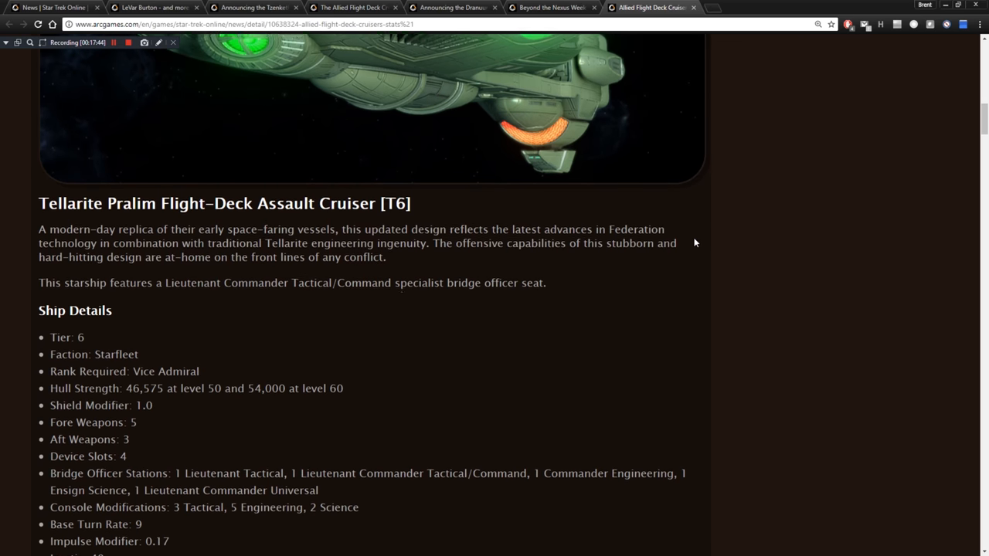
scroll("down", 3)
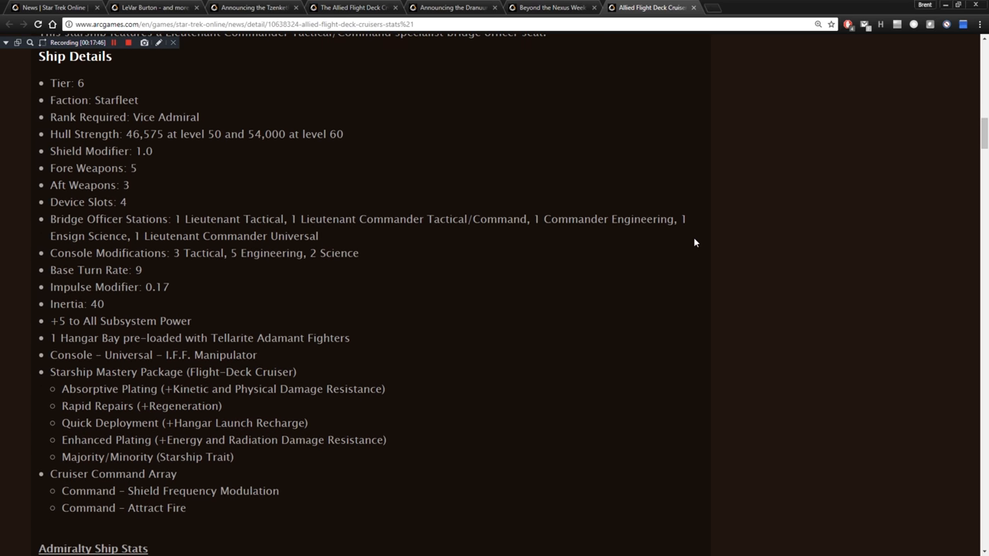
scroll("up", 3)
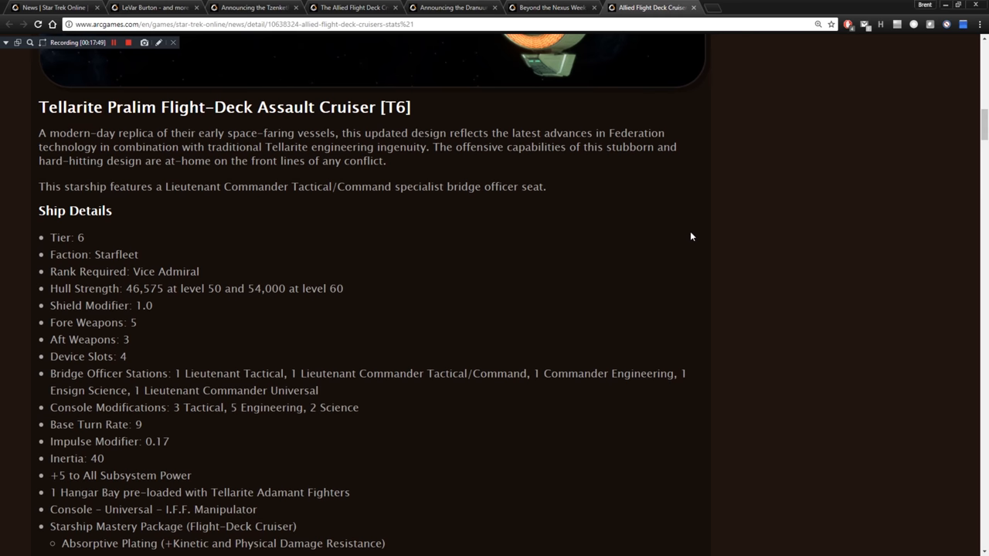
scroll("down", 3)
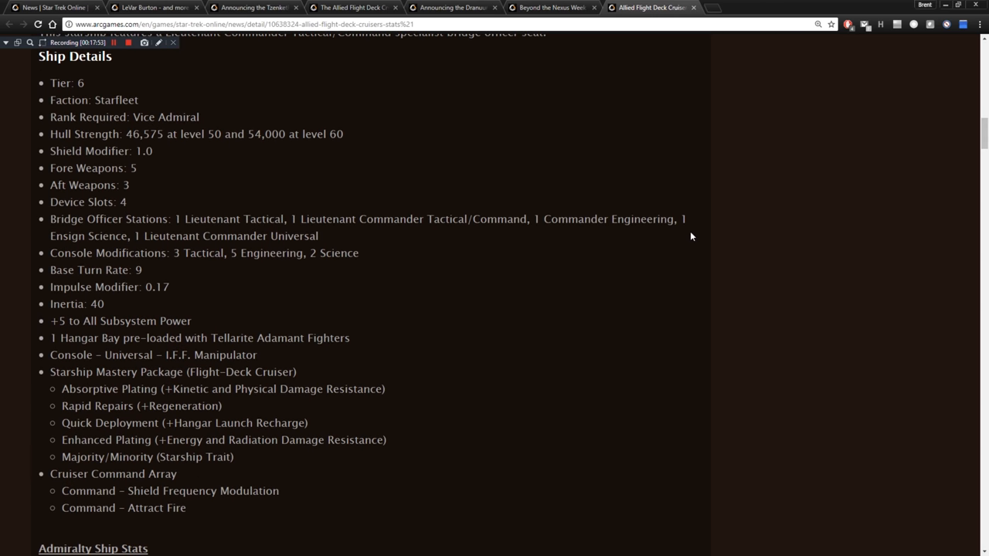
scroll("down", 3)
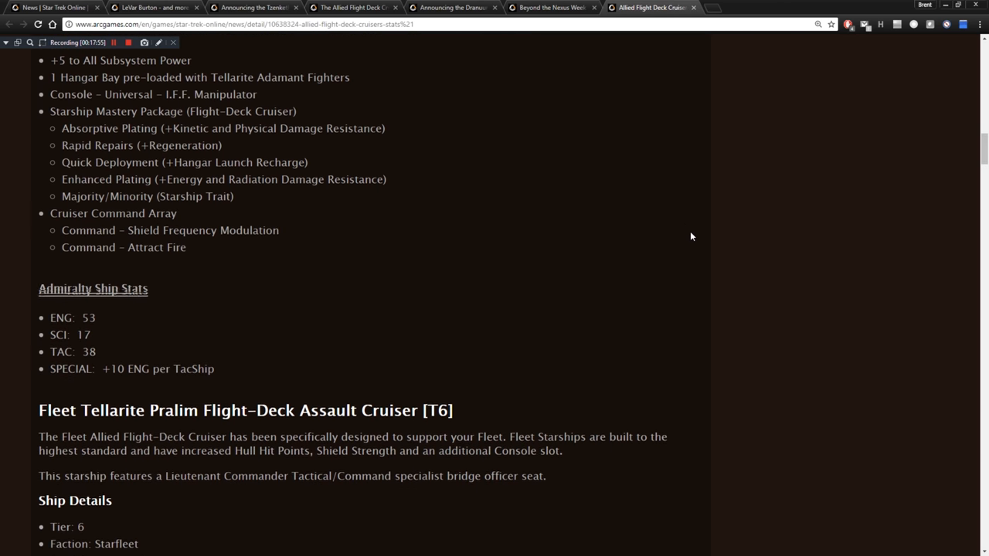
scroll("down", 3)
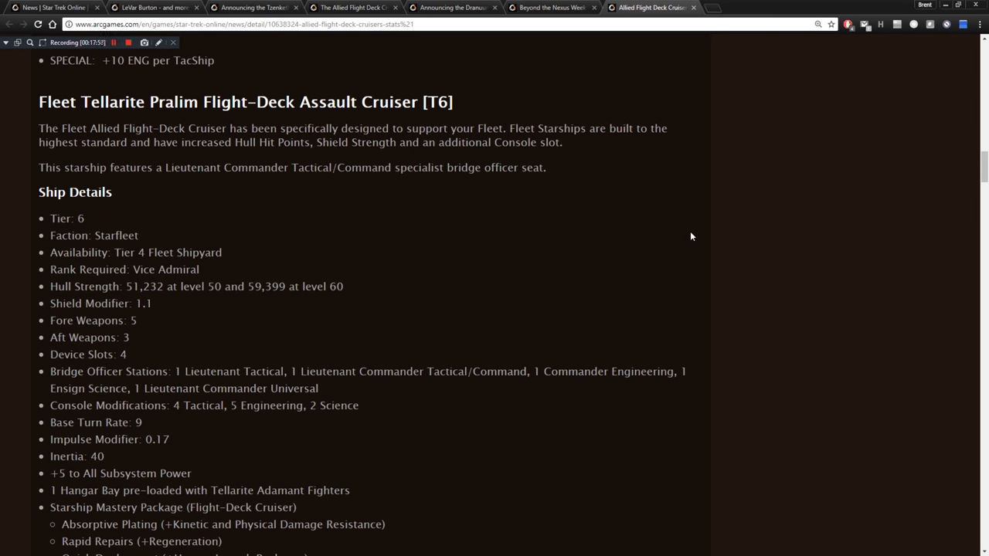
scroll("down", 3)
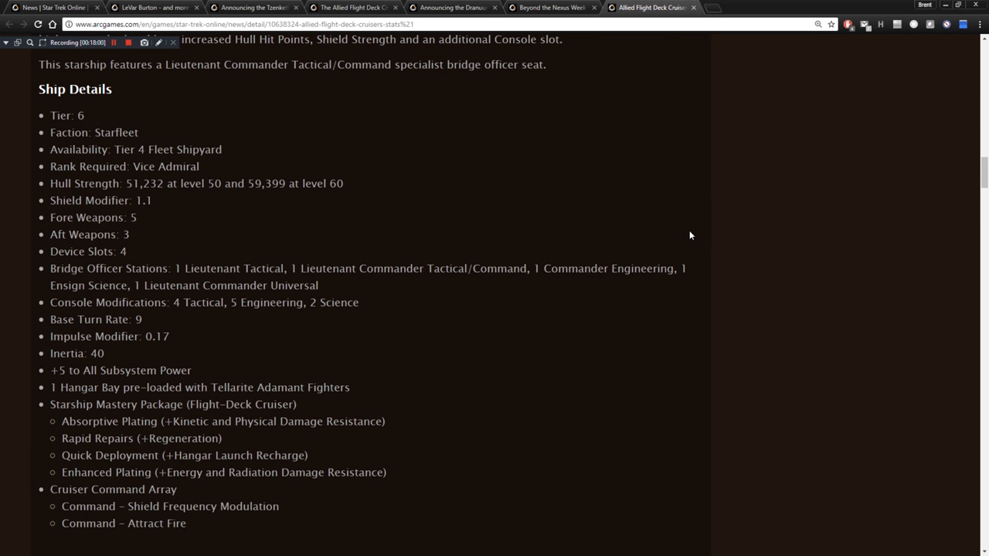
Scroll through the Orion and Suliban cruiser stats and Fleet versions to the Items and Abilities heading.
scroll("down", 3)
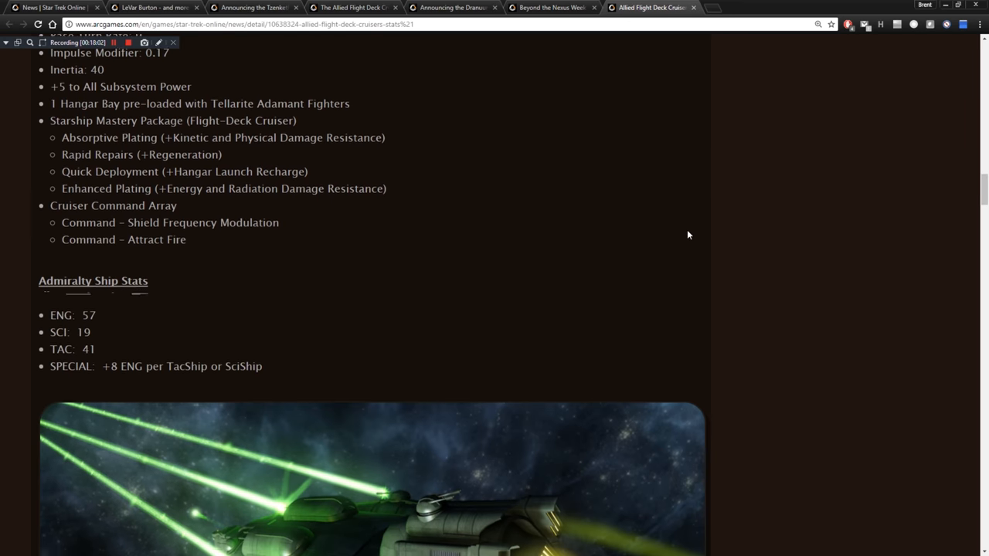
scroll("down", 3)
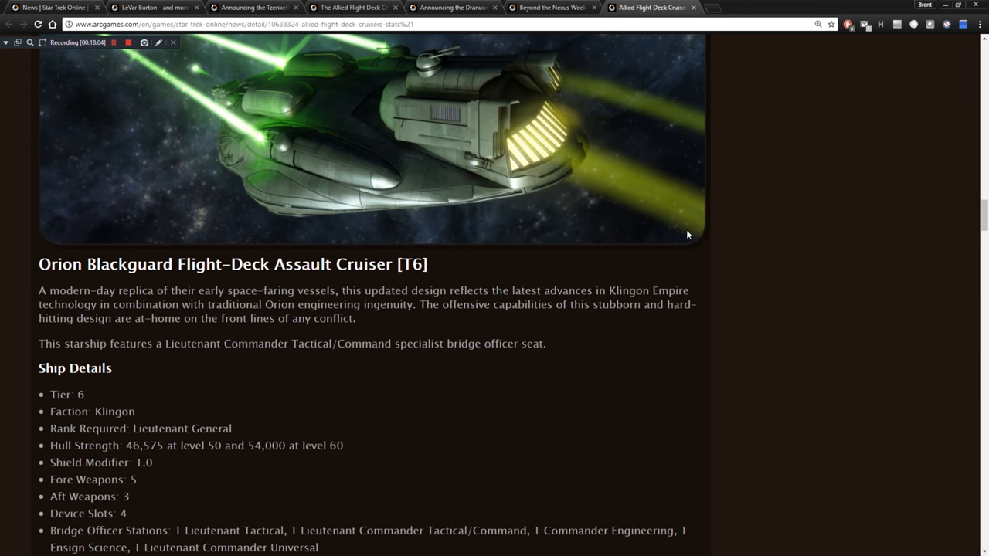
scroll("down", 3)
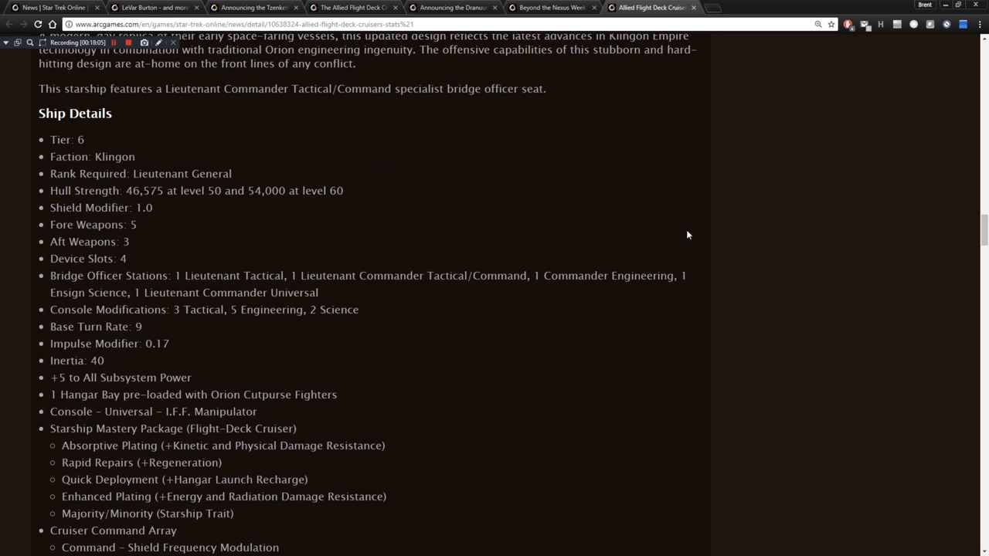
scroll("down", 3)
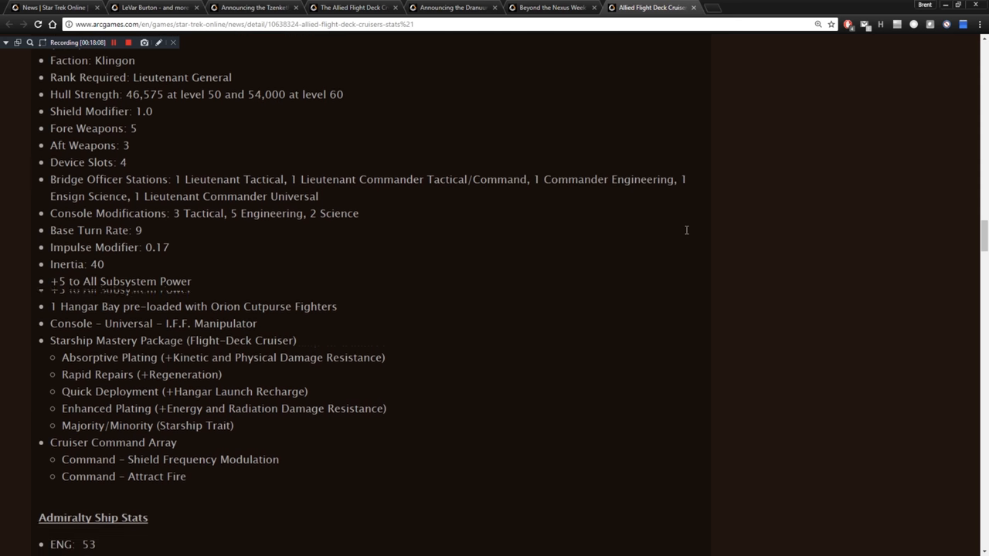
scroll("down", 3)
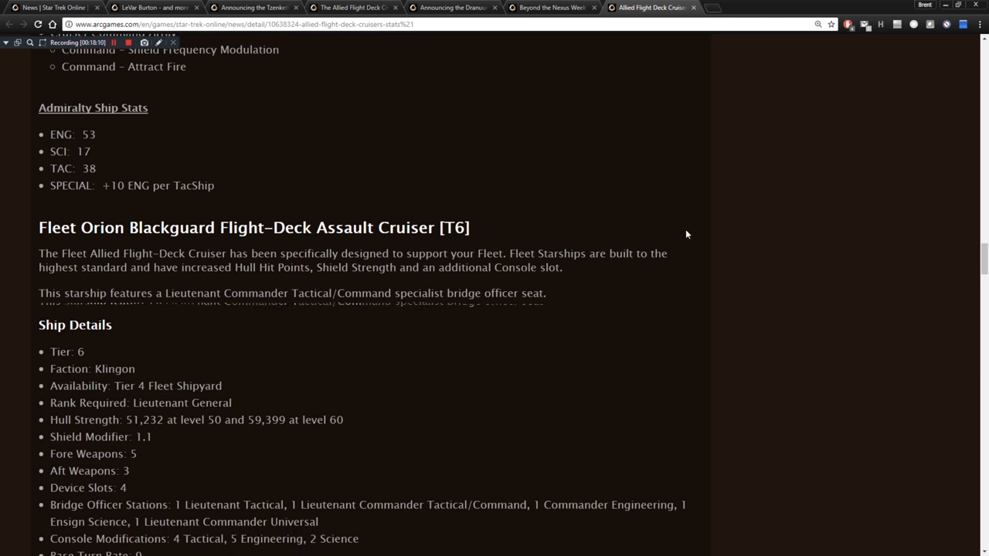
scroll("down", 3)
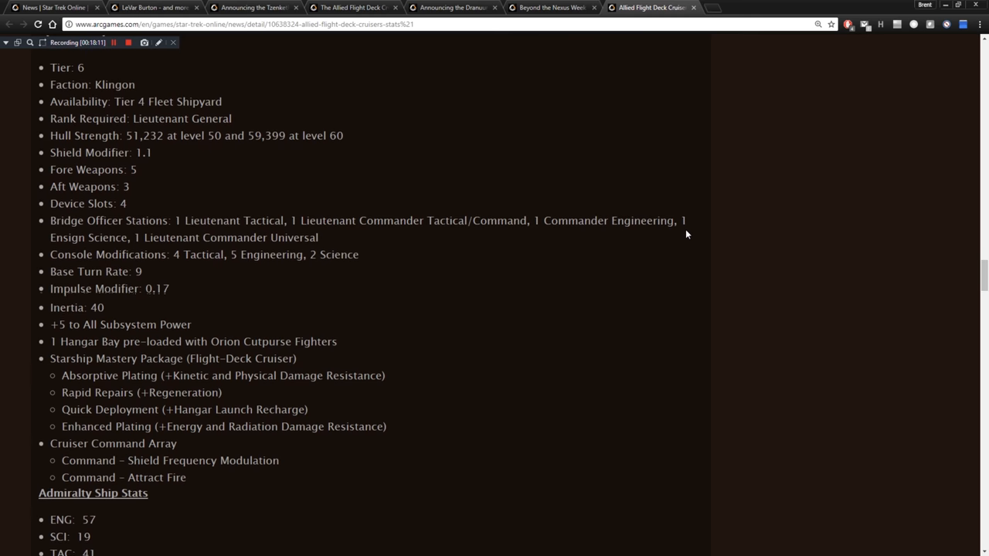
scroll("down", 3)
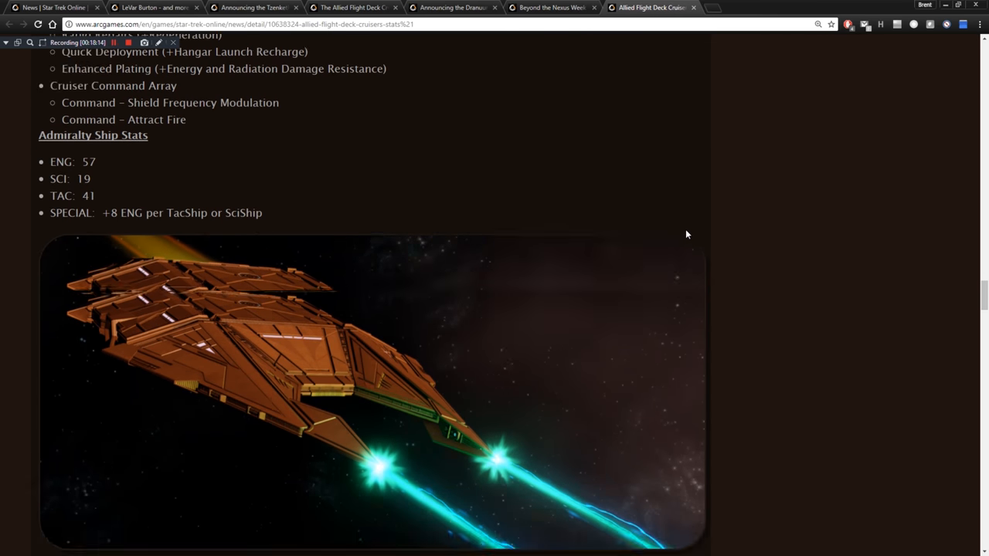
scroll("down", 3)
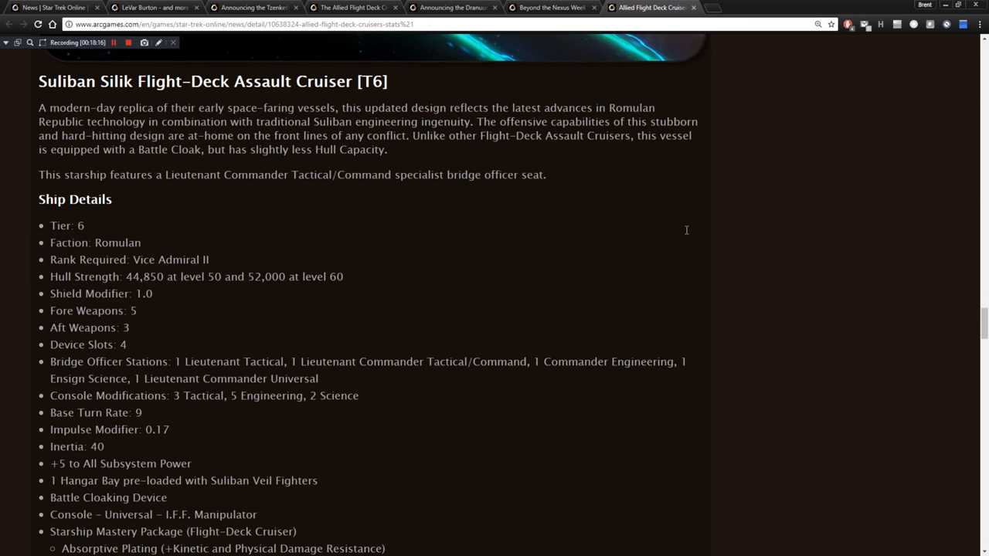
scroll("down", 3)
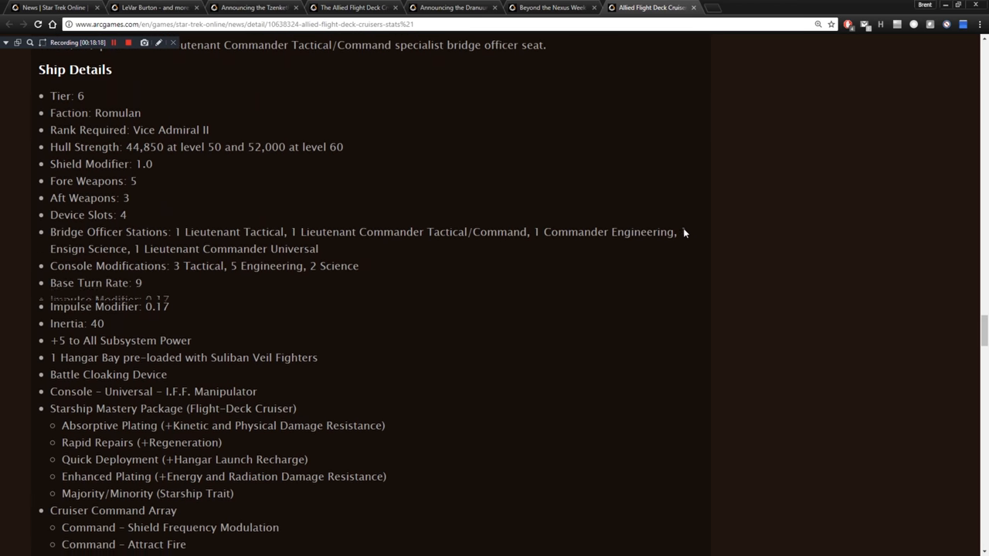
scroll("down", 3)
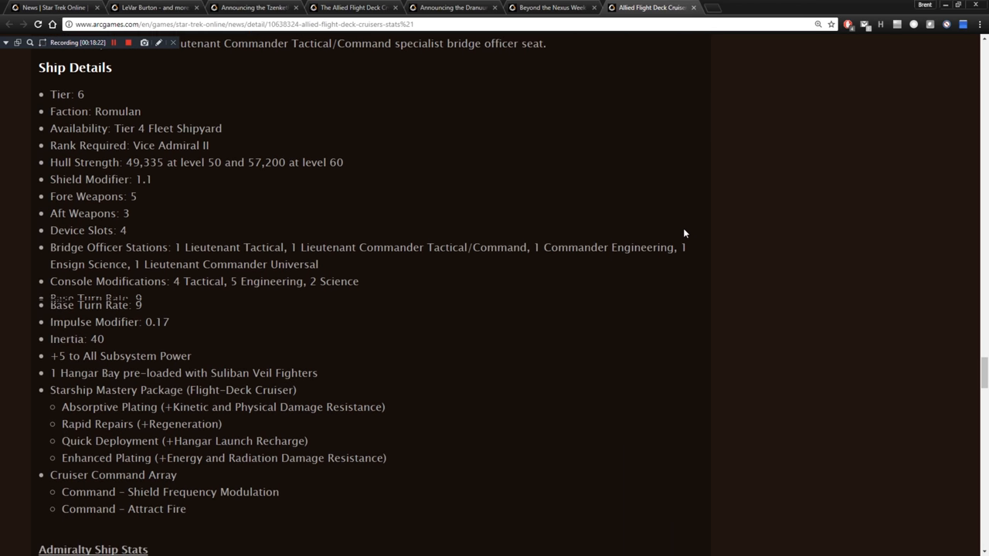
scroll("down", 3)
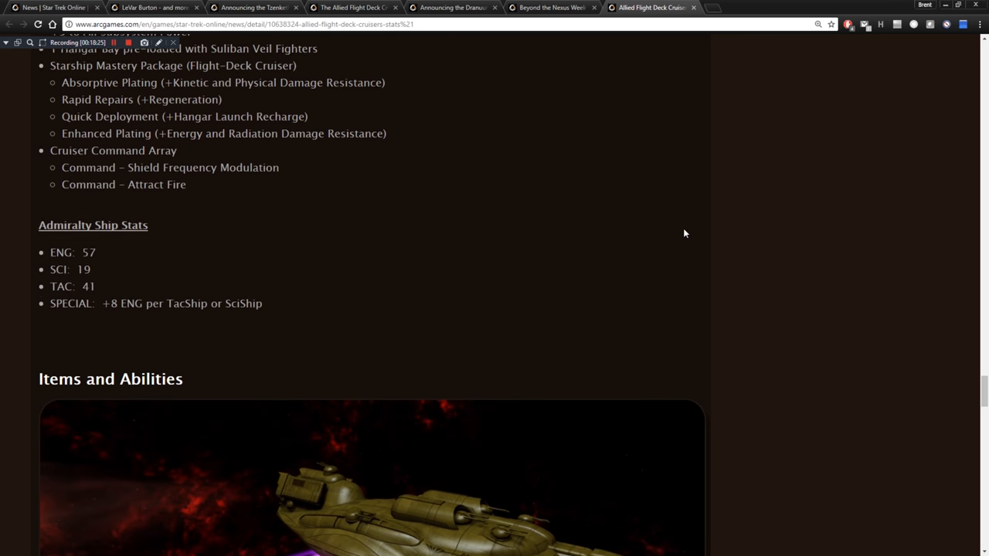
Scroll through the I.F.F. Manipulator console, Starship Trait and Hangar Pets fighter lists to the closing disclaimer.
scroll("down", 3)
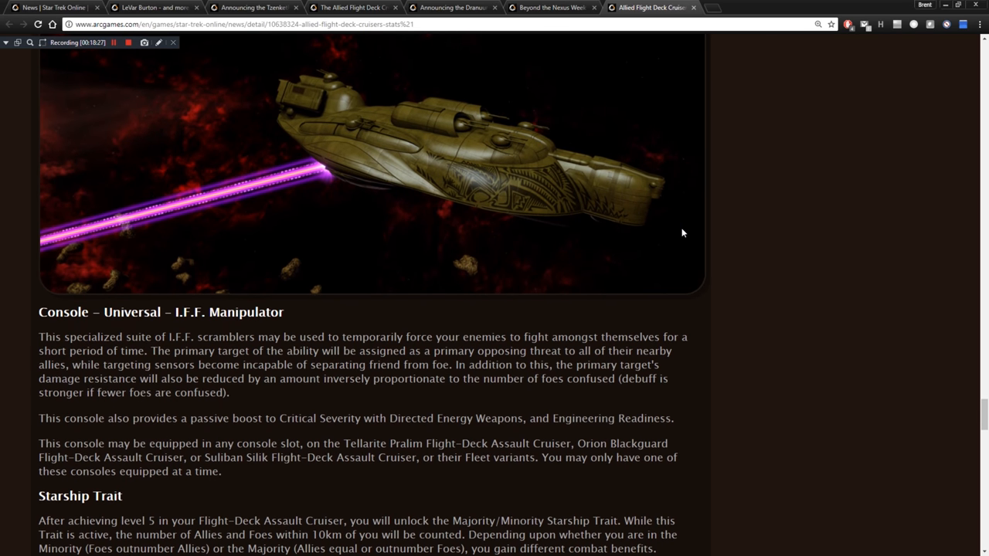
scroll("down", 3)
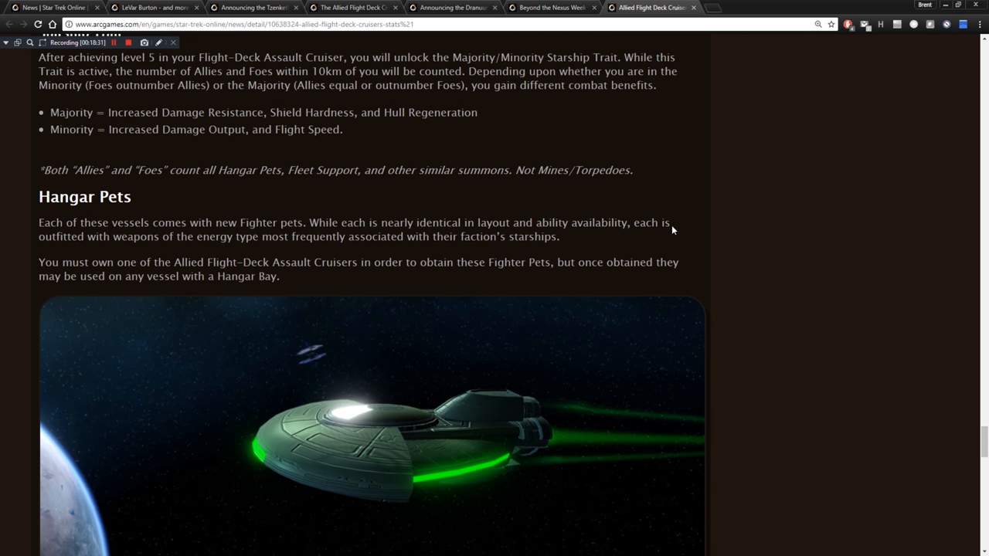
scroll("down", 3)
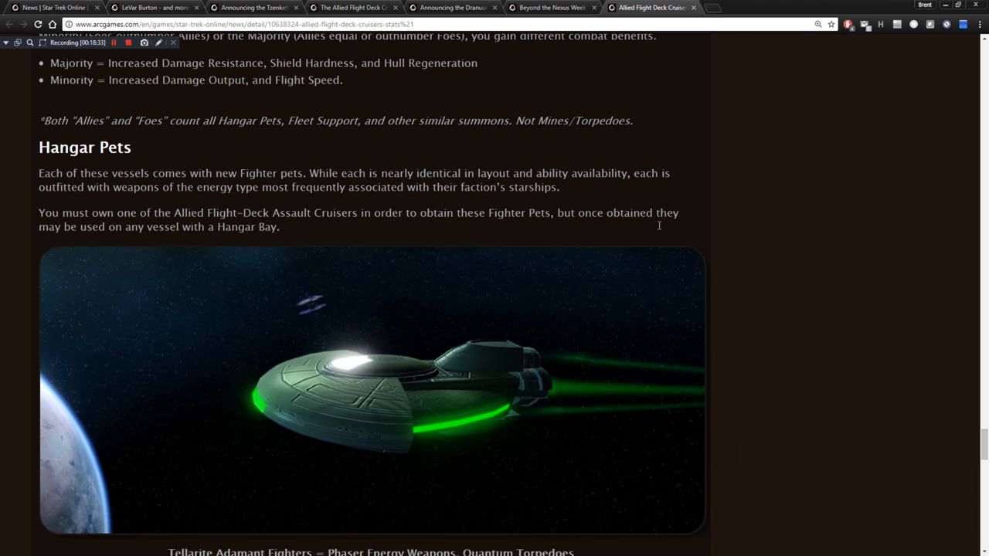
scroll("down", 3)
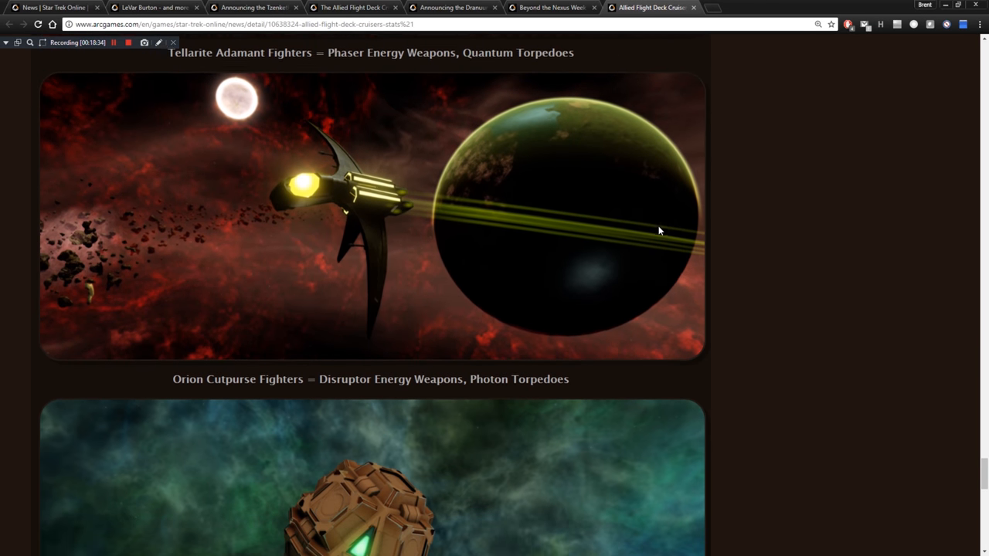
scroll("up", 3)
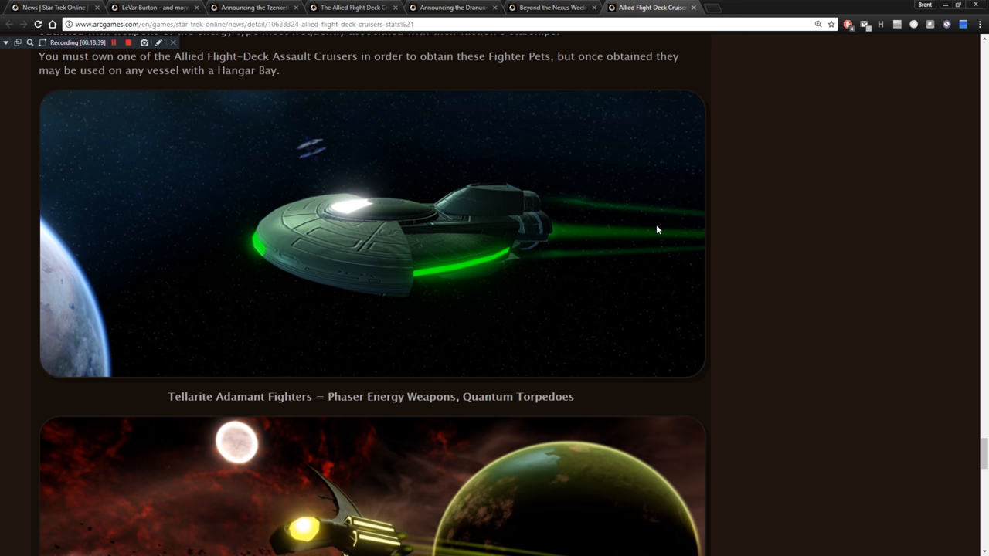
scroll("down", 3)
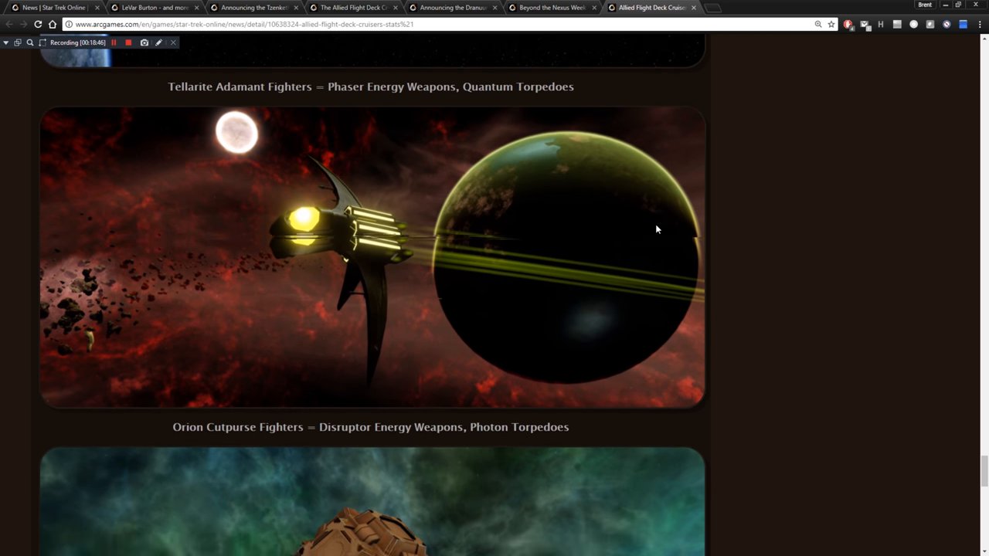
scroll("down", 3)
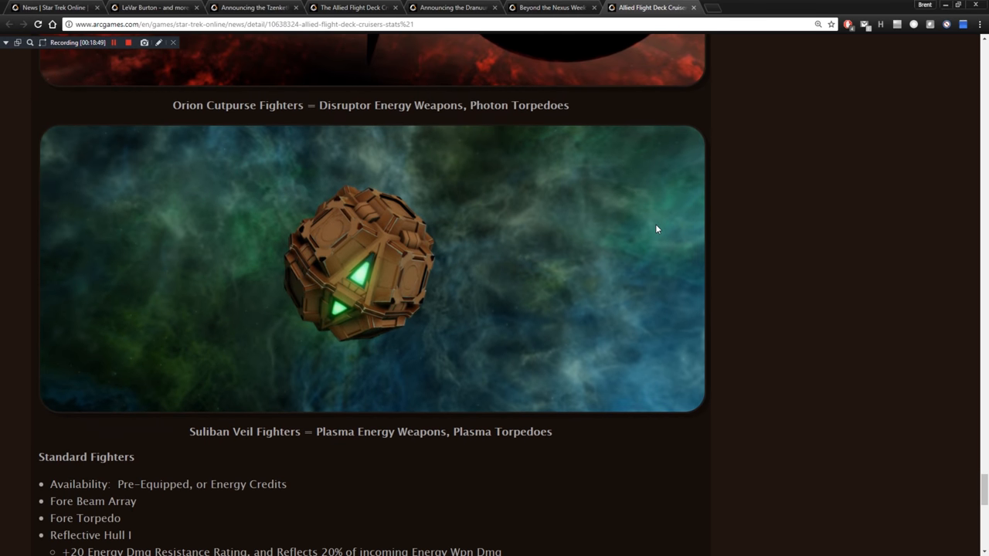
scroll("down", 3)
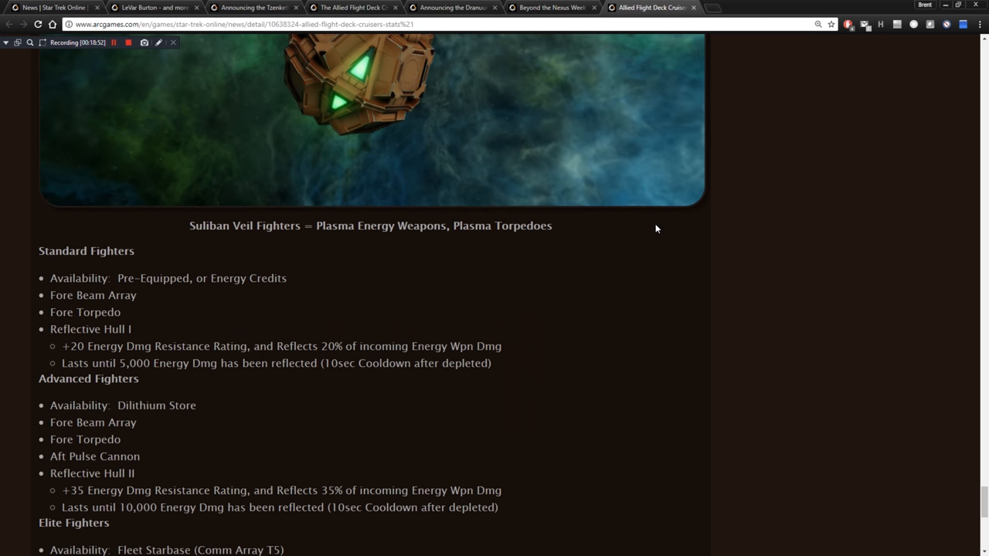
scroll("down", 3)
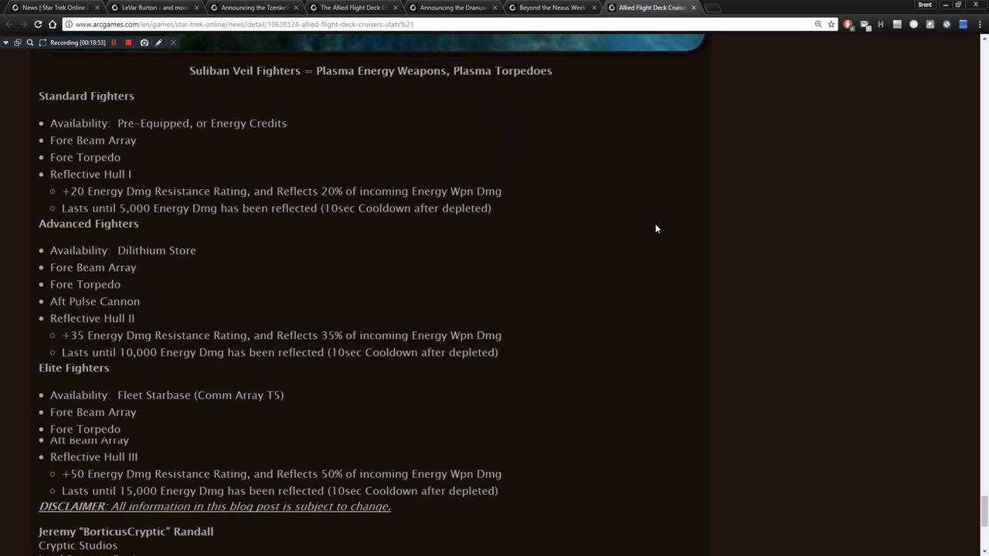
scroll("down", 3)
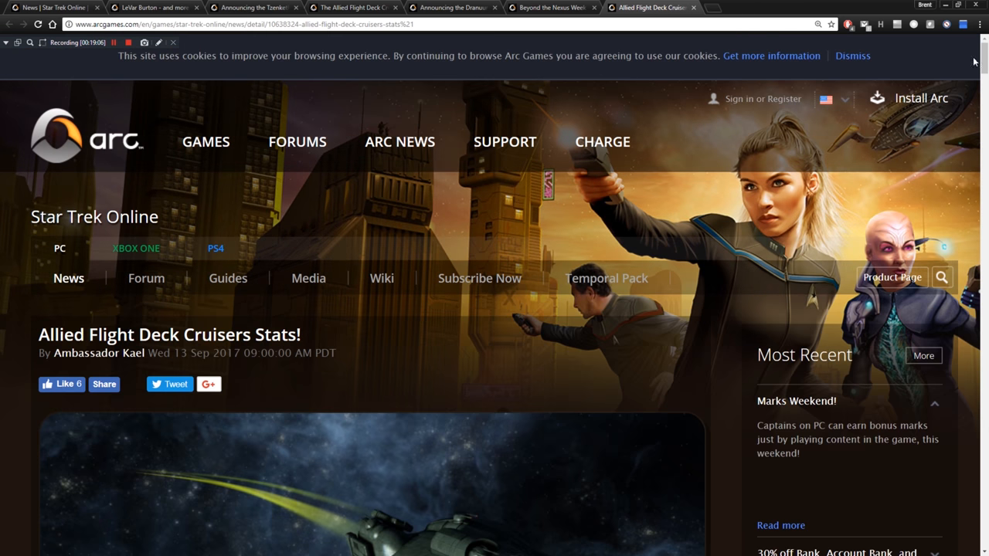
mouse_move(591, 328)
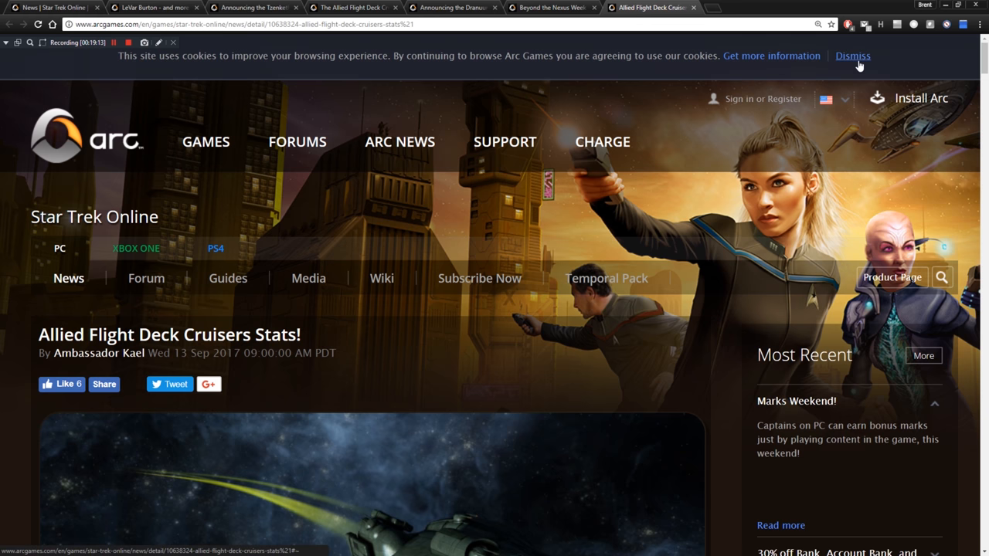
Dismiss the cookie notice on the Allied Flight Deck Cruisers Stats! page.
left_click(853, 56)
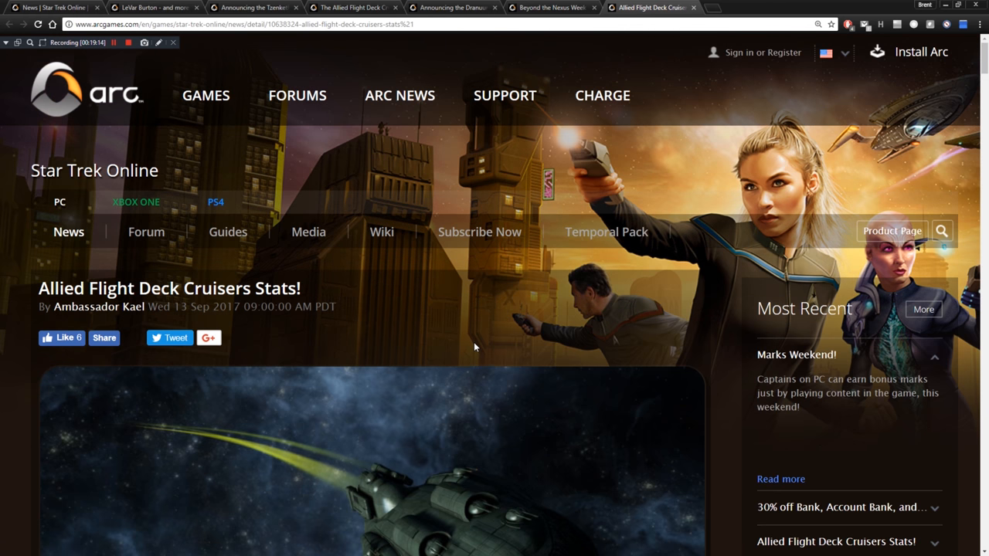
mouse_move(468, 319)
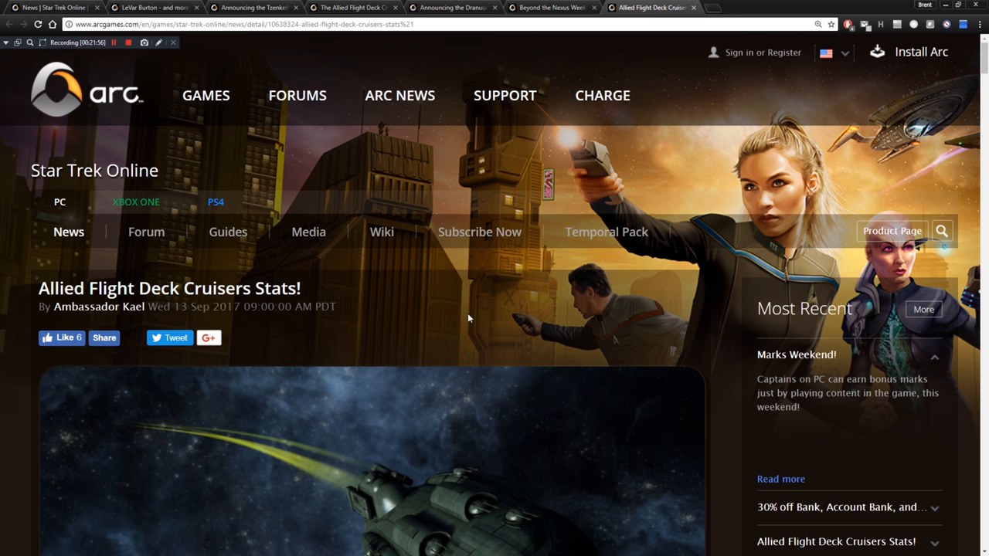
mouse_move(160, 63)
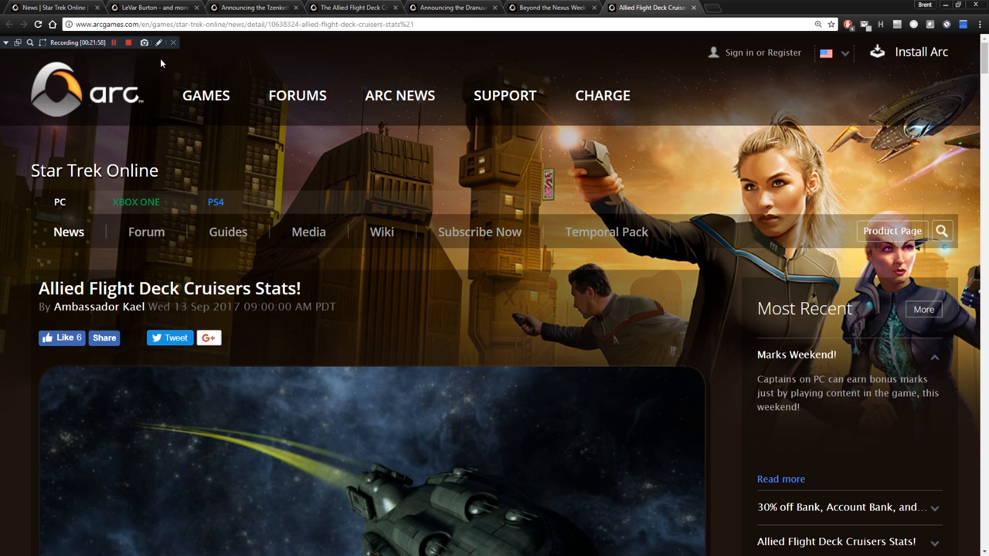